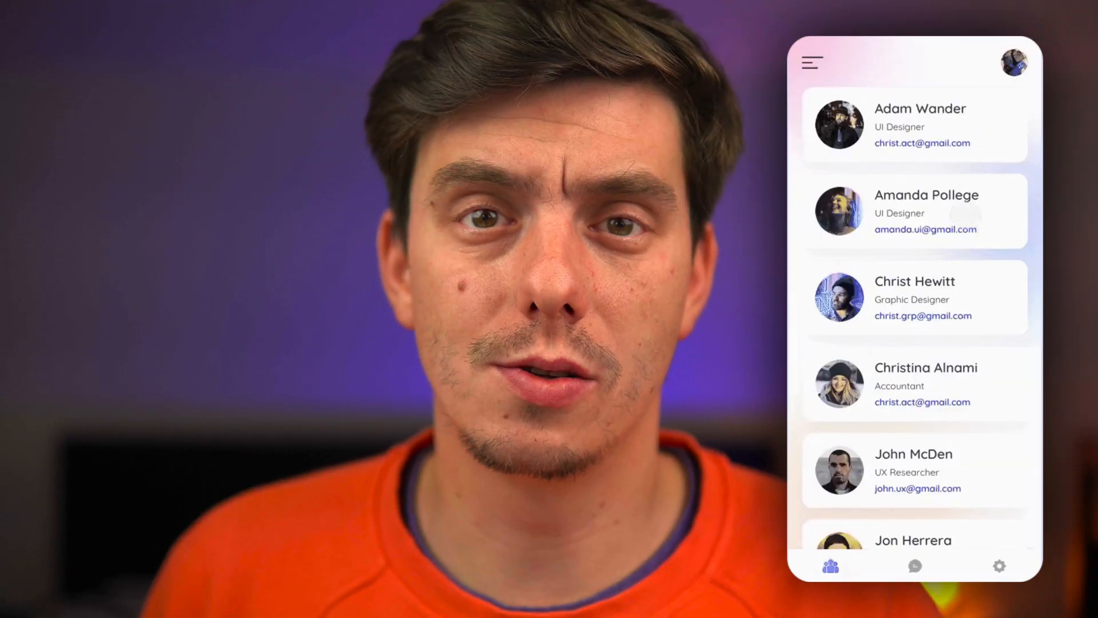
Scroll down the component file and select the code where the list will go.
scroll("down", 3)
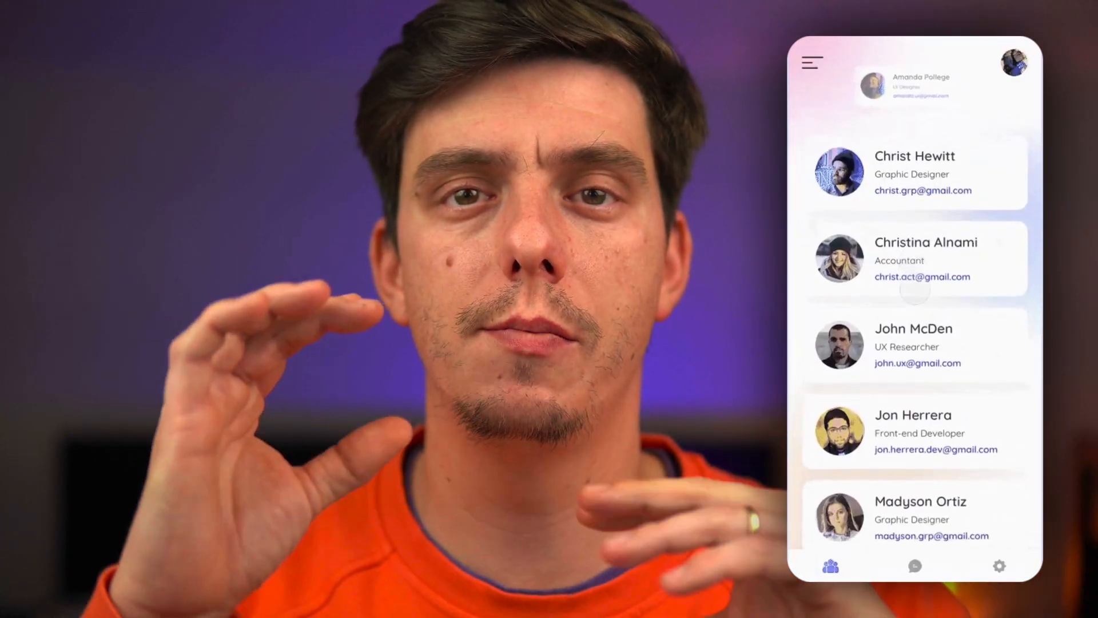
scroll("down", 3)
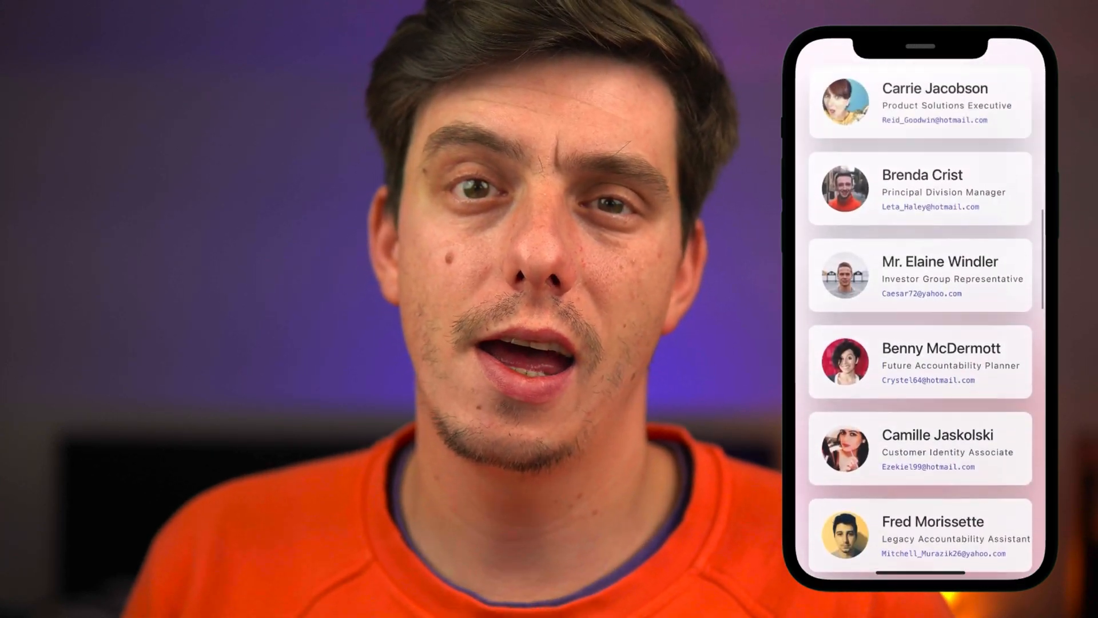
scroll("down", 3)
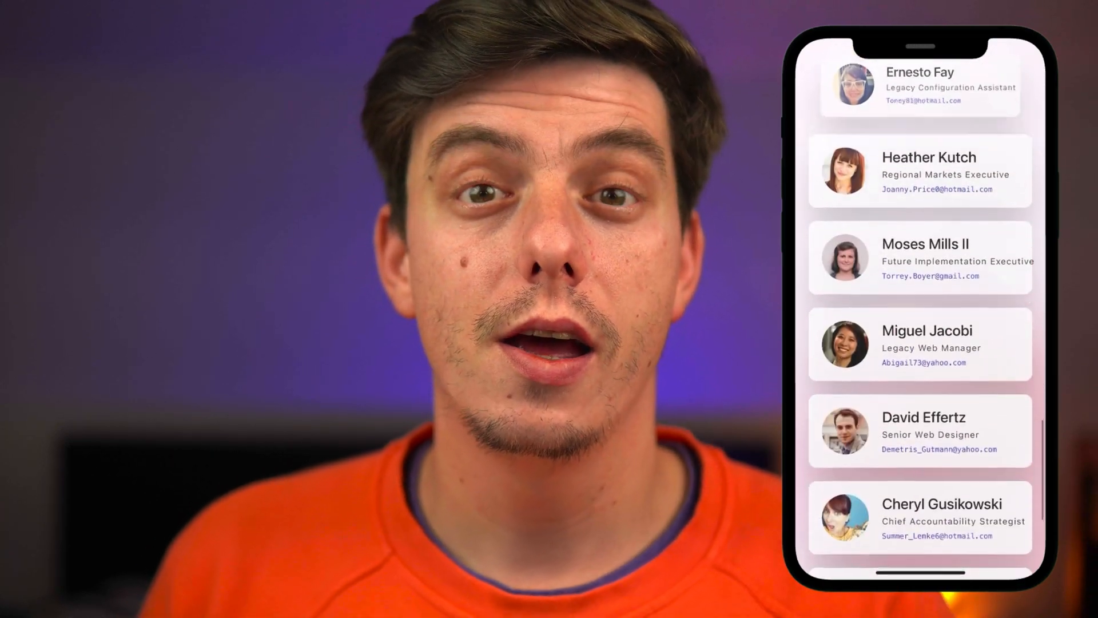
scroll("down", 3)
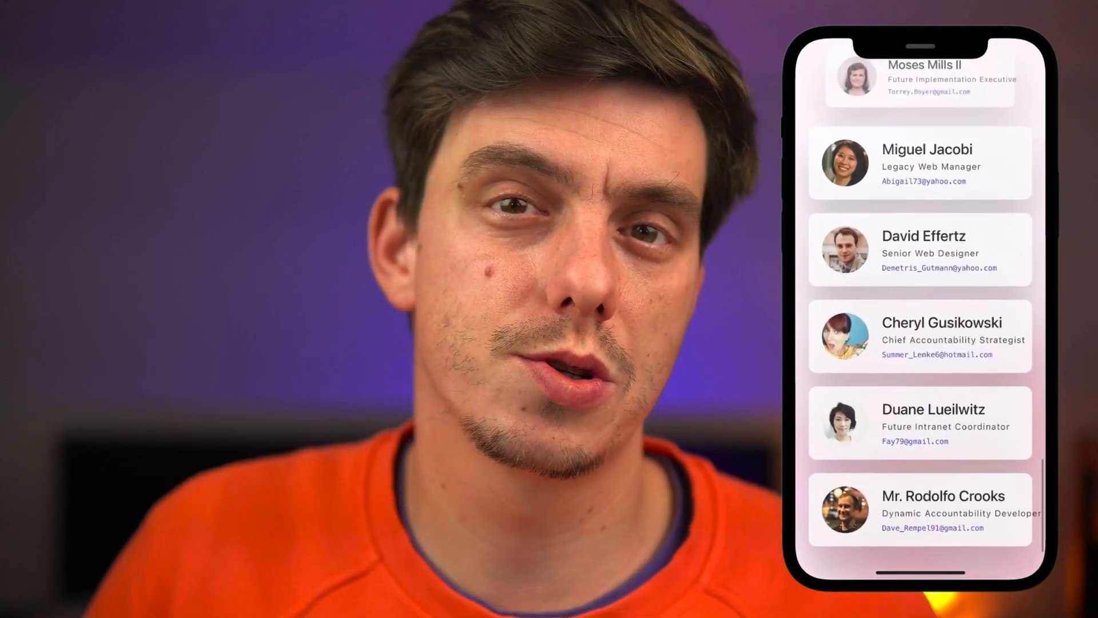
scroll("down", 3)
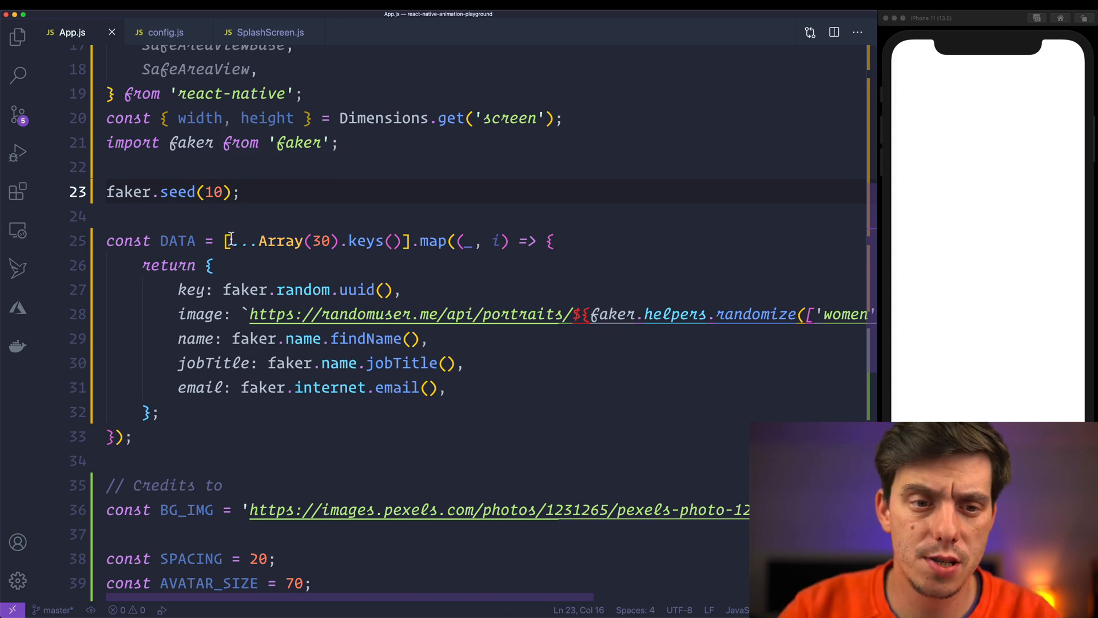
left_click_drag(230, 240, 404, 240)
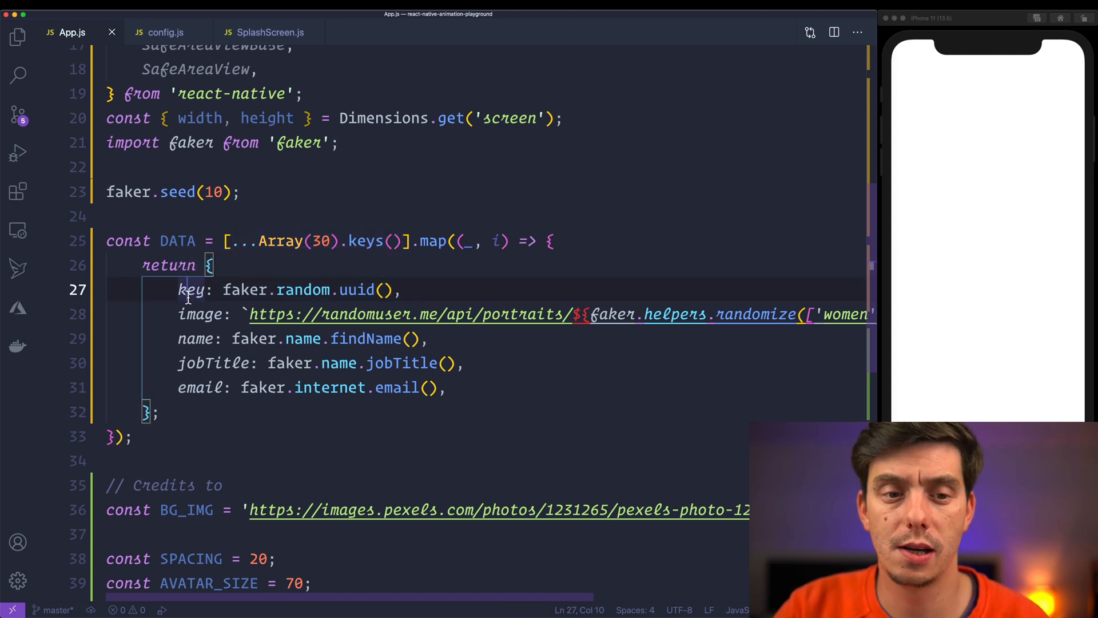
double_click(196, 338)
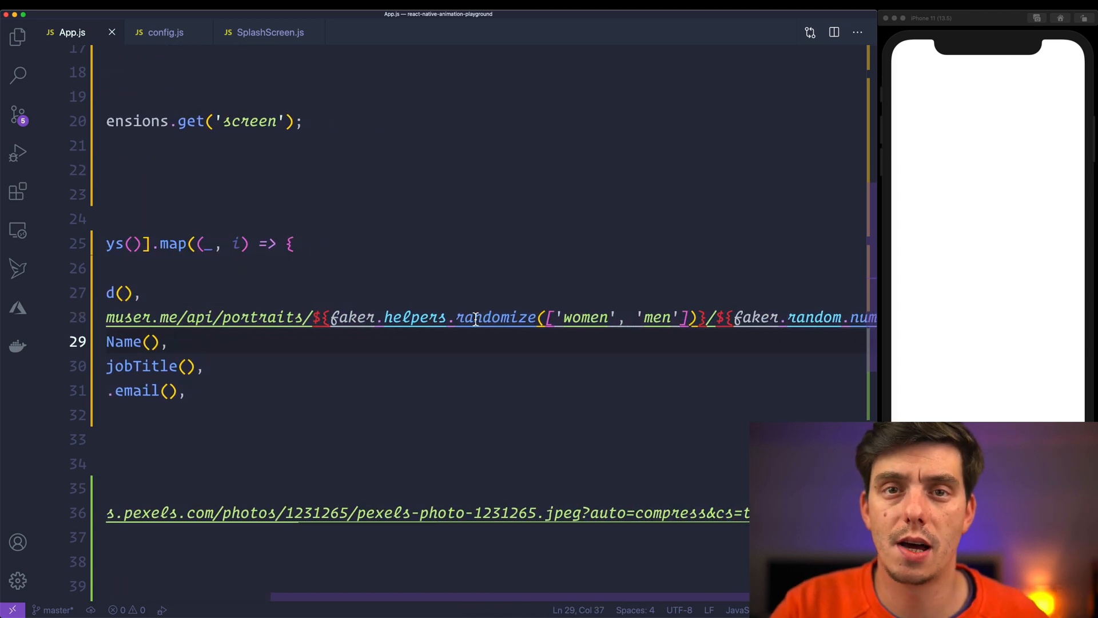
left_click_drag(555, 317, 672, 316)
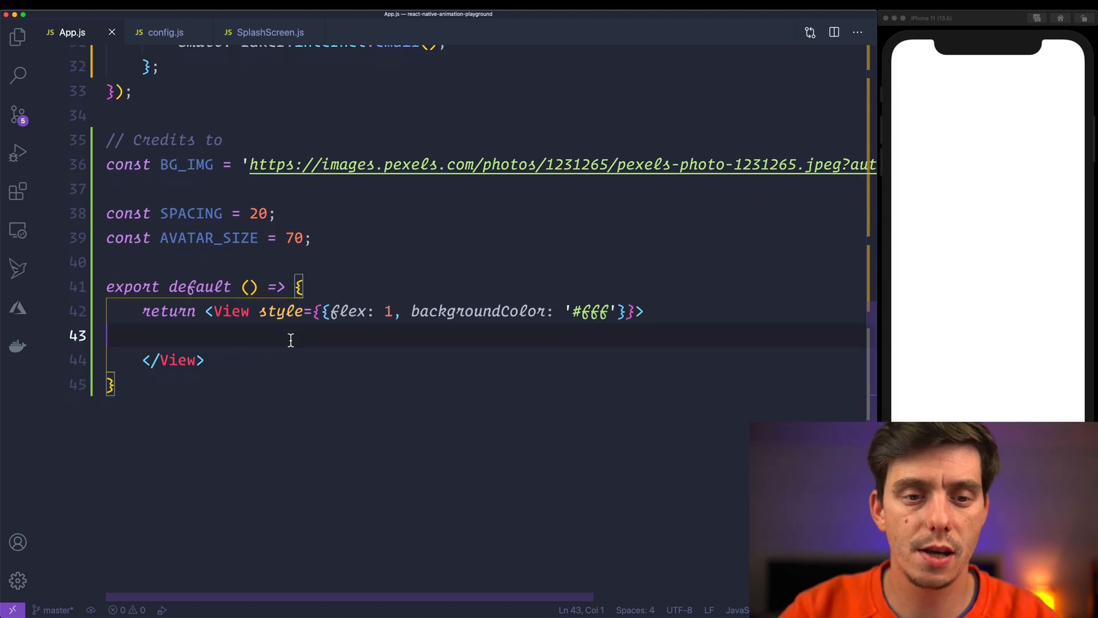
Add a FlatList with data={DATA}, keyExtractor returning item.key, and a renderItem prop.
type("FlatList")
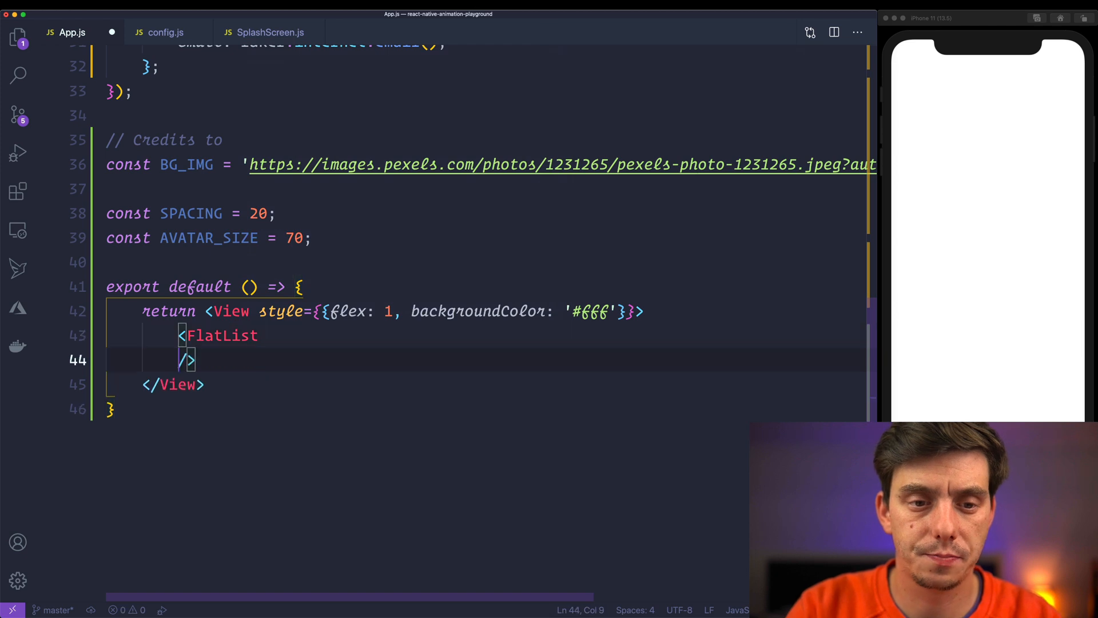
key("enter")
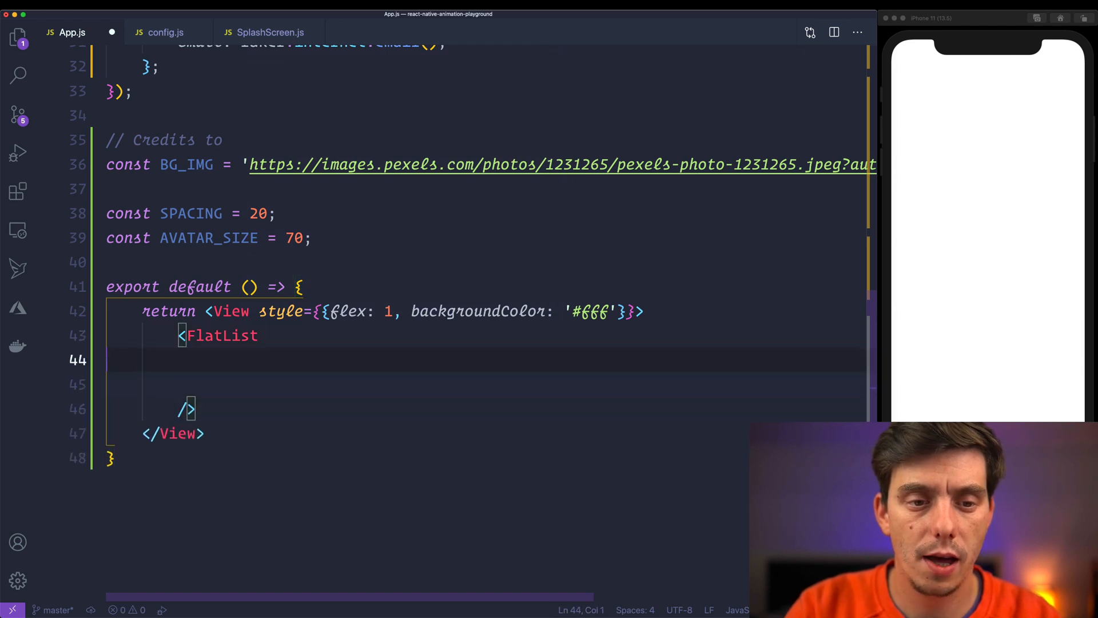
type("data={da}")
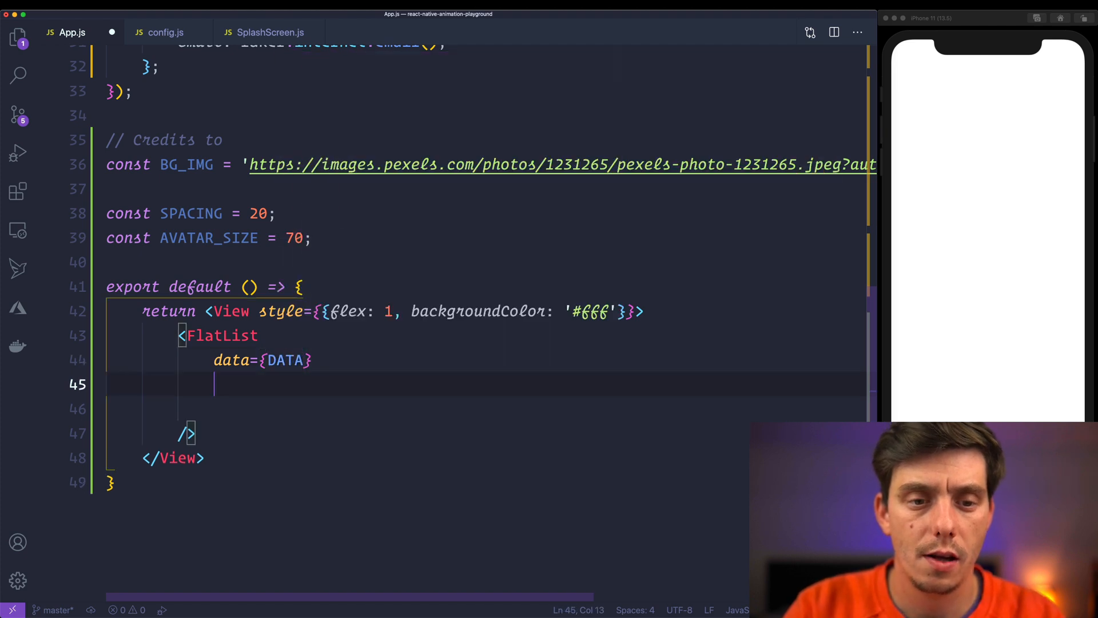
type("keyExtractor={")
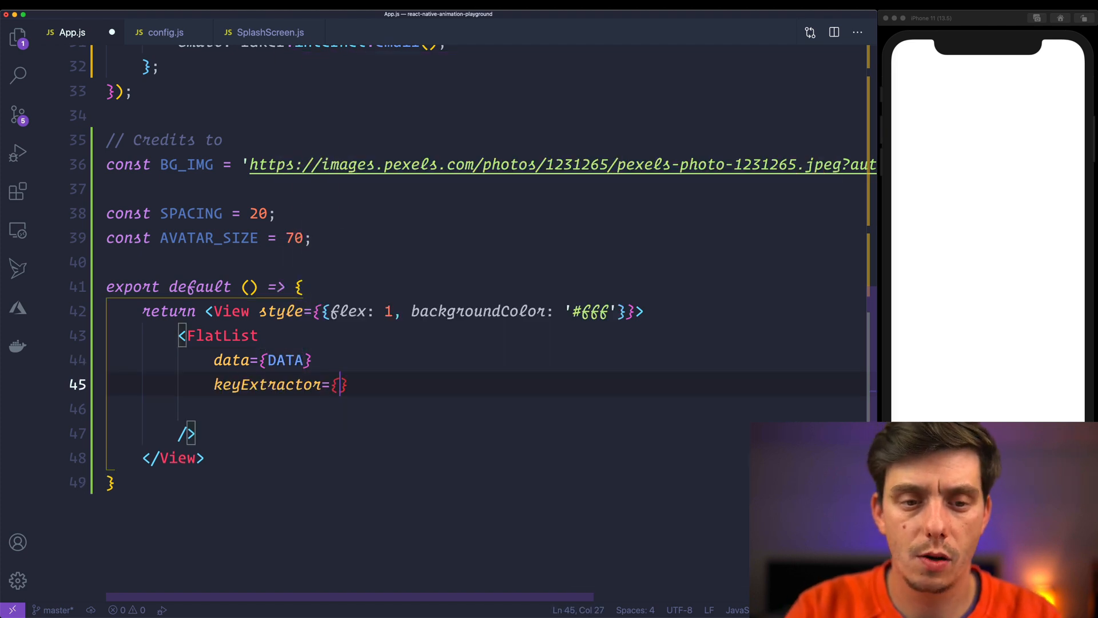
type("item => item.")
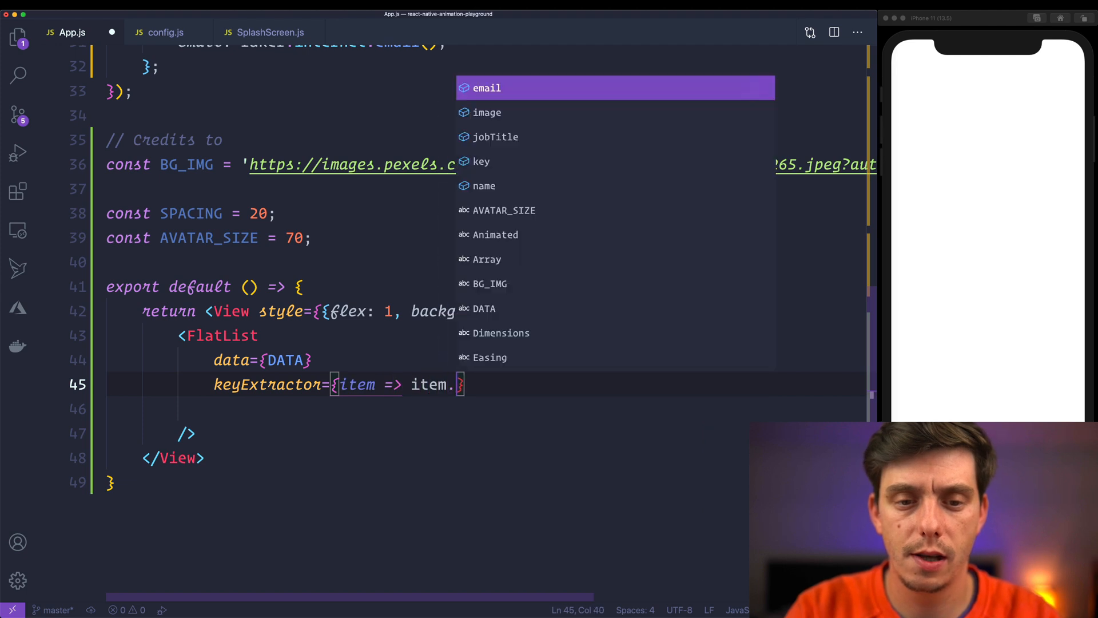
type("renderItem={({item, index}) =>")
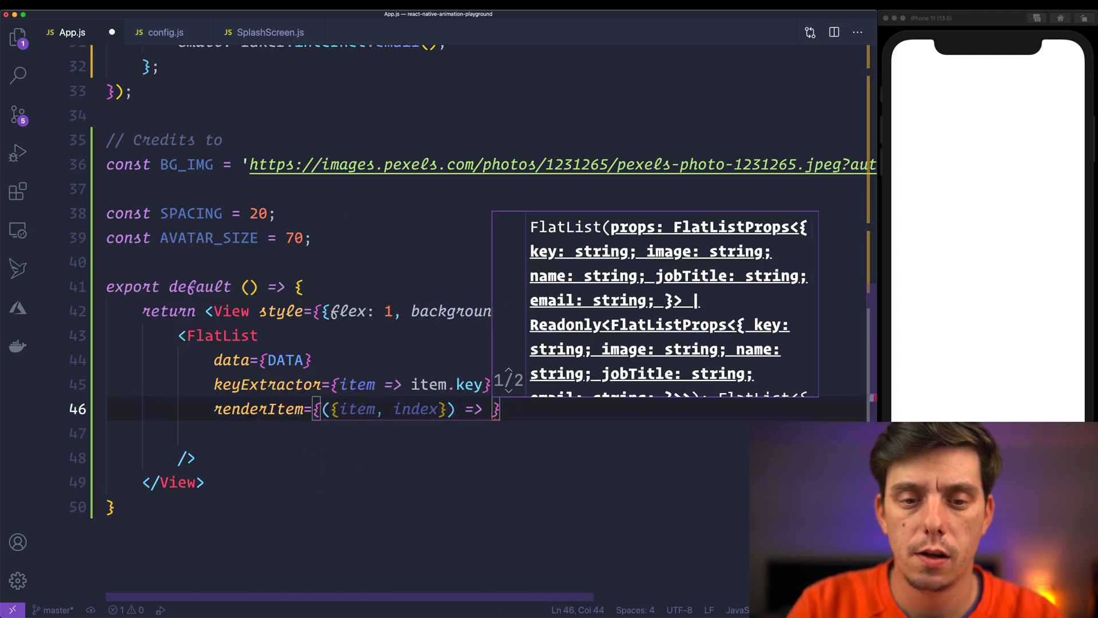
Have renderItem return a View holding an Image of AVATAR_SIZE with borderRadius.
type("return <View>")
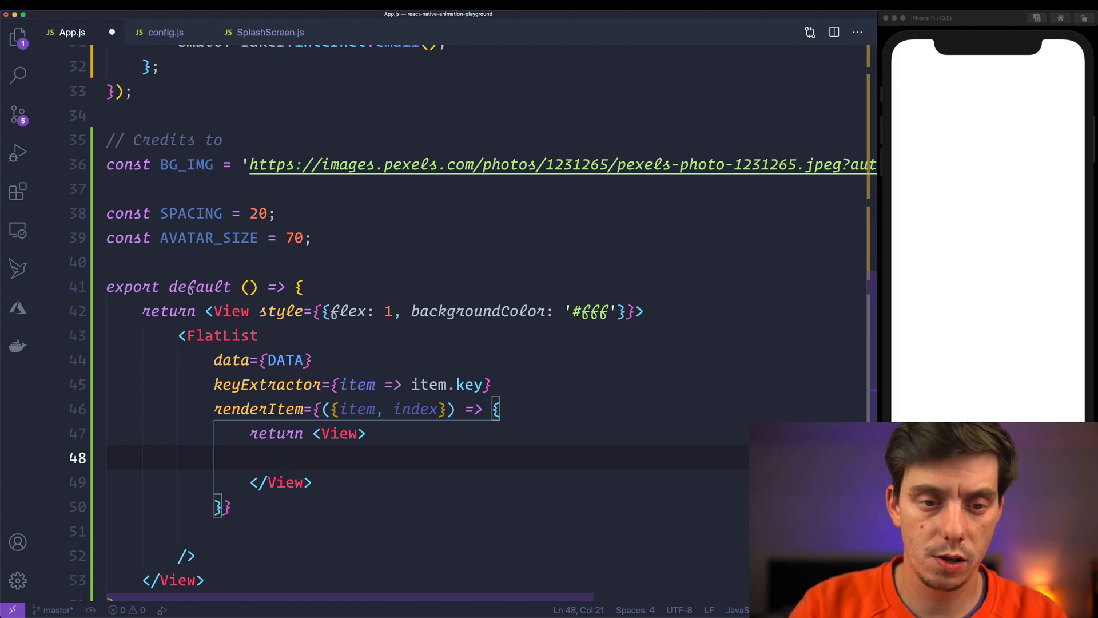
type("<Image />")
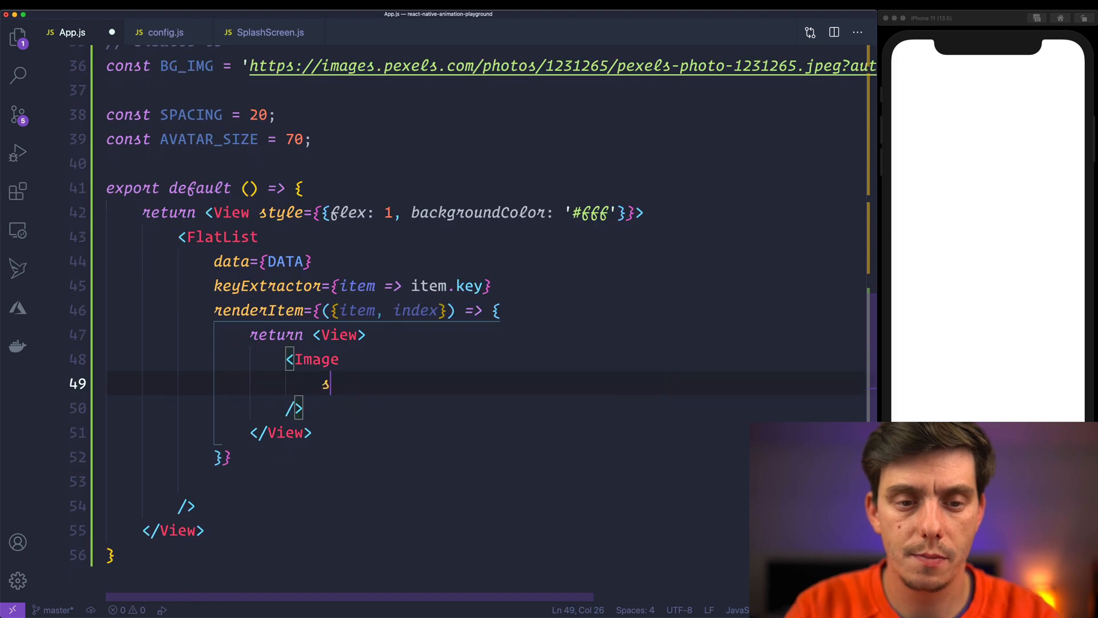
type("source={{uri: ite")
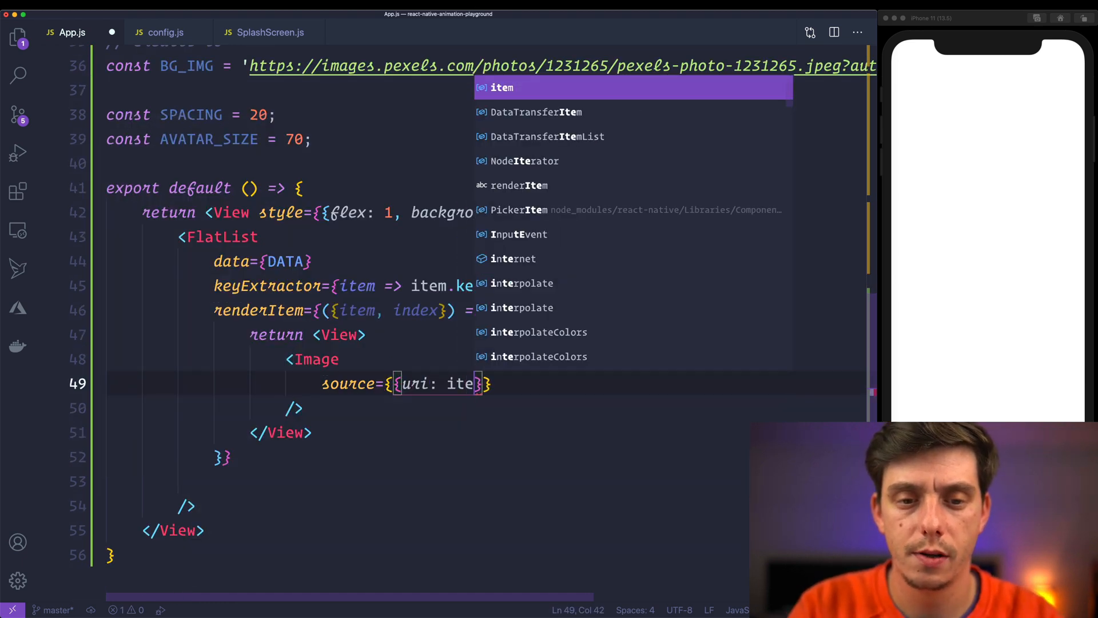
type(".image")
type("s")
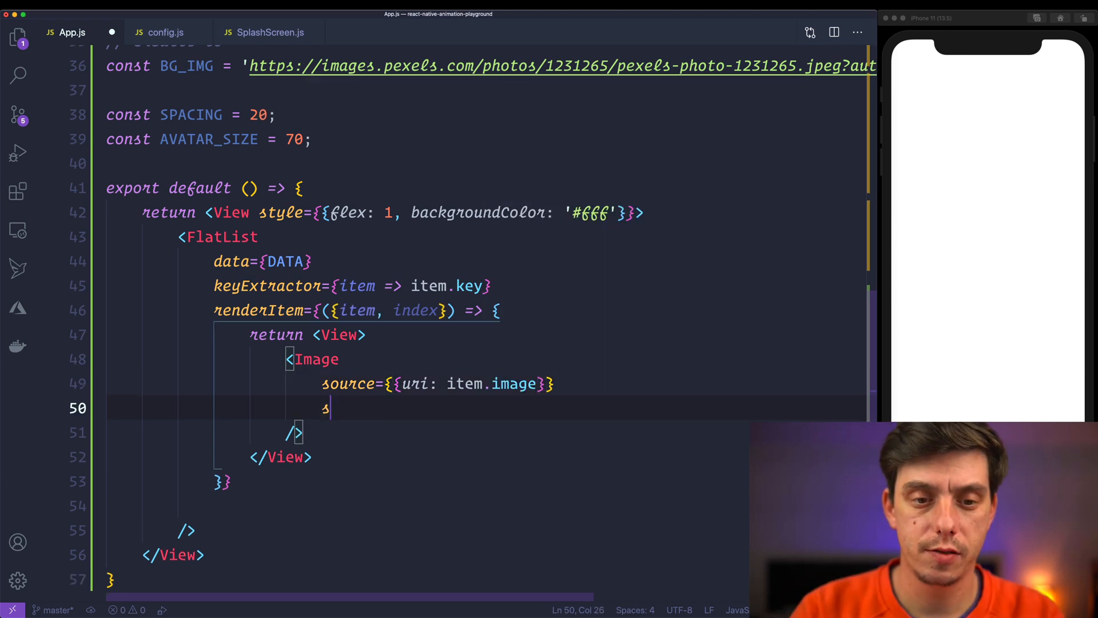
type("tyle={{w")
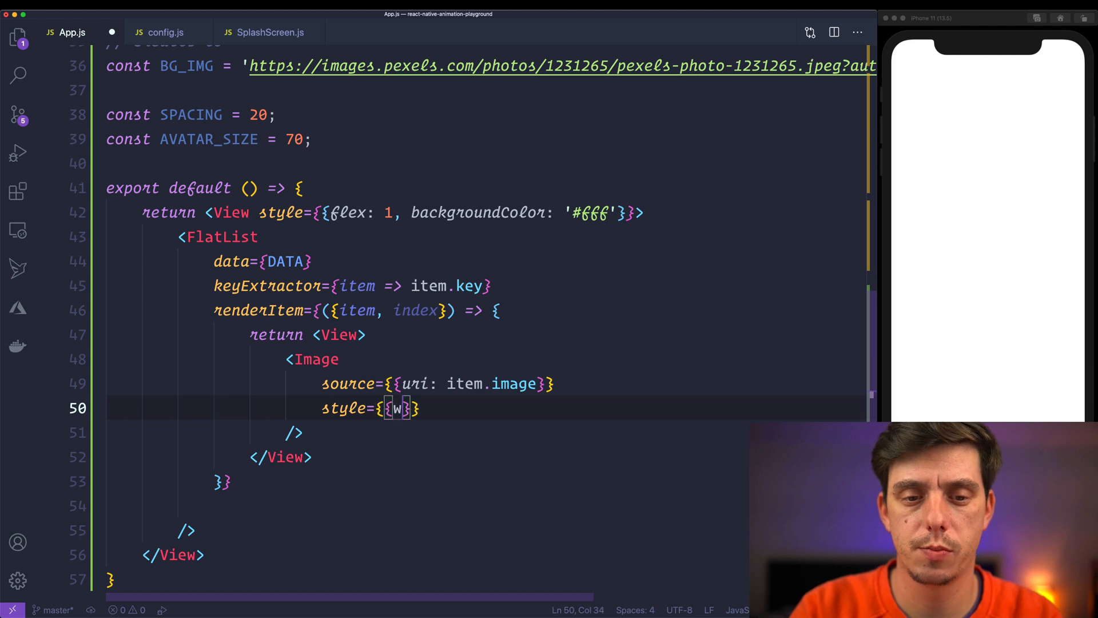
type("idth: AVATAR_SIZE, height: AVA")
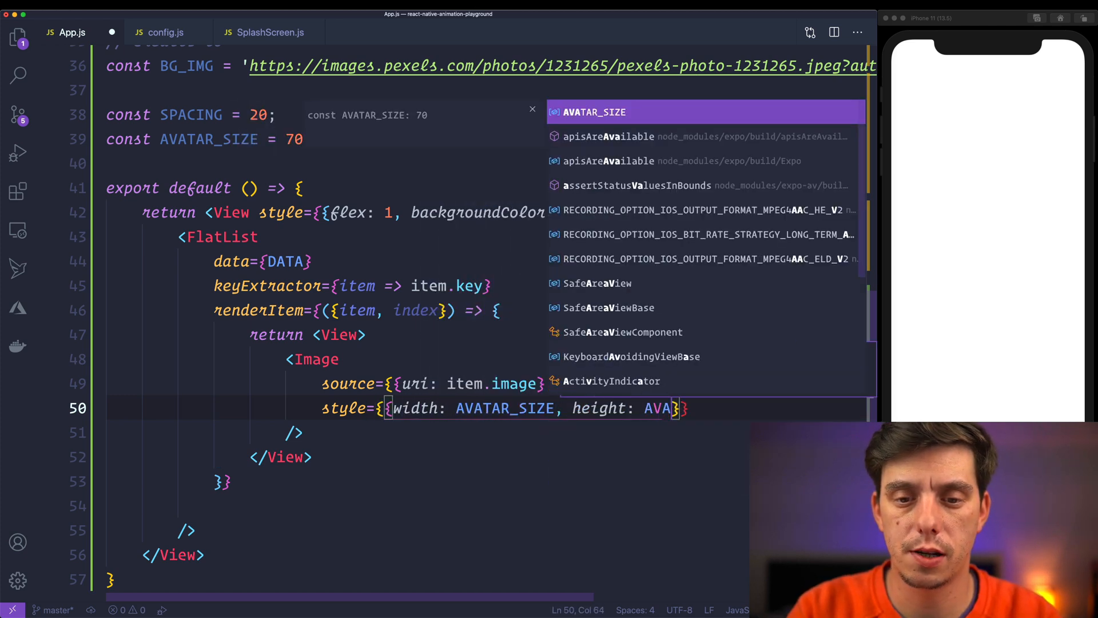
type(", borderRadius:")
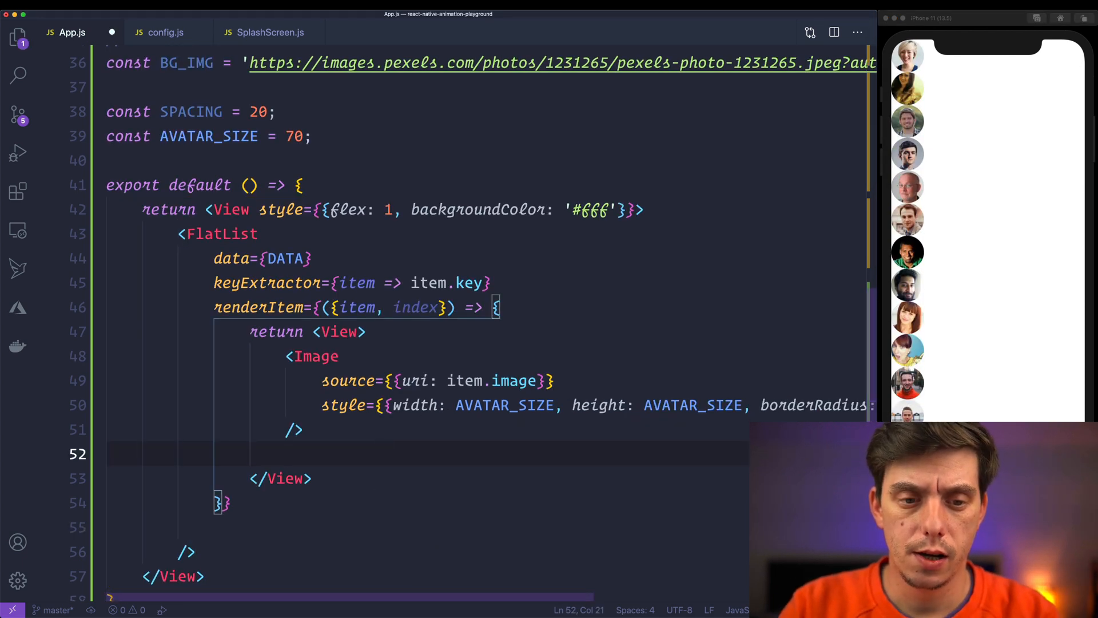
Add a View below the Image with Text for item.name, item.jobTitle and item.email.
type("<")
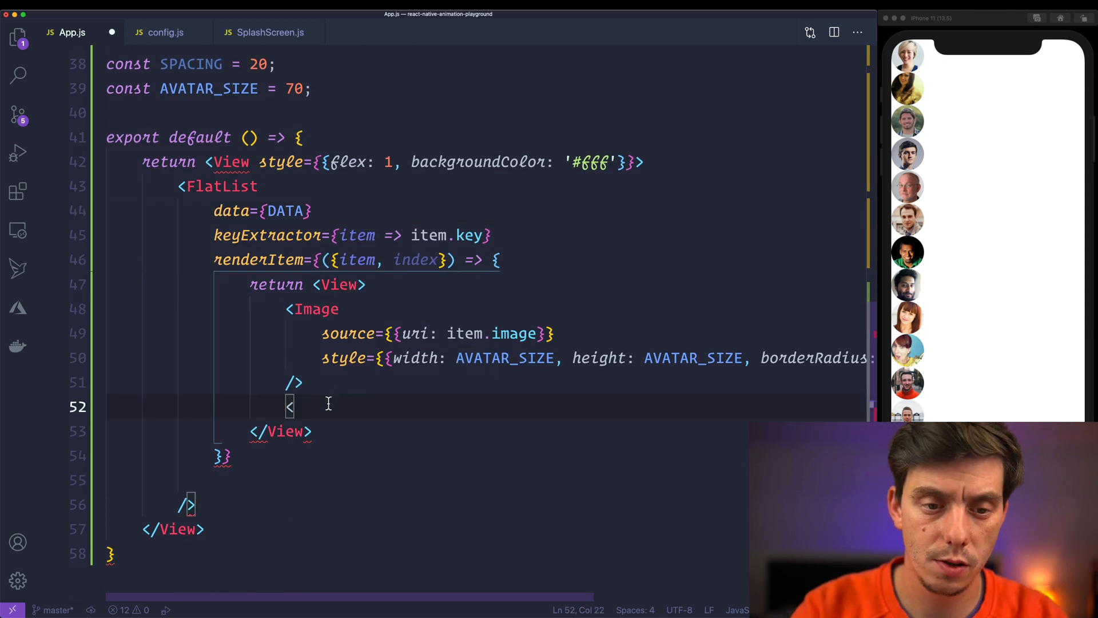
type("View></")
type("<Text>{</Text>")
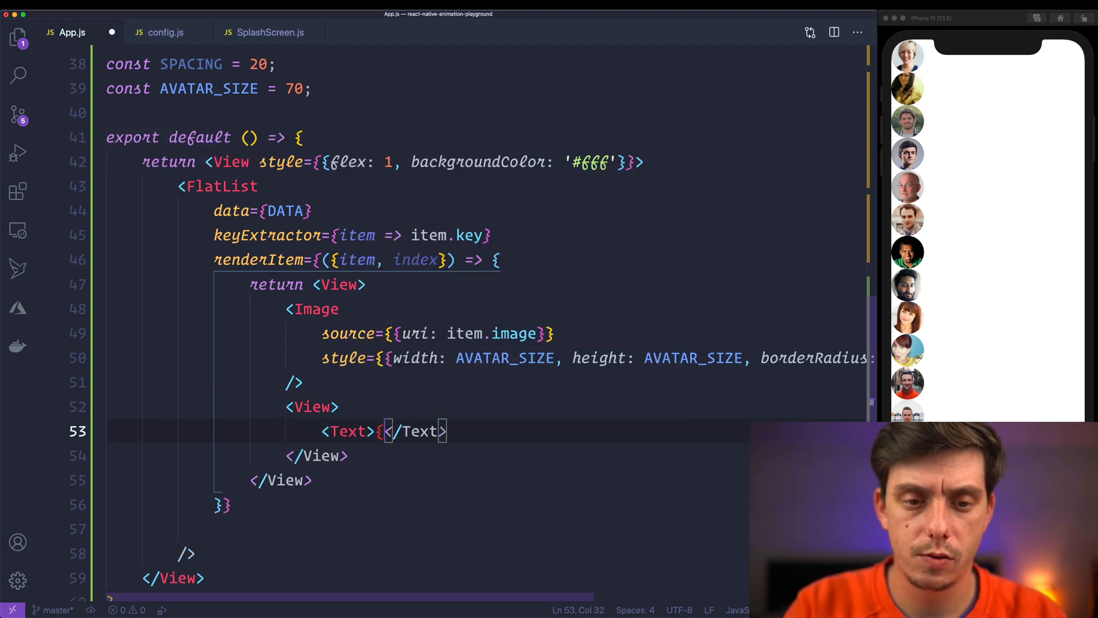
type("item.name")
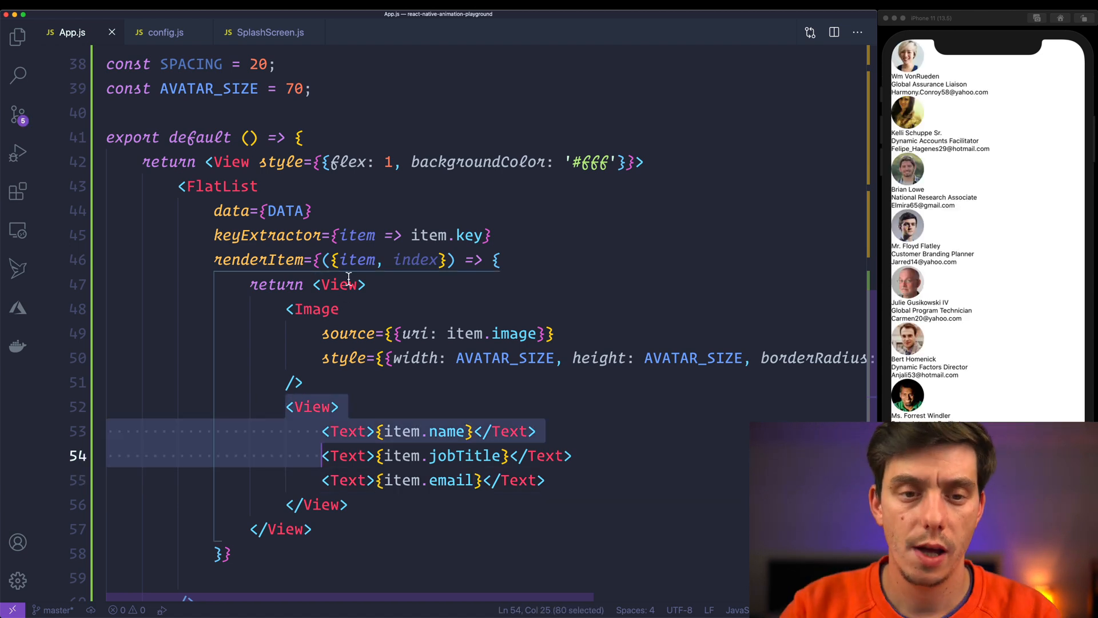
Give the row View flexDirection 'row' and the Image marginRight SPACING / 2.
type("style={{}}")
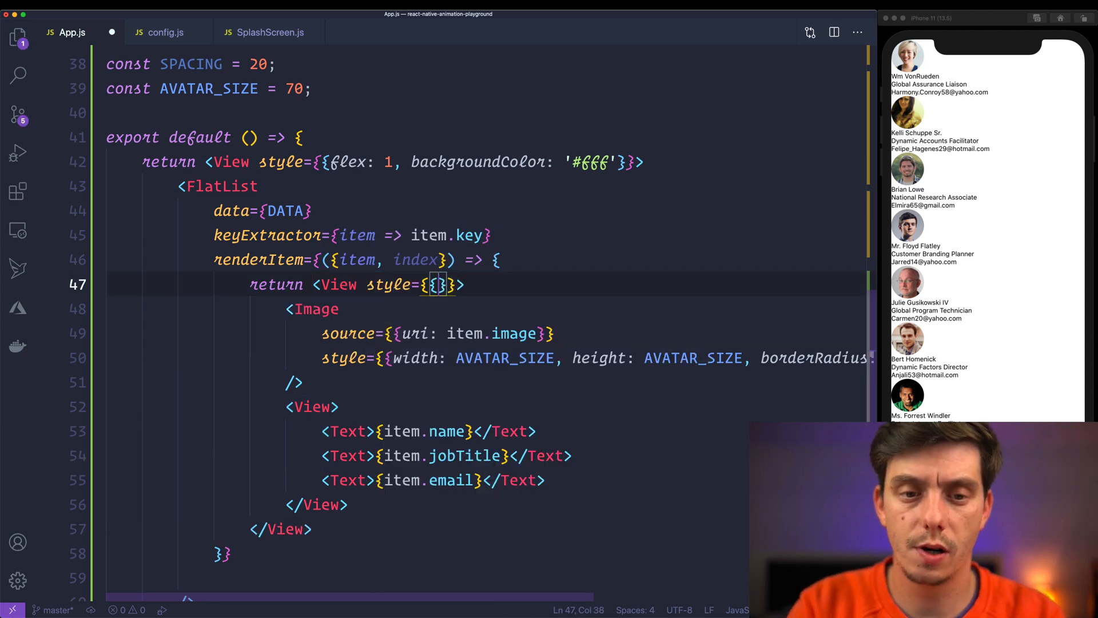
type("flexDirection: 'row'")
type("marginRight:")
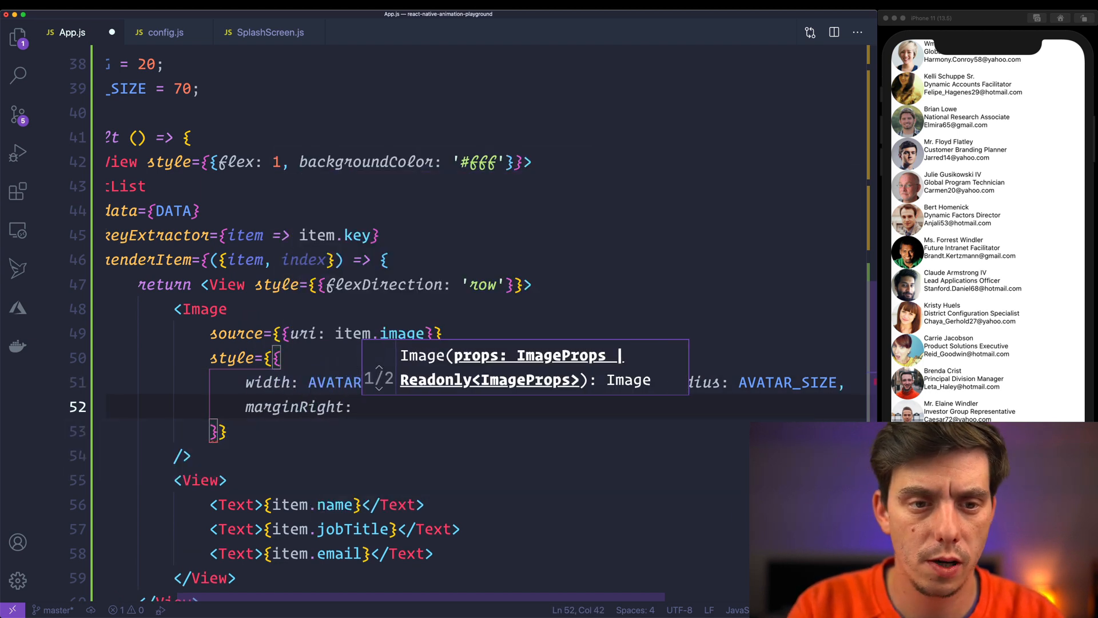
type("SPACING / 2")
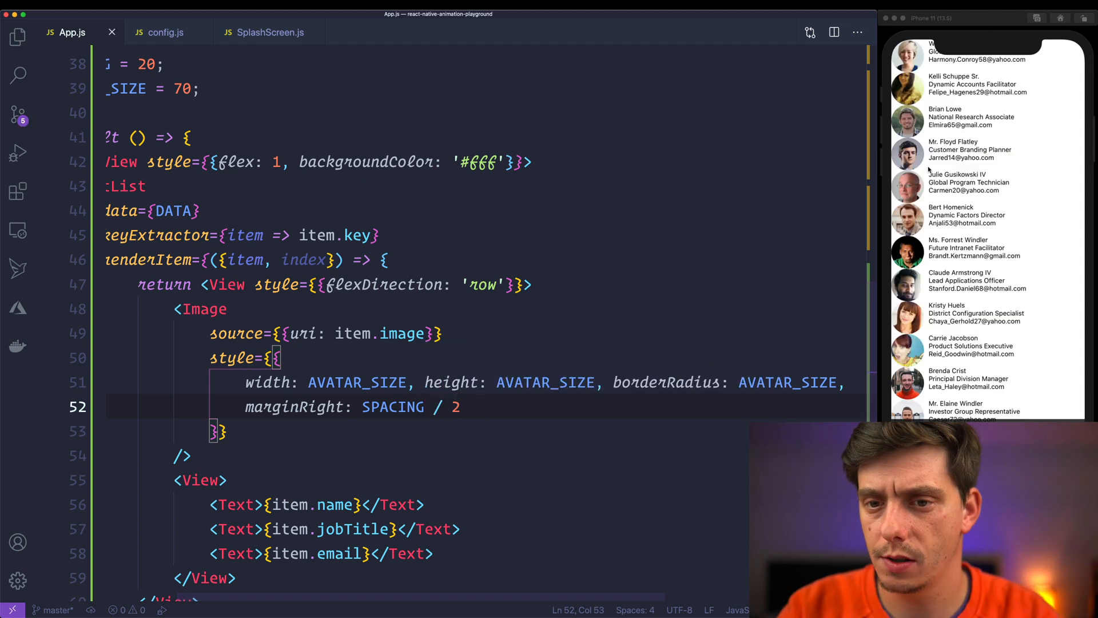
scroll("down", 3)
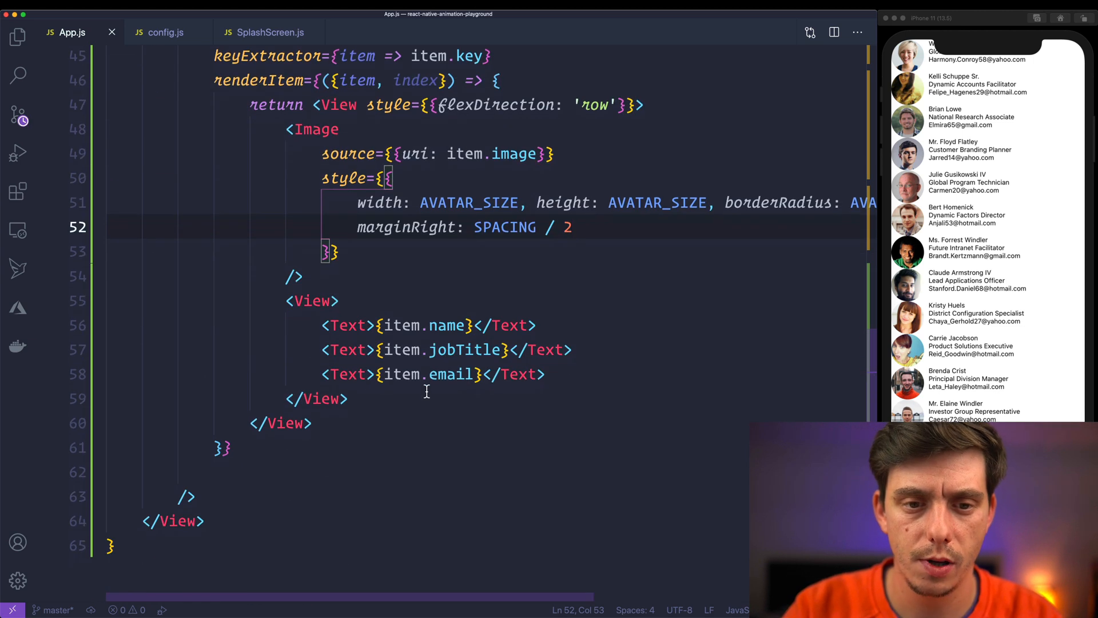
Style the name at fontSize 22, fontWeight 700, and dim the job title to opacity .7.
type("style={")
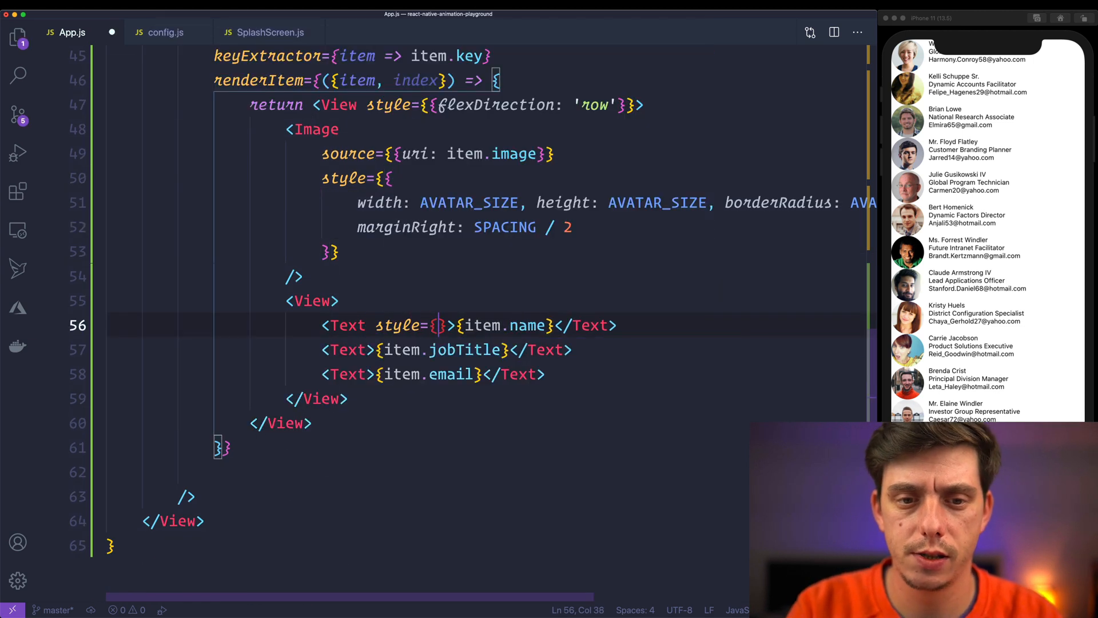
type("fontSize: 22,")
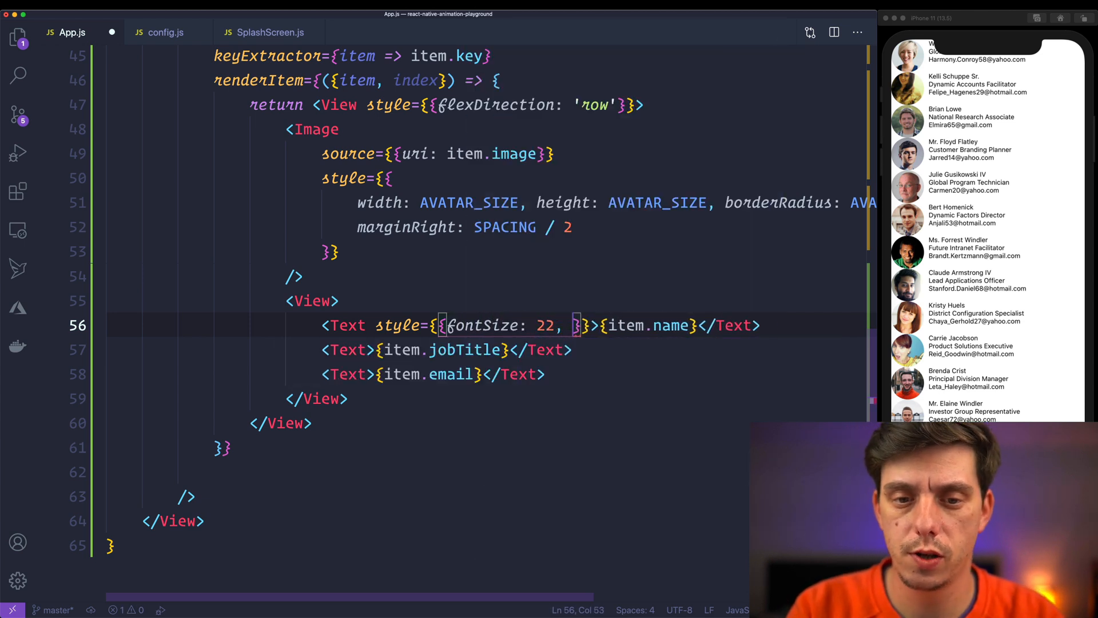
type("fontWeighjt")
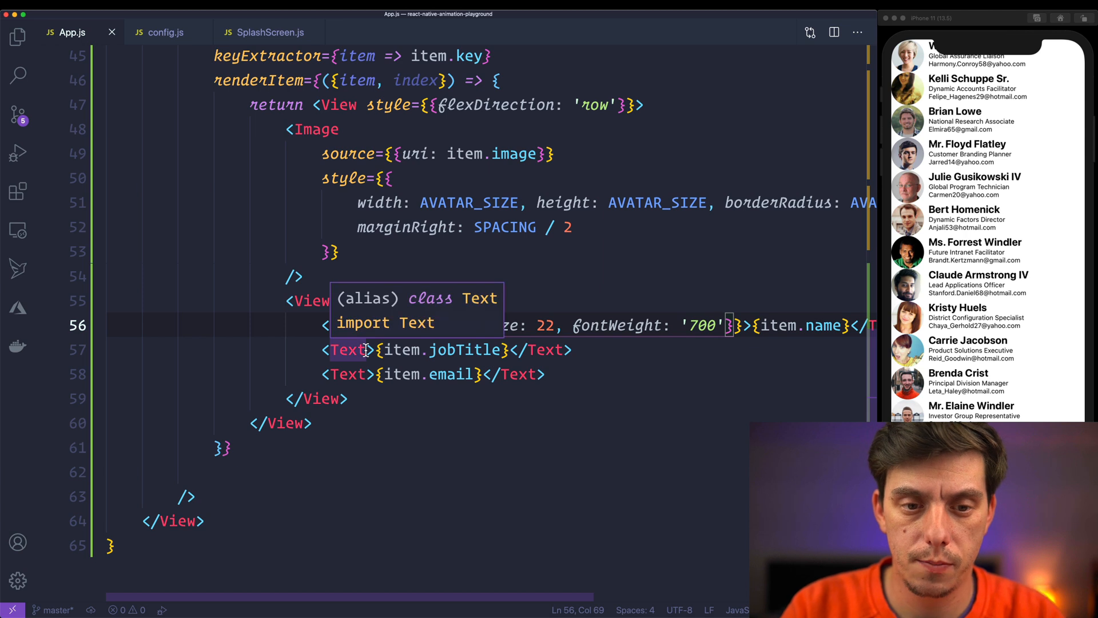
type("style={{}}")
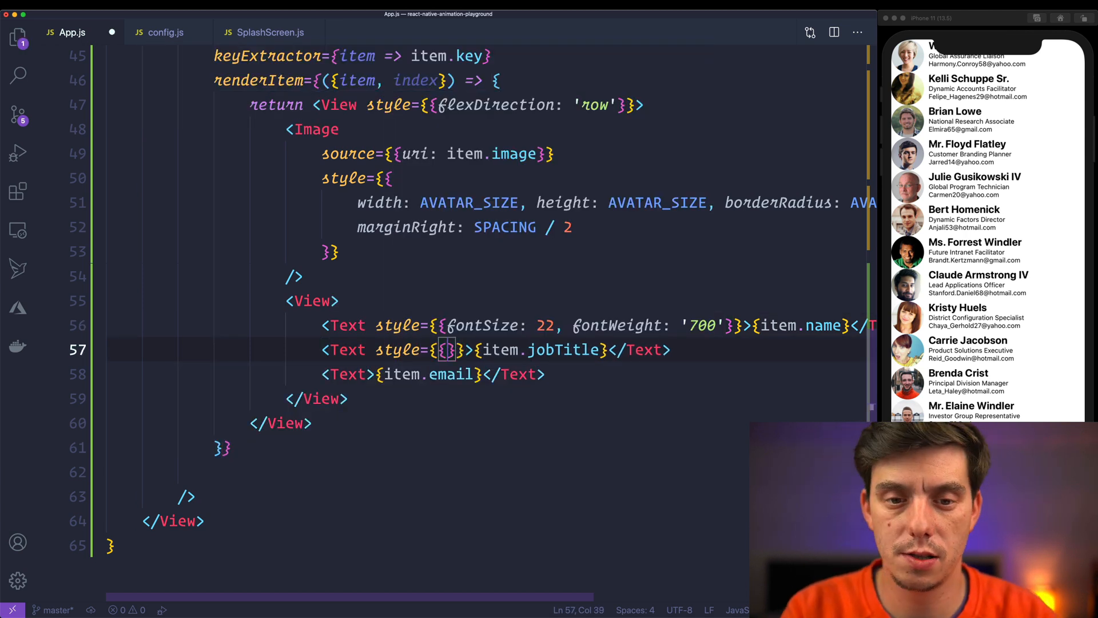
type("fontSize: 16")
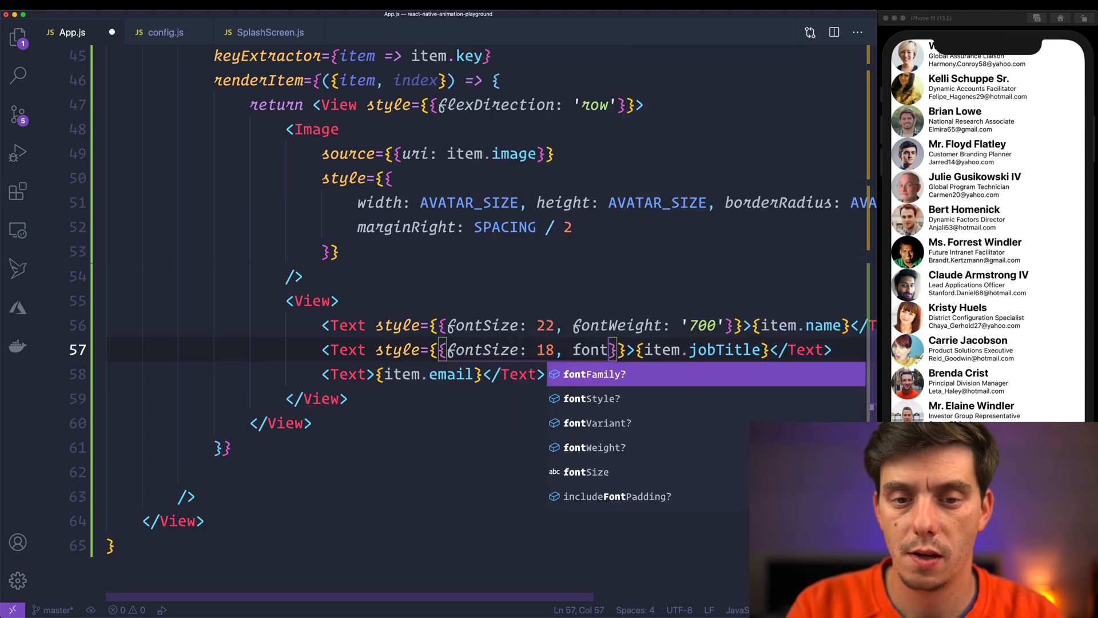
type("opacity: .7")
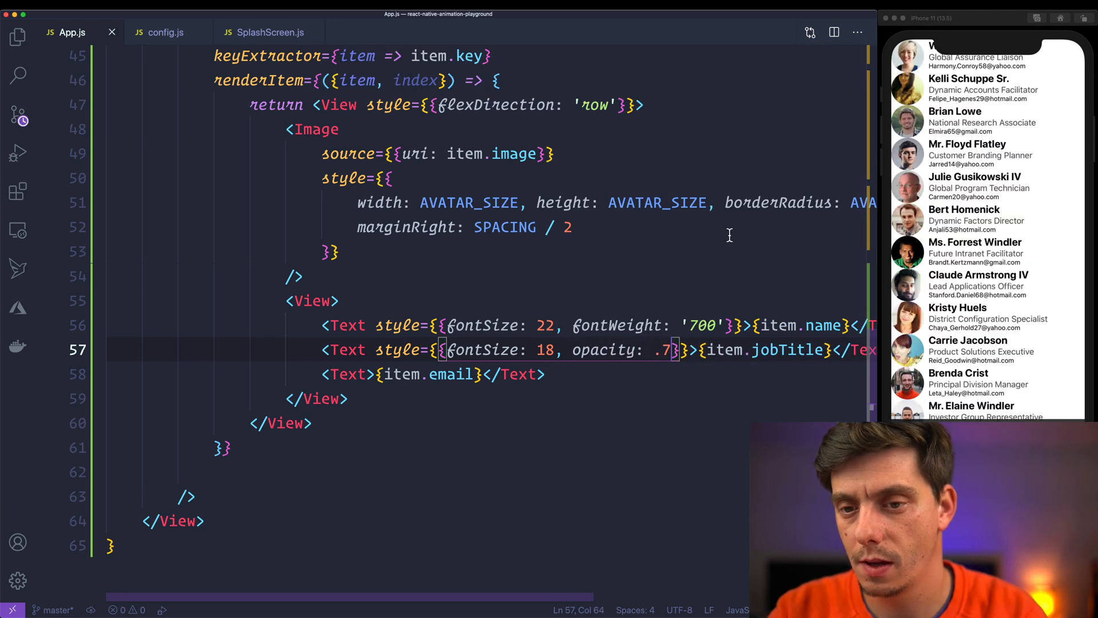
Style the email with opacity .8, fontSize 14 and color '#0099cc'.
left_click(476, 373)
type(" style={{fontSize: 12,")
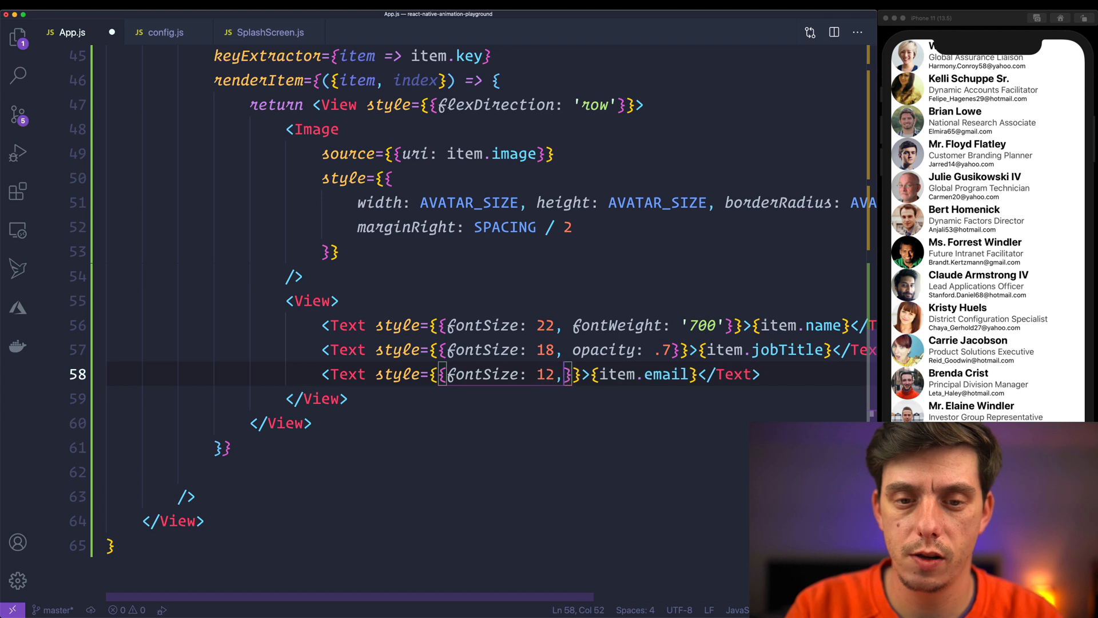
type("opacity:")
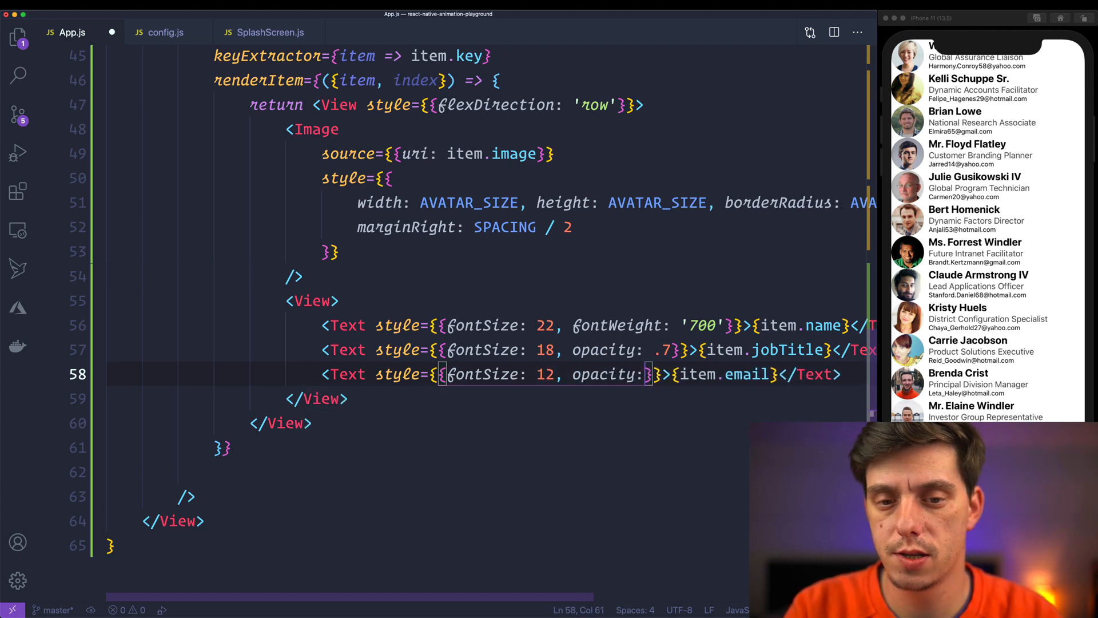
type(".8")
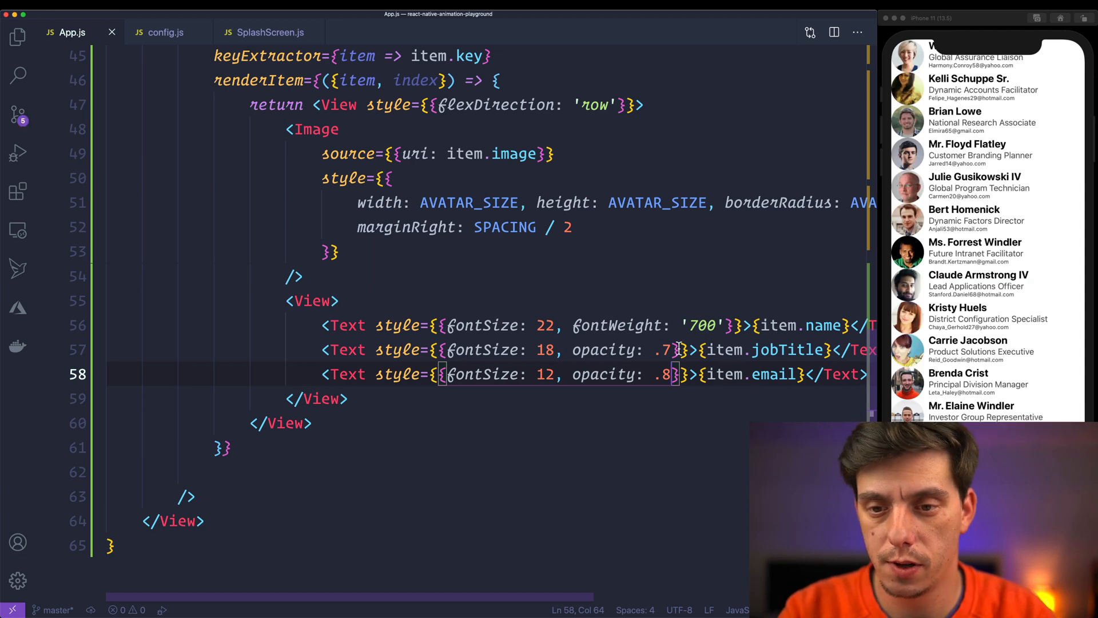
type("14")
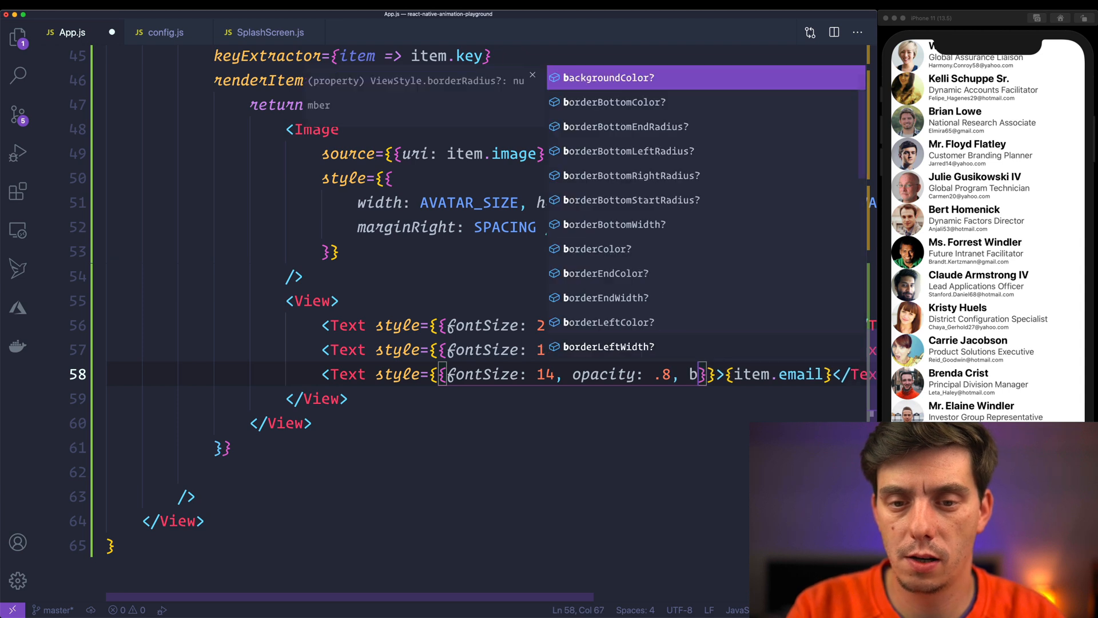
type("color: 'blue'")
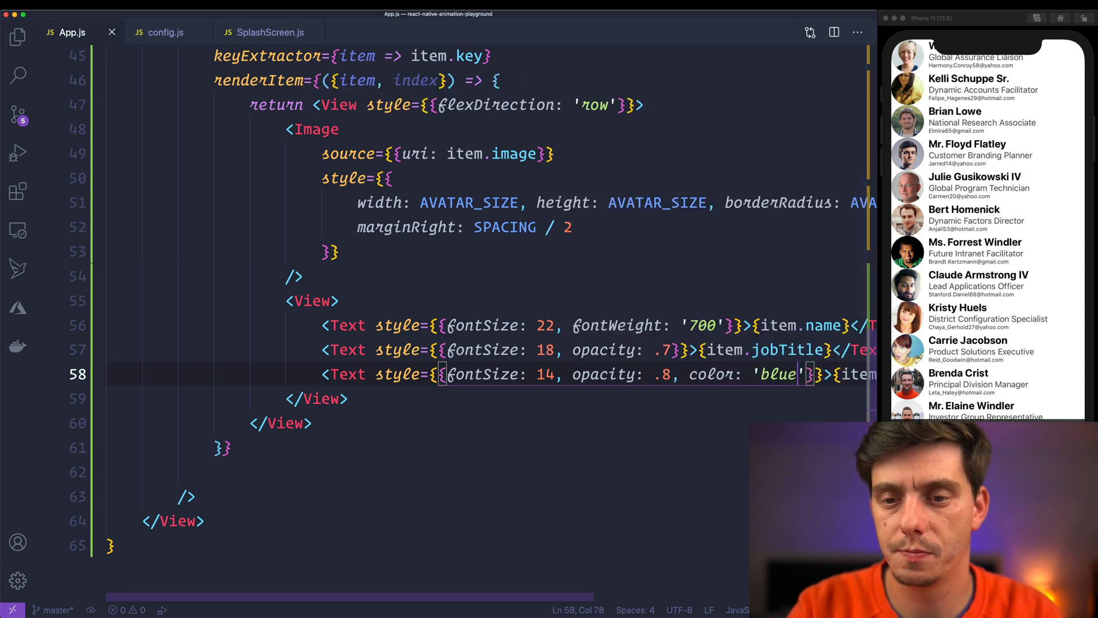
double_click(776, 373)
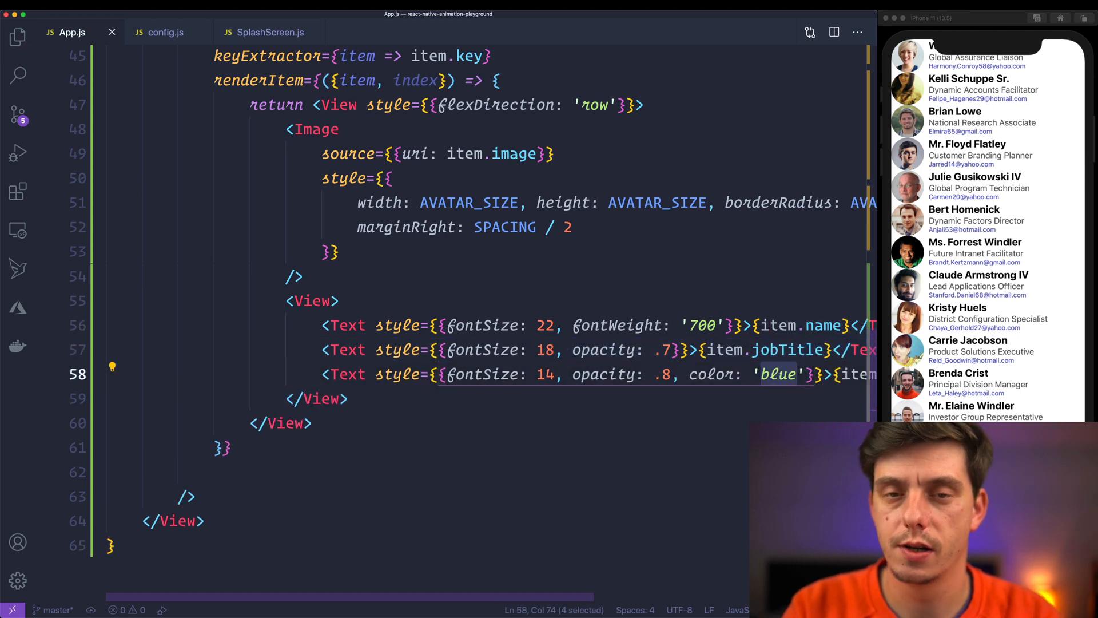
type("#0099c")
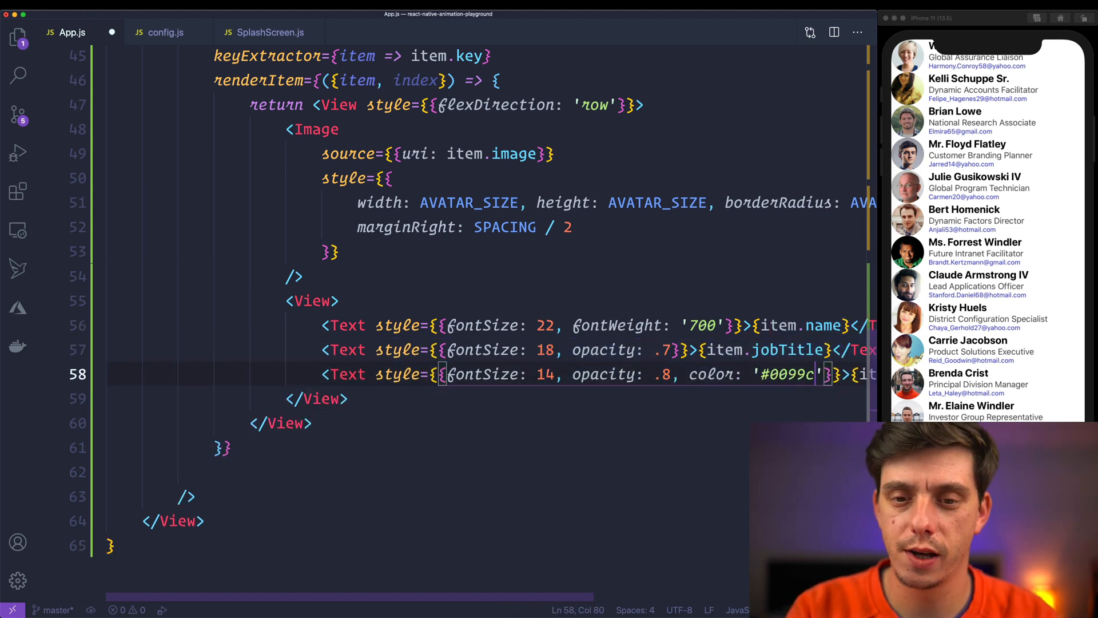
type("c")
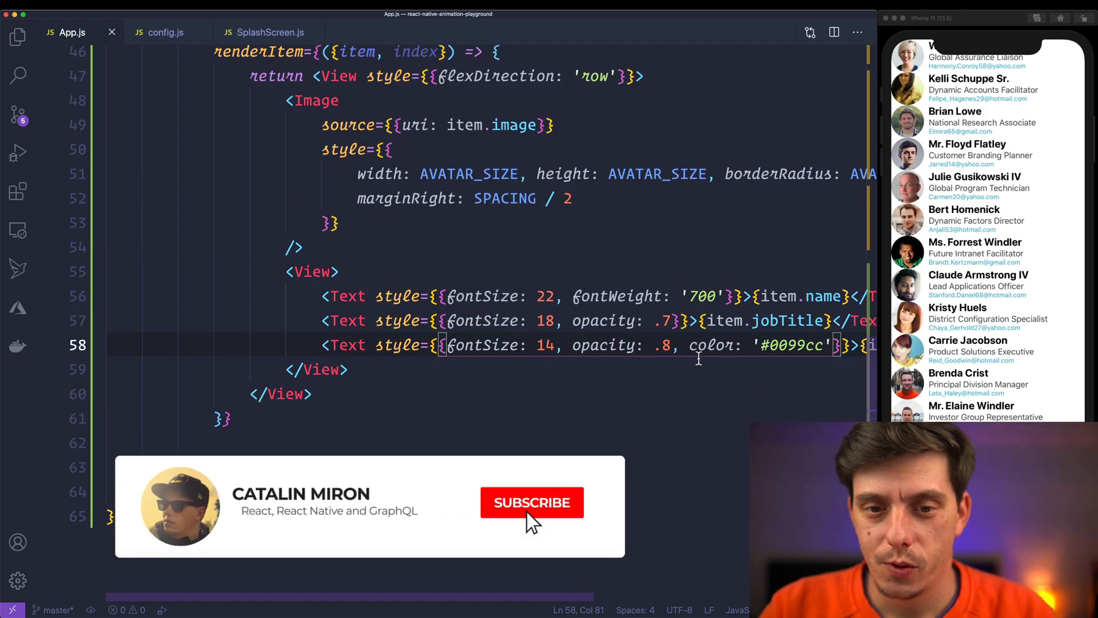
Add padding and marginBottom SPACING, backgroundColor 'red' and borderRadius 12 to the row View.
left_click(531, 502)
type(", padding: SPACING, marginBottom: SPACING, ")
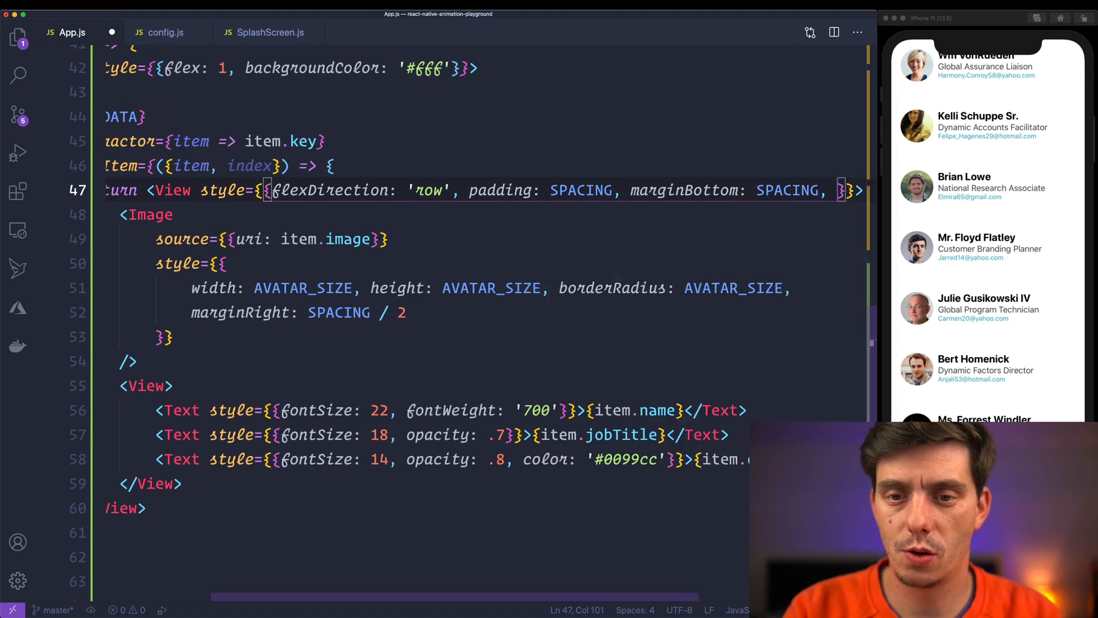
type("backgroundColor: 'red', borderRad")
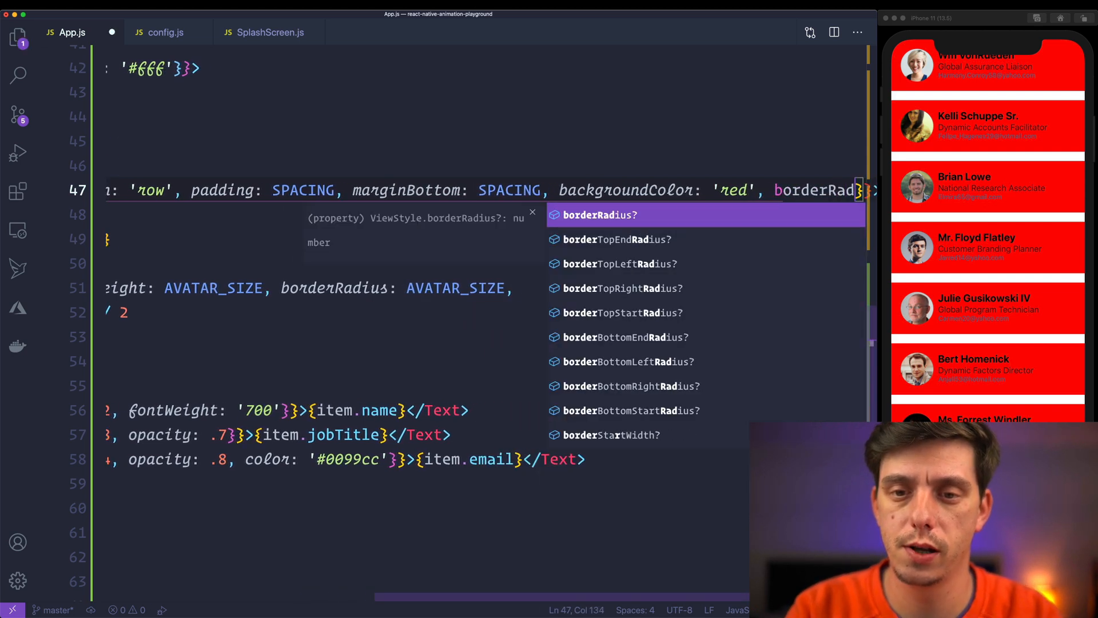
type("16")
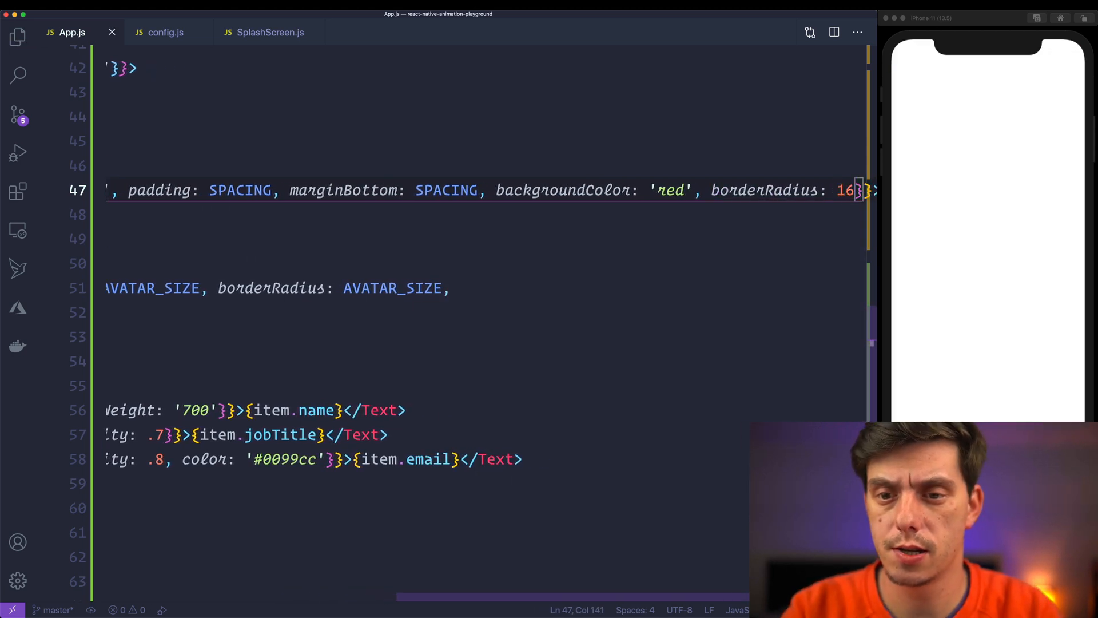
type("12")
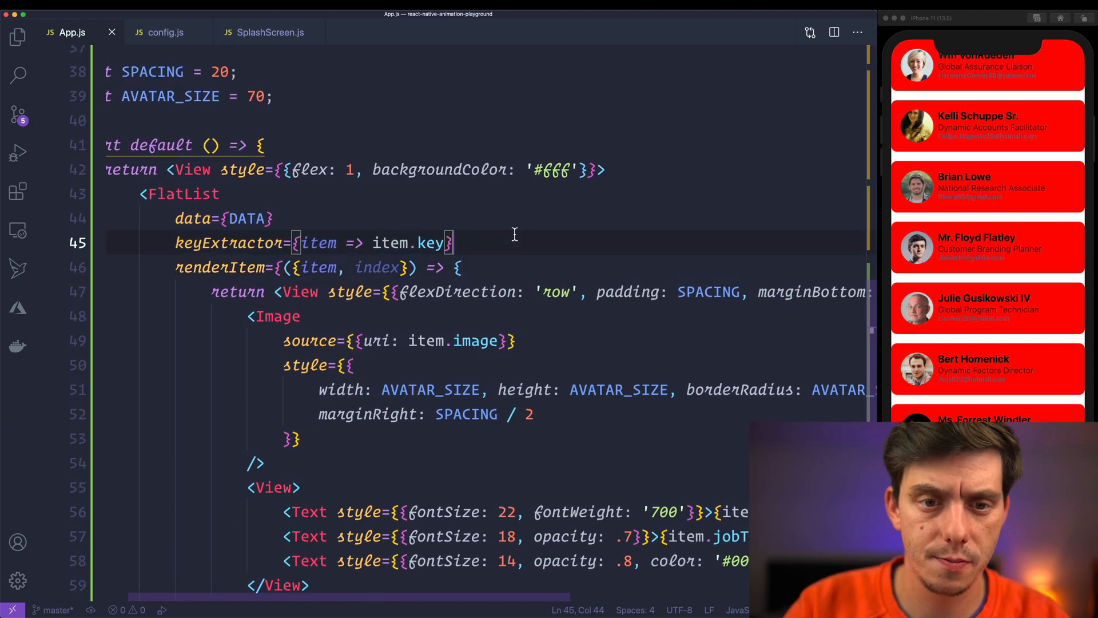
Set FlatList contentContainerStyle to padding SPACING and paddingTop StatusBar.currentHeight || 42.
type("contentContainerStyle={{")
type("padding: SPACING")
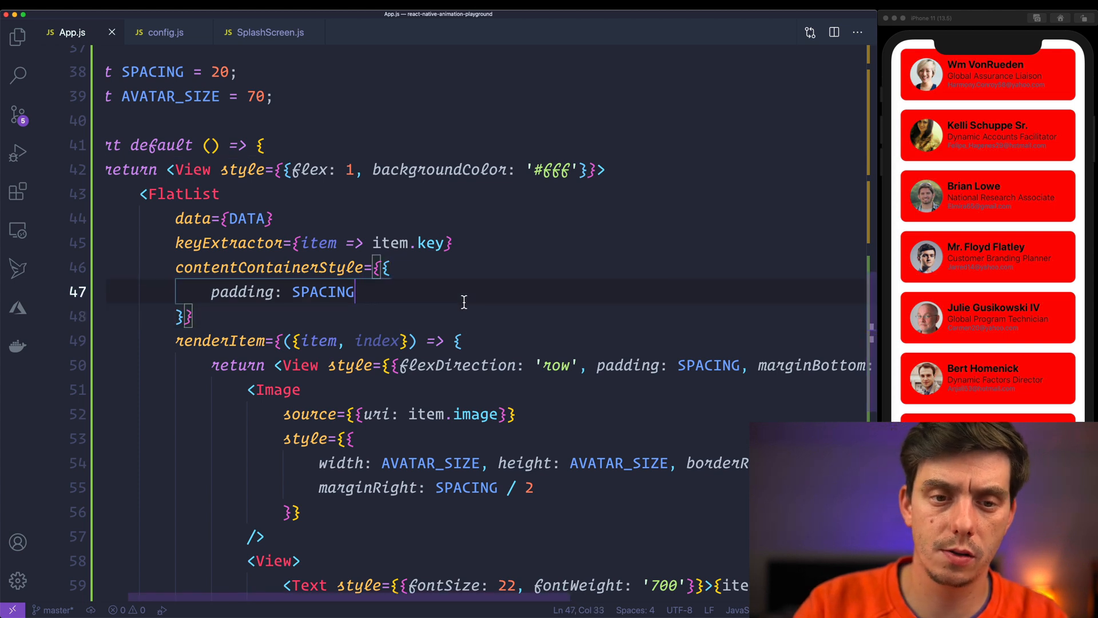
double_click(322, 292)
type("paddingTo")
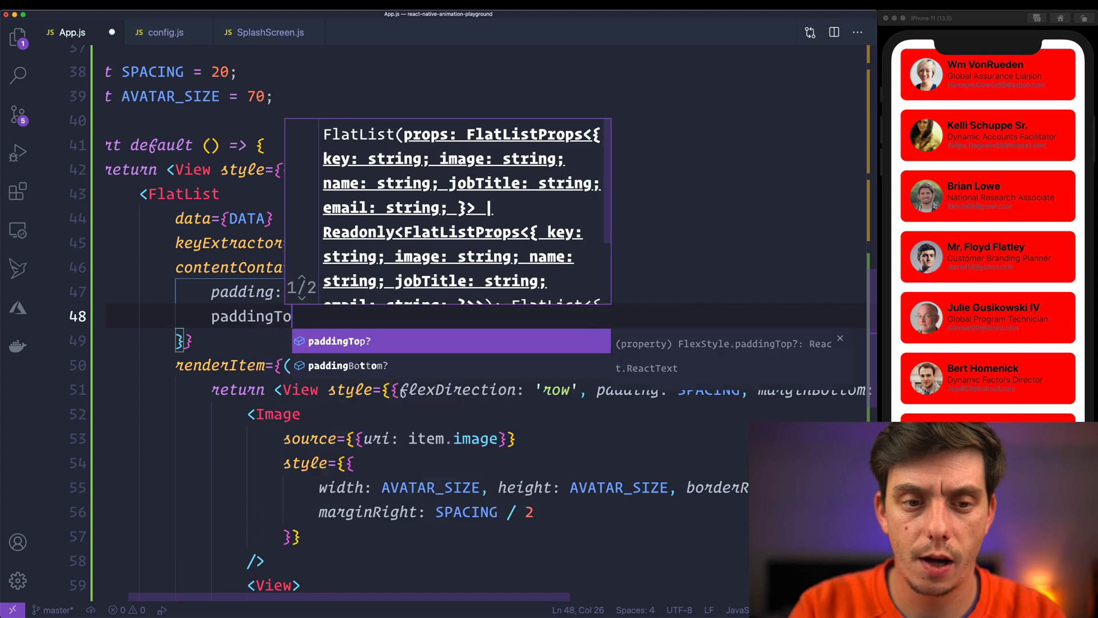
type("StatusBar")
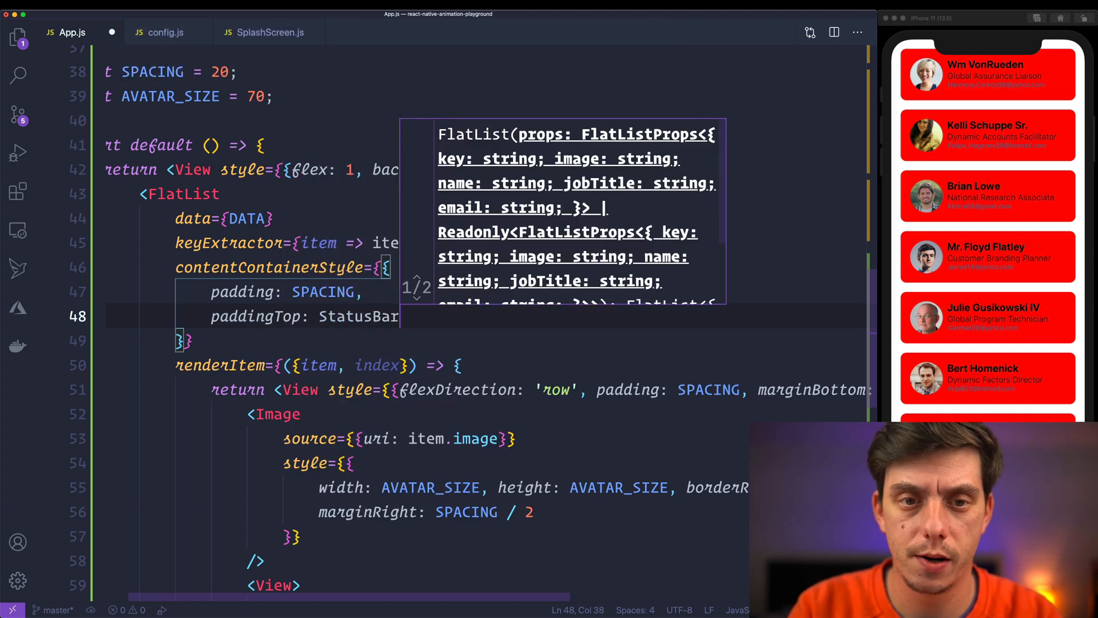
type(".currentHeight")
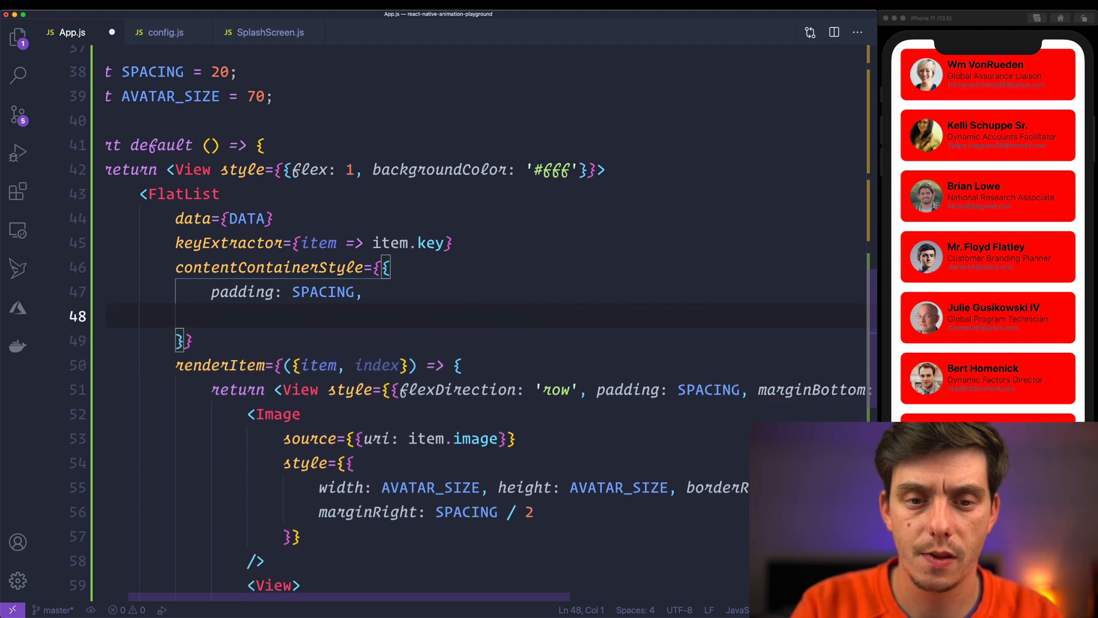
type("paddingTop: StatusBar.currentHeight ||")
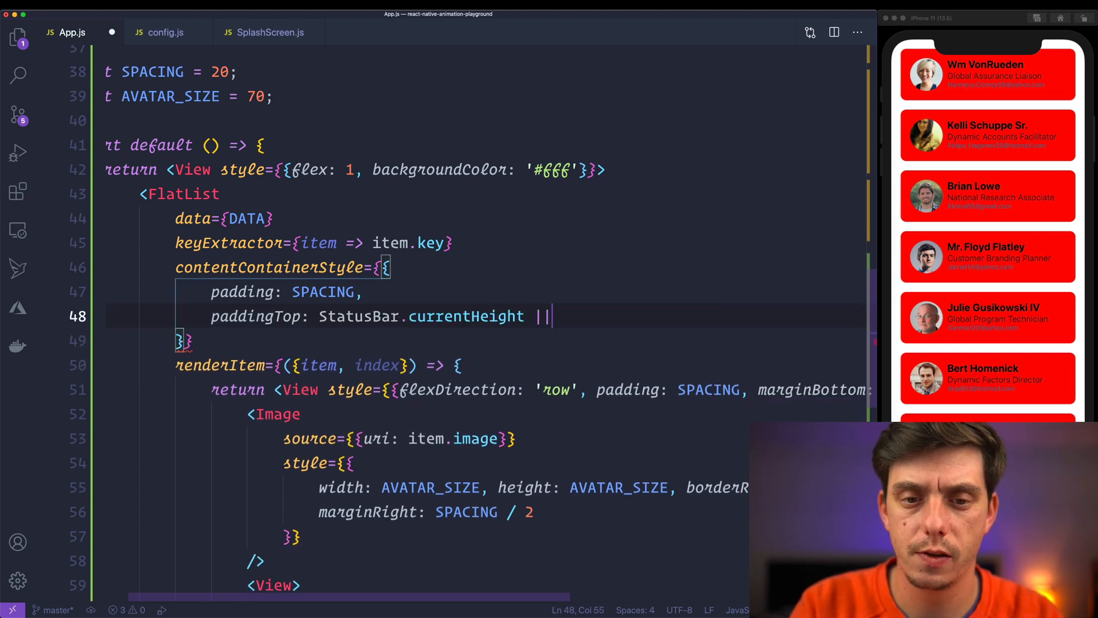
type("42")
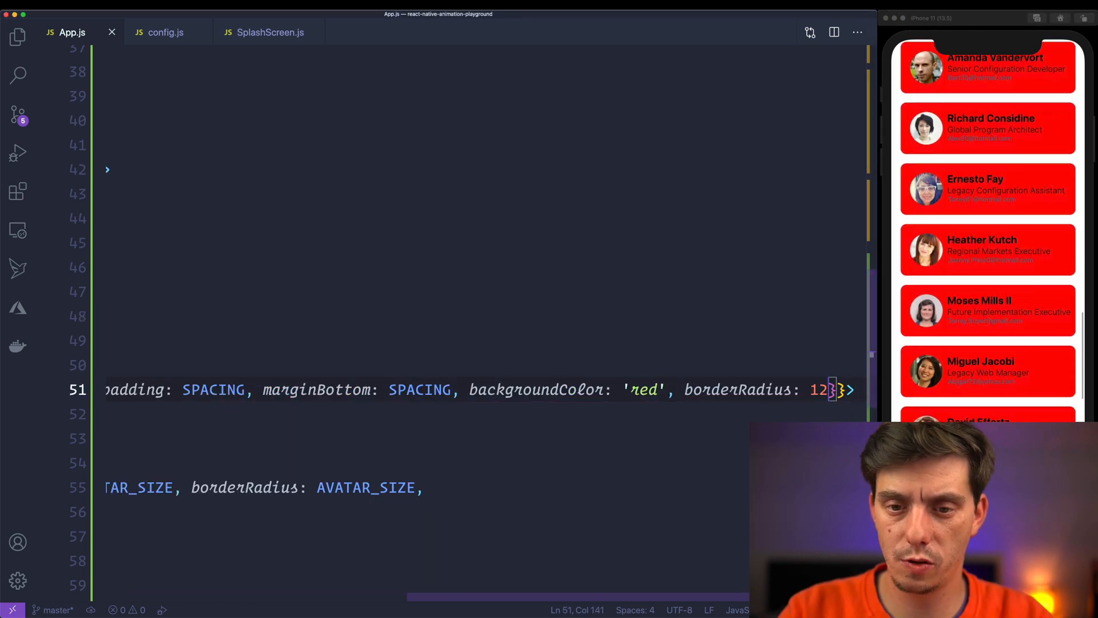
Replace the row's 'red' backgroundColor with rgba(255,255,255,0.9).
key("Backspace")
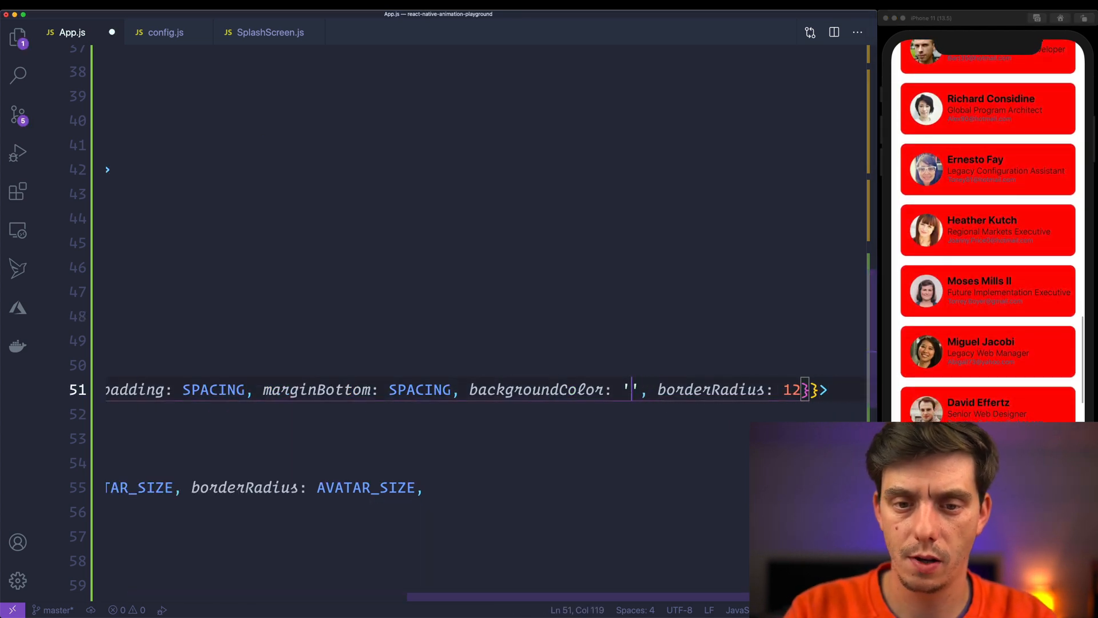
type("rgba(255,255,2")
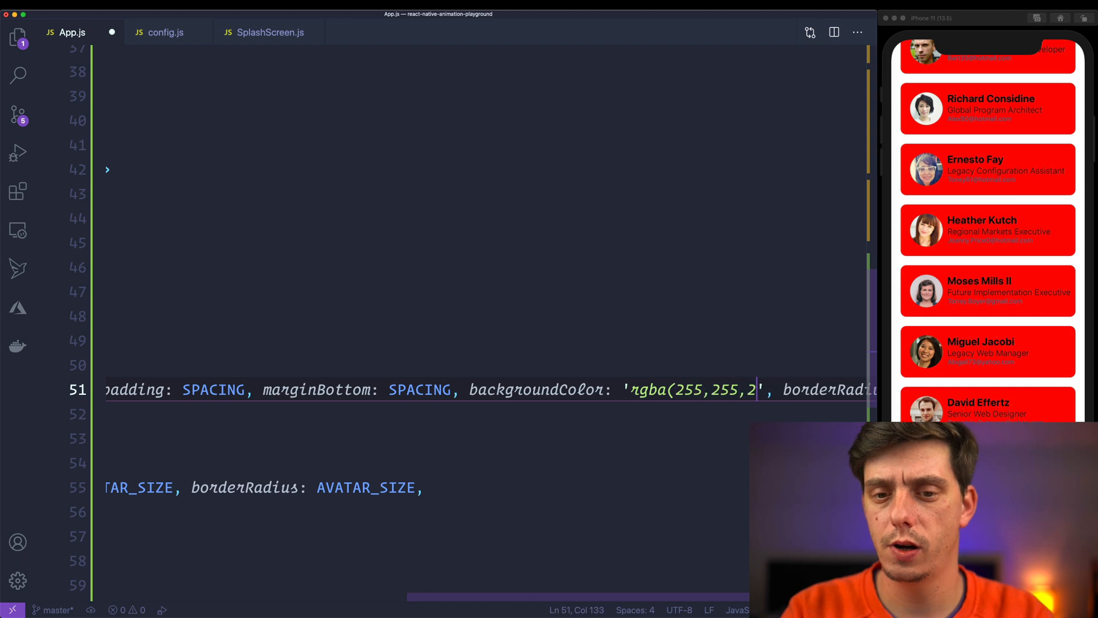
type("55,0.9)")
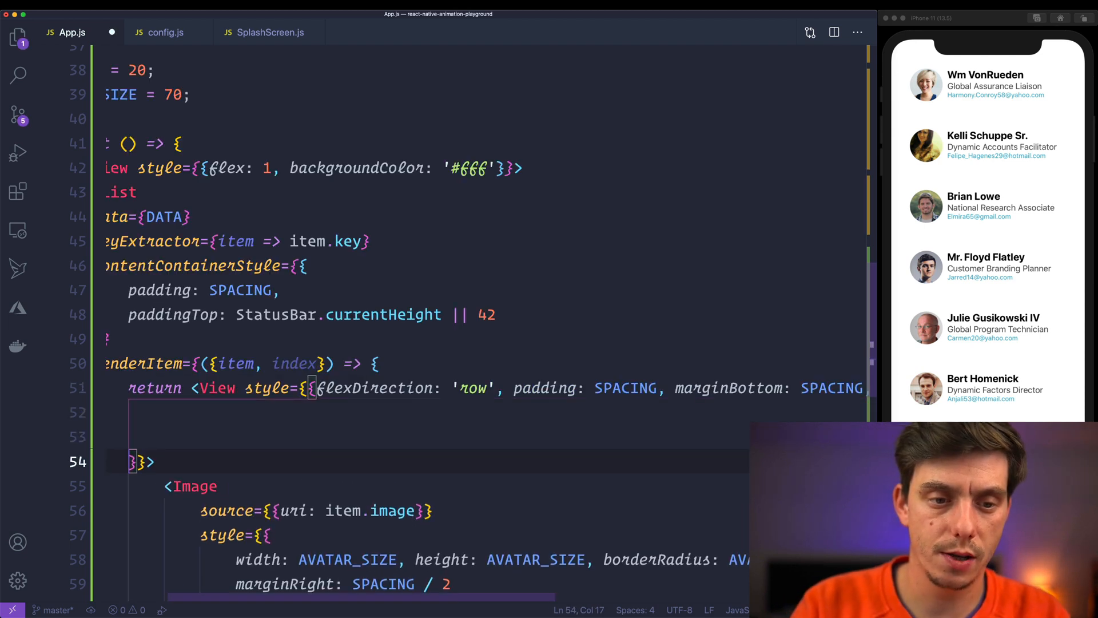
Add shadowColor '#000', shadowOffset height 10, shadowOpacity .3 and shadowRadius 20 to the card.
type("shadow")
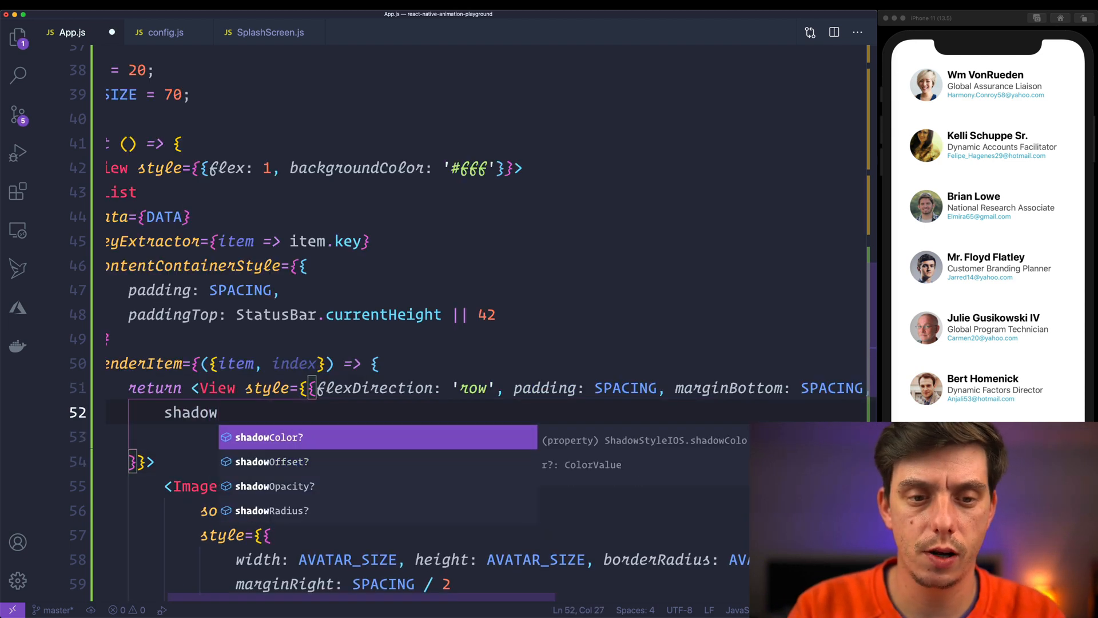
type("Color: \"#000\",")
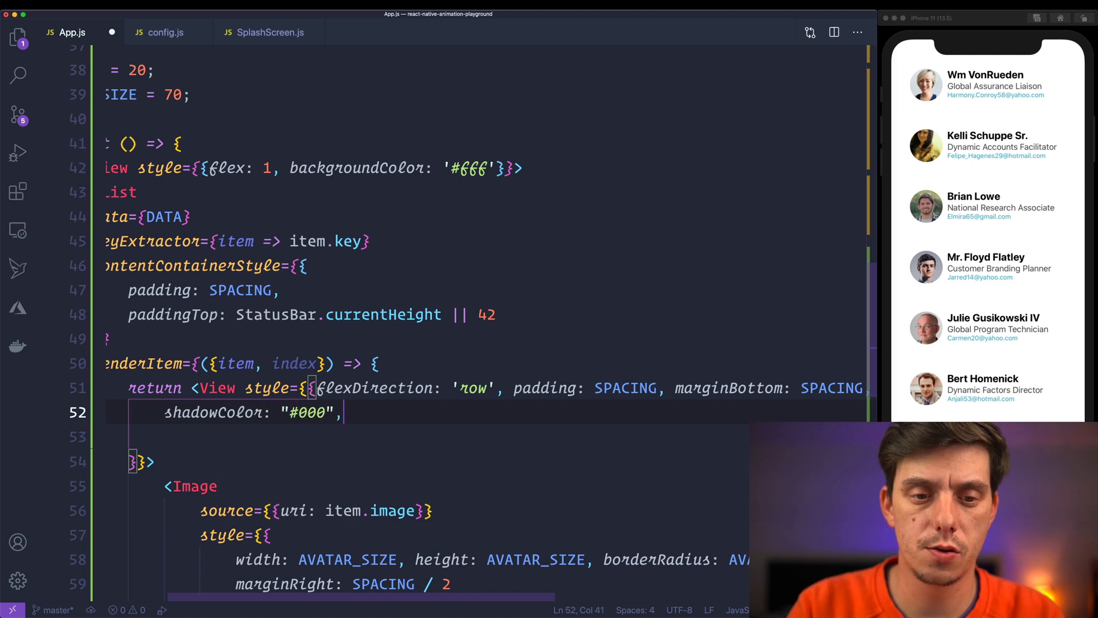
type("shadowOffset: {")
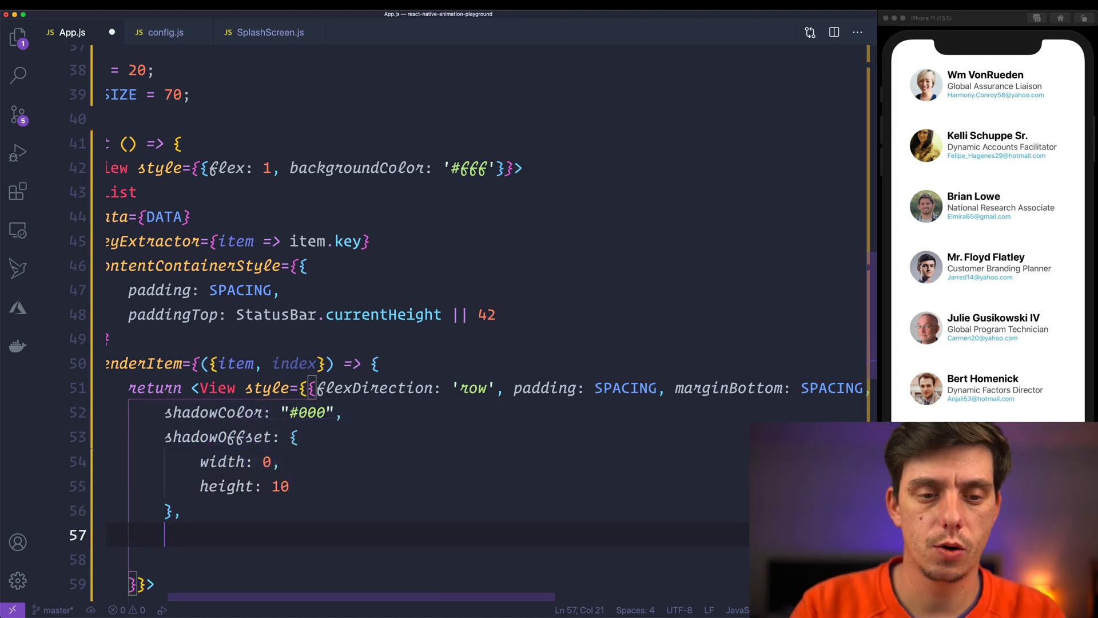
scroll("down", 3)
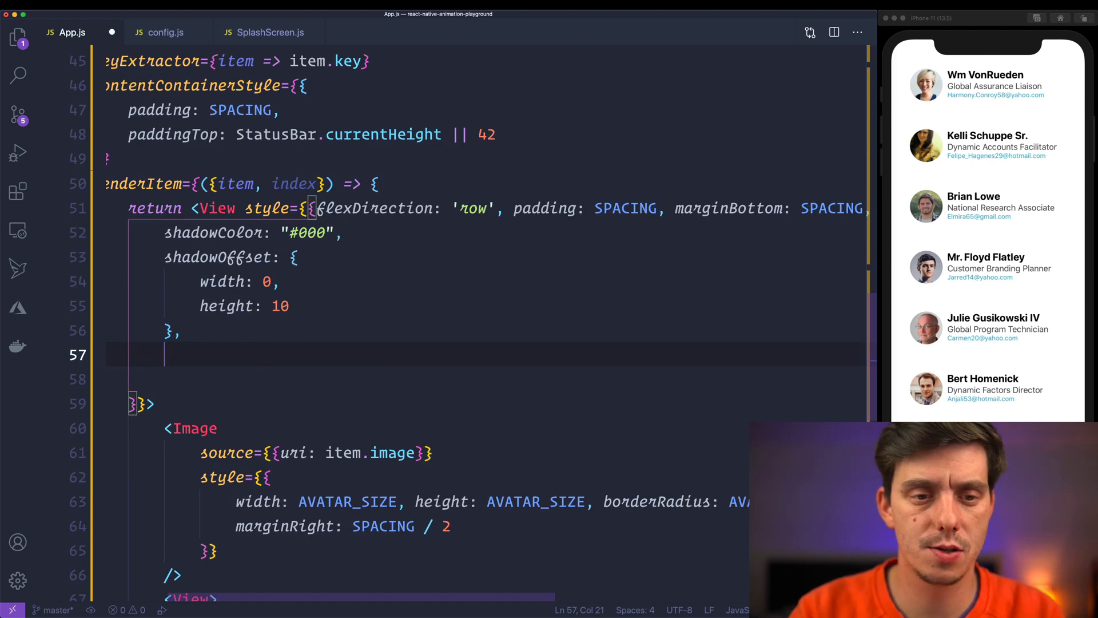
type("shadowRadius")
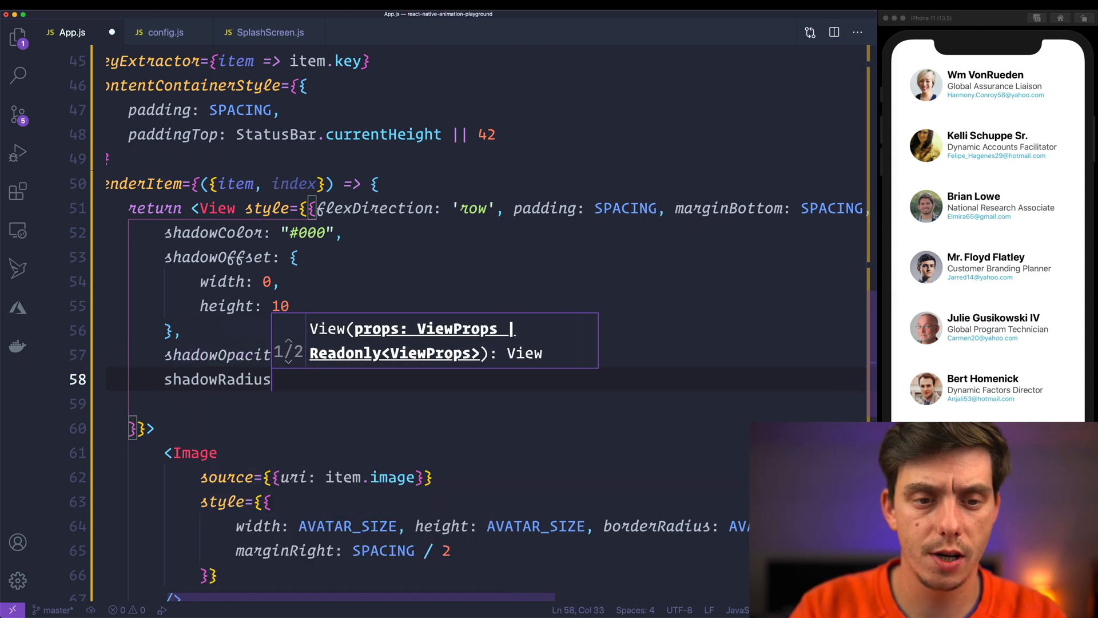
type(": 20")
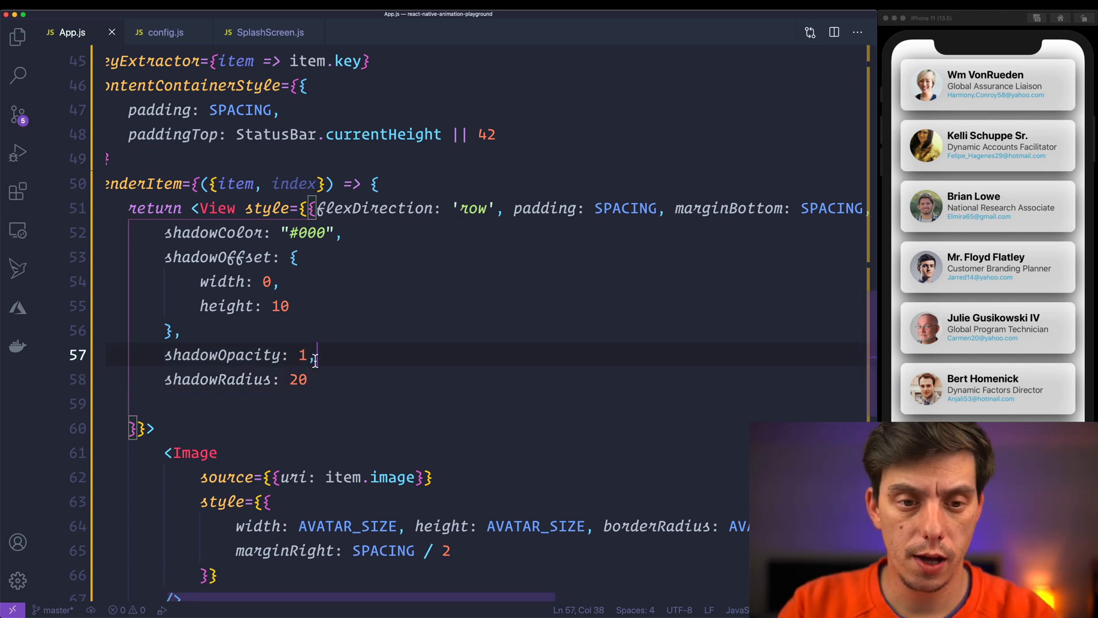
type(".3")
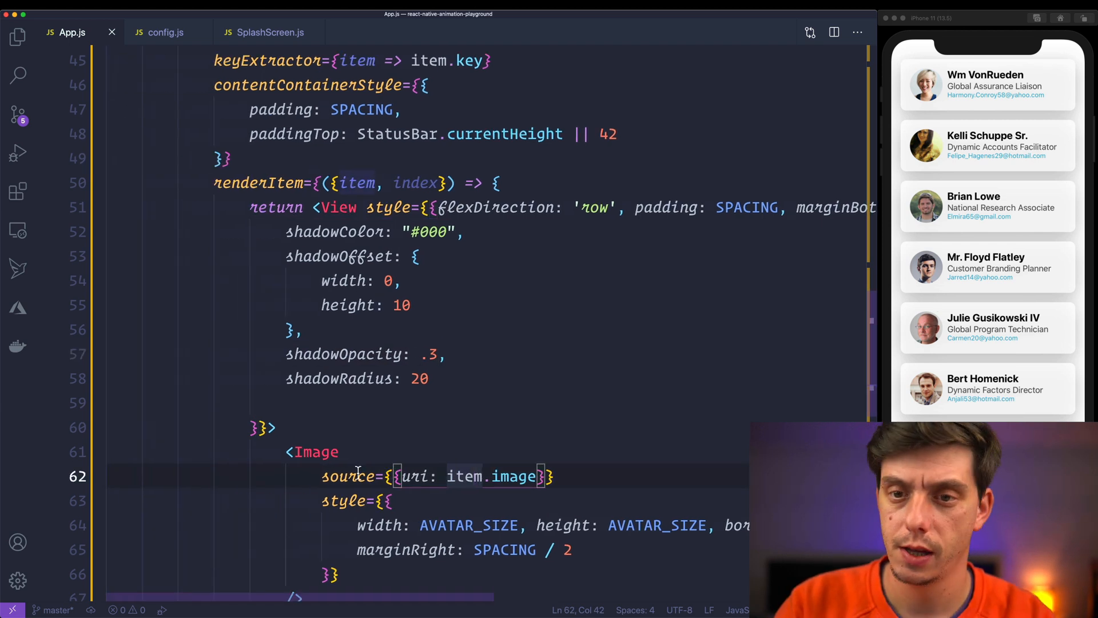
scroll("down", 3)
type("source={{ur}}")
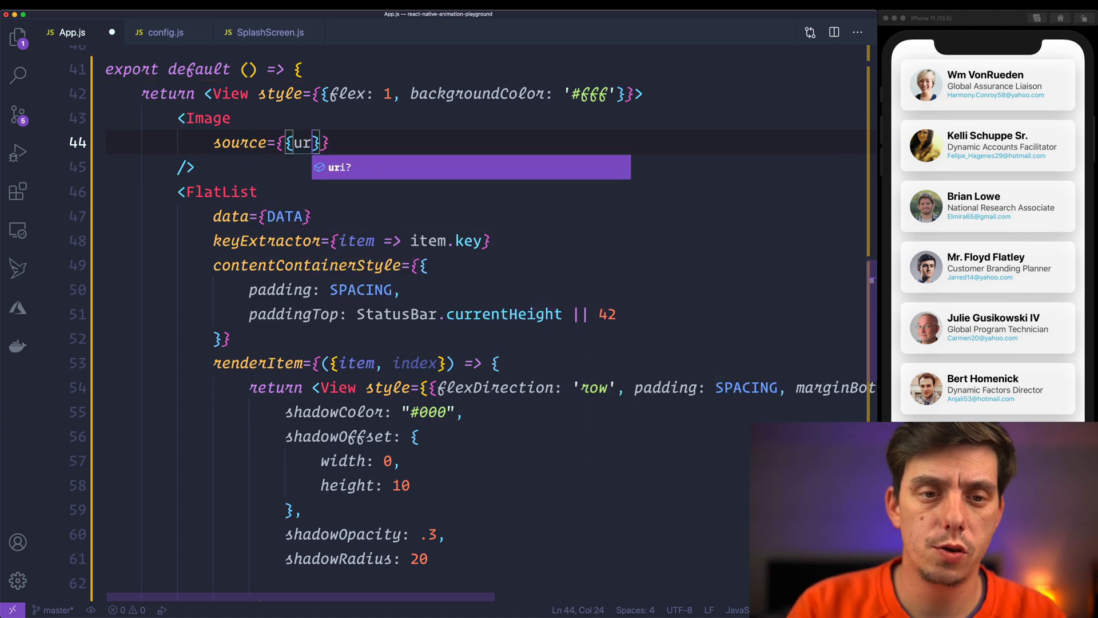
Give the background Image source BG_IMG, StyleSheet.absoluteFillObject style and blurRadius 80.
key("Tab")
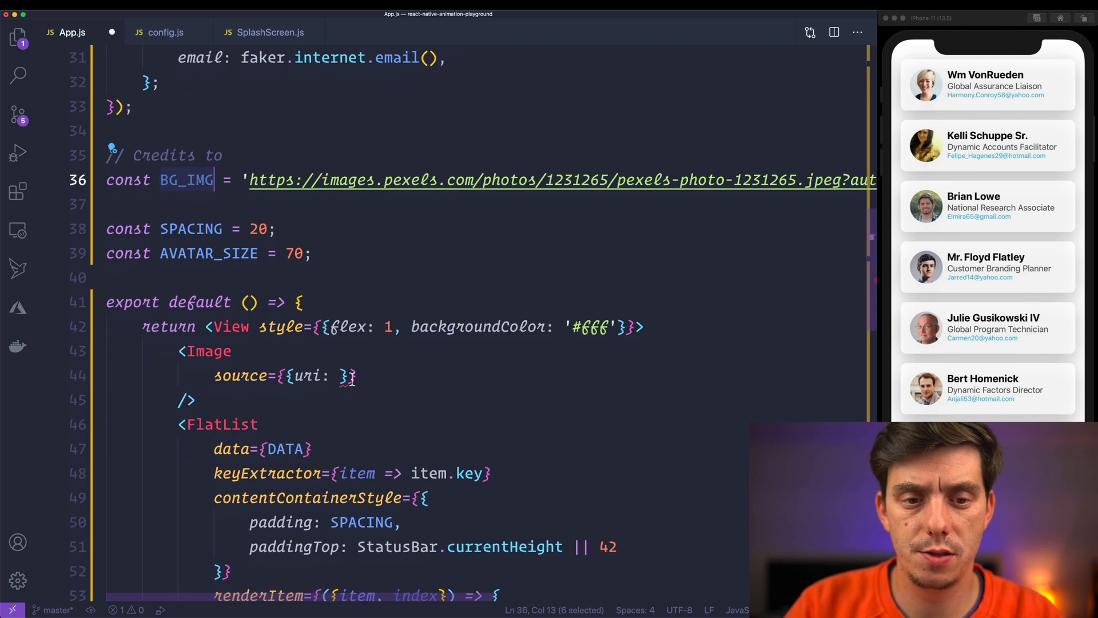
type("style={S")
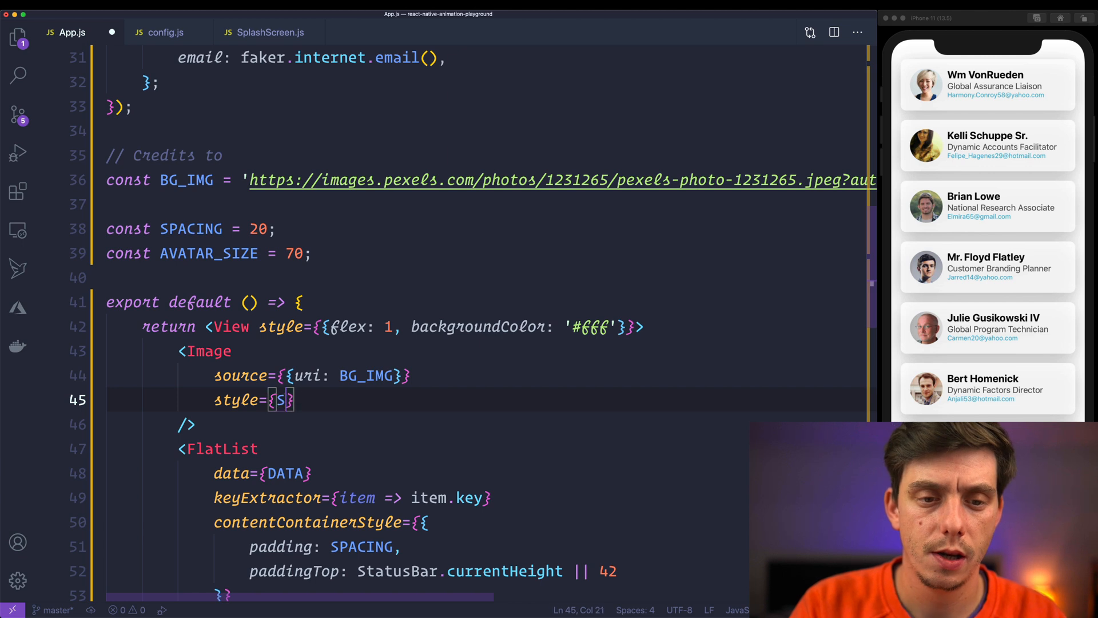
type("tyleSheet.avb")
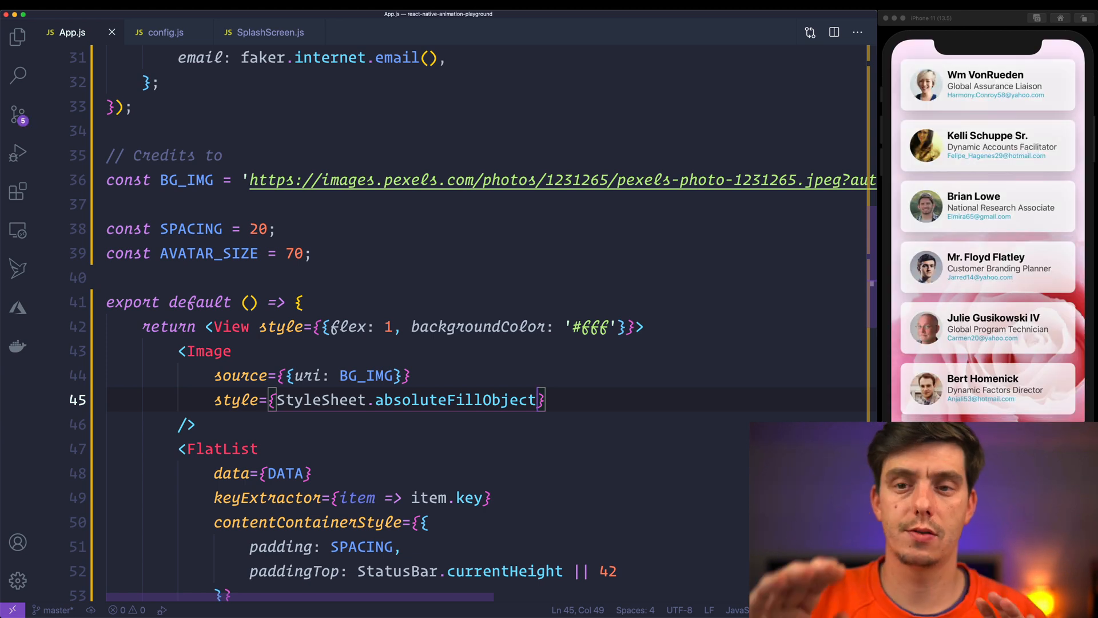
scroll("down", 3)
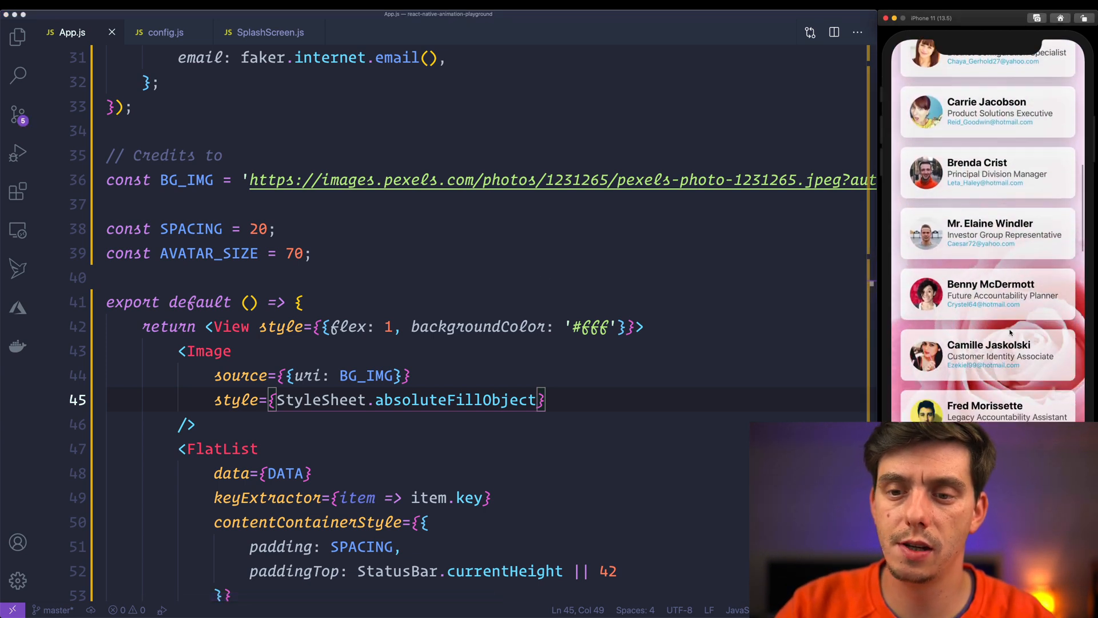
scroll("down", 3)
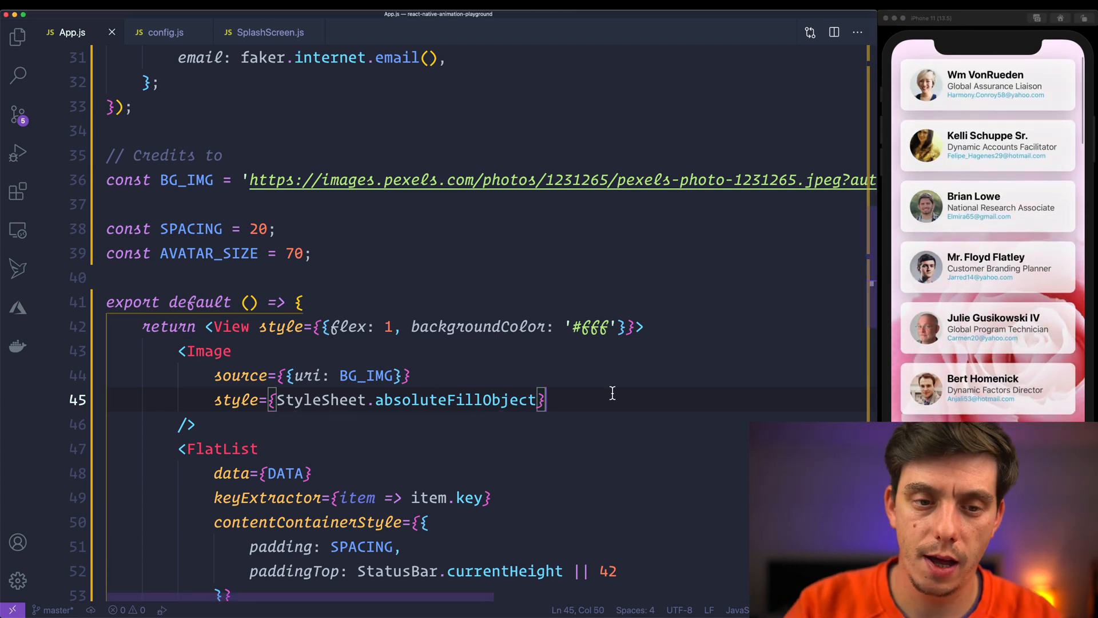
type("blurRadius")
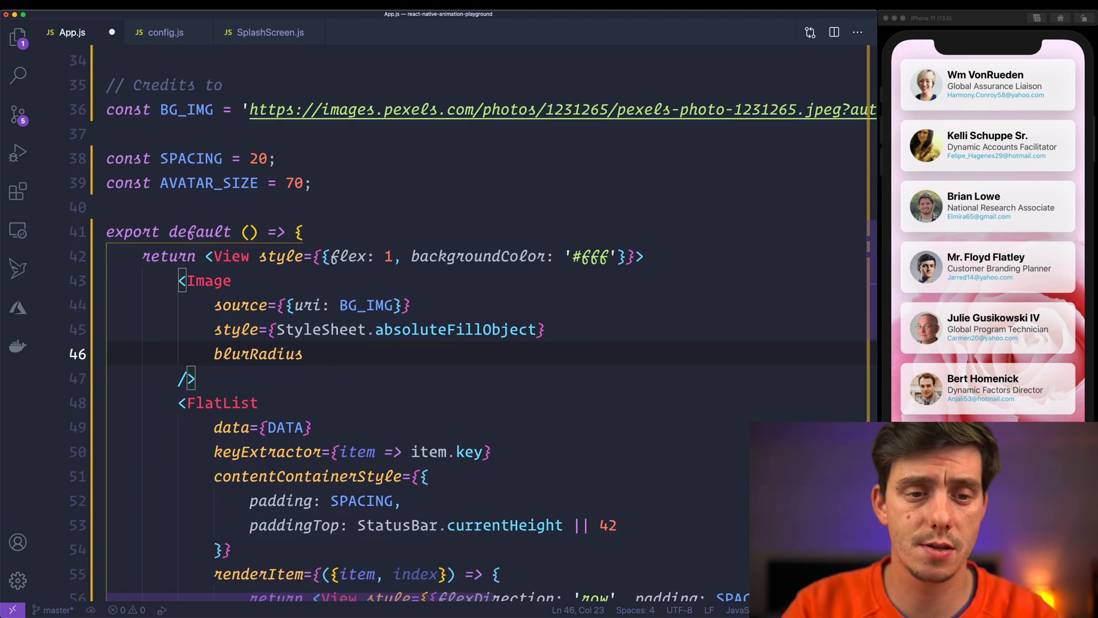
type("={}")
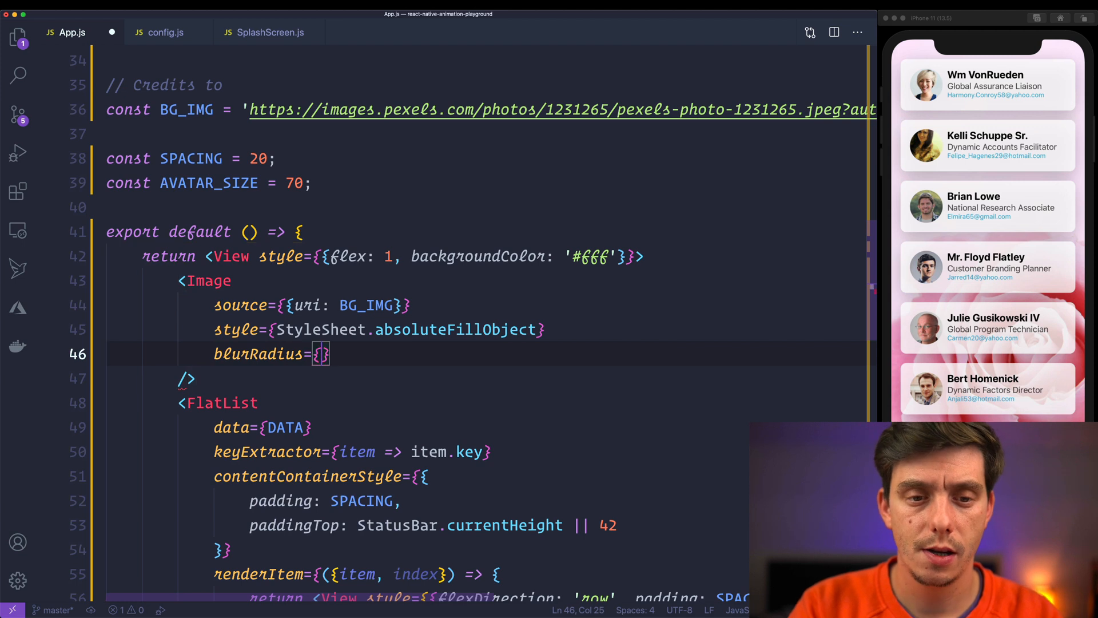
type("50")
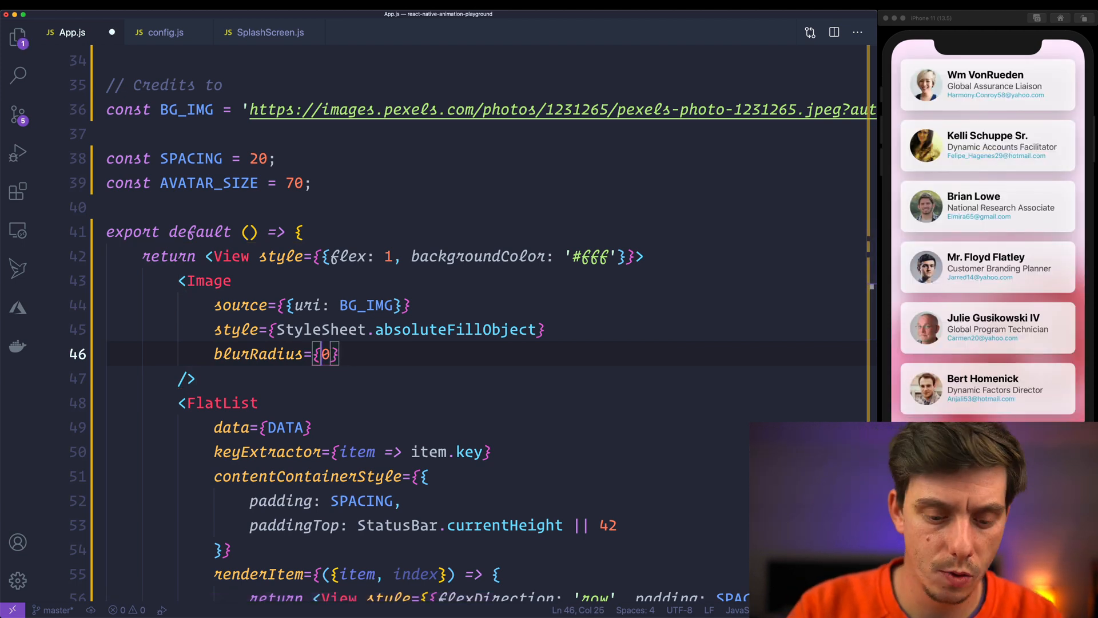
type("80")
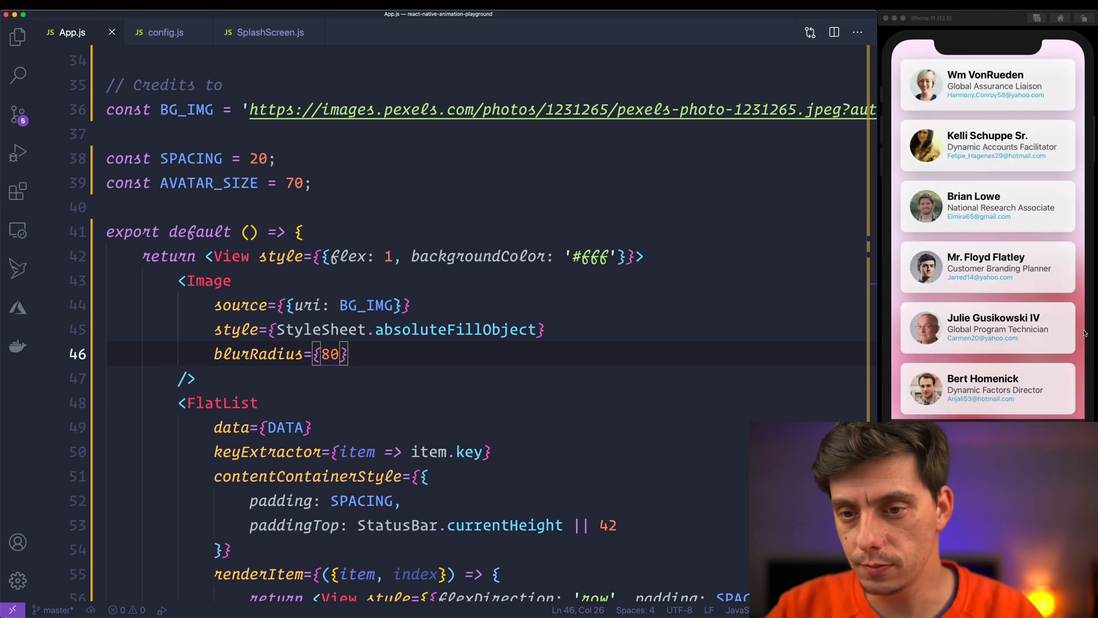
scroll("down", 3)
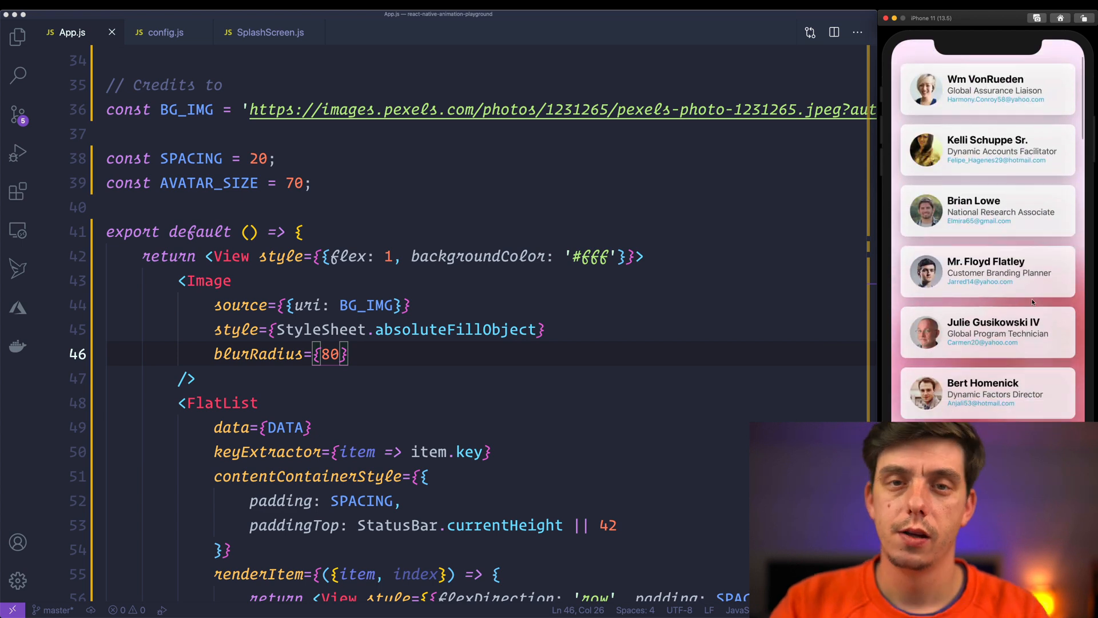
scroll("up", 3)
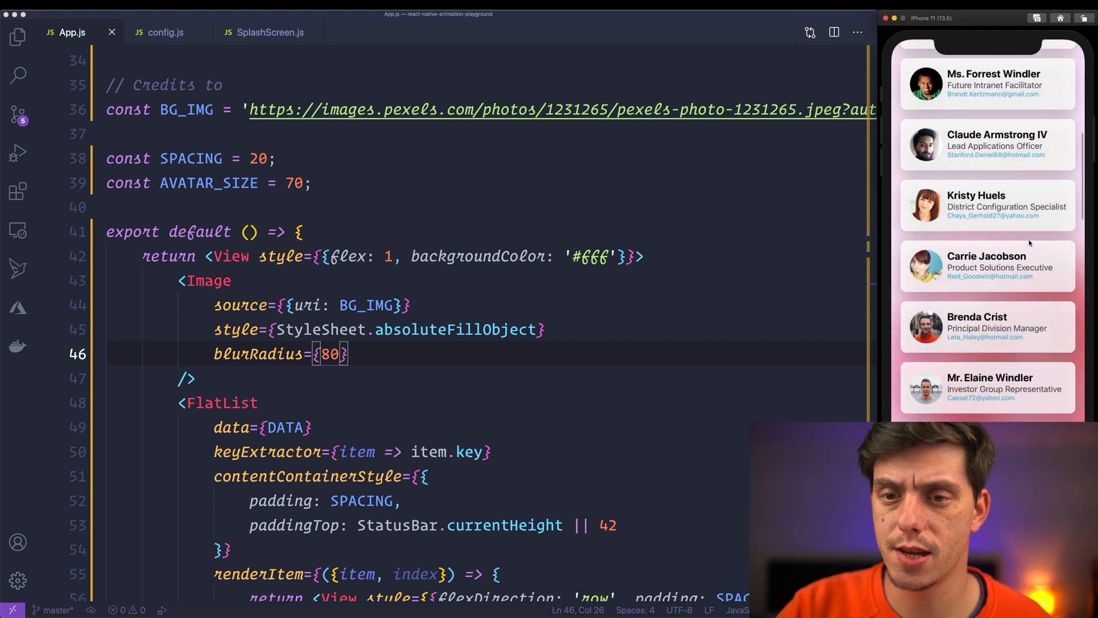
scroll("down", 3)
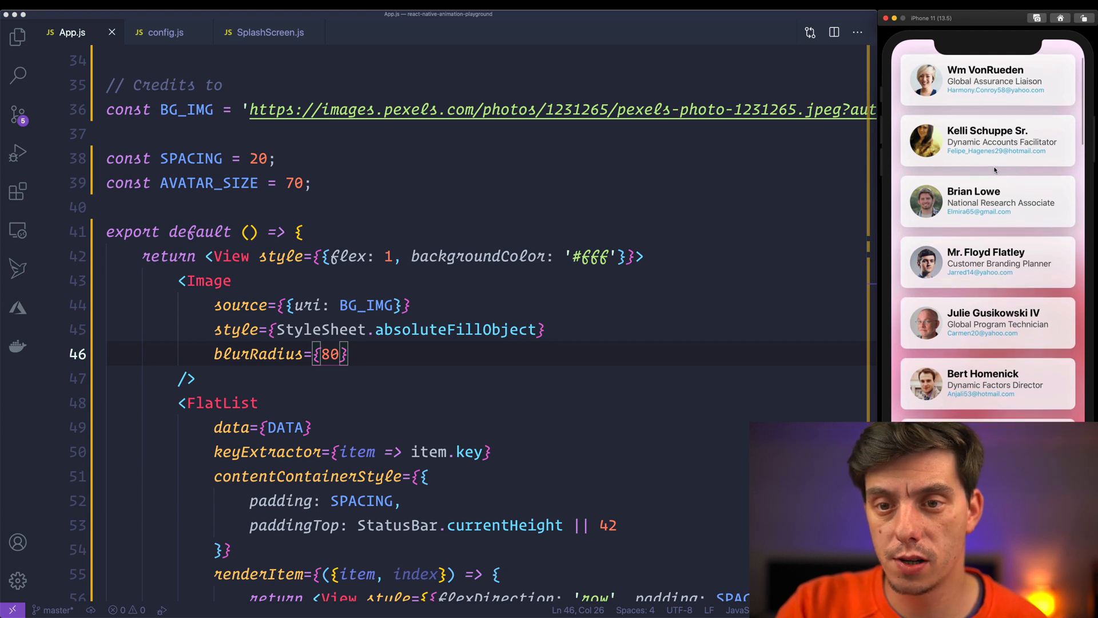
scroll("down", 3)
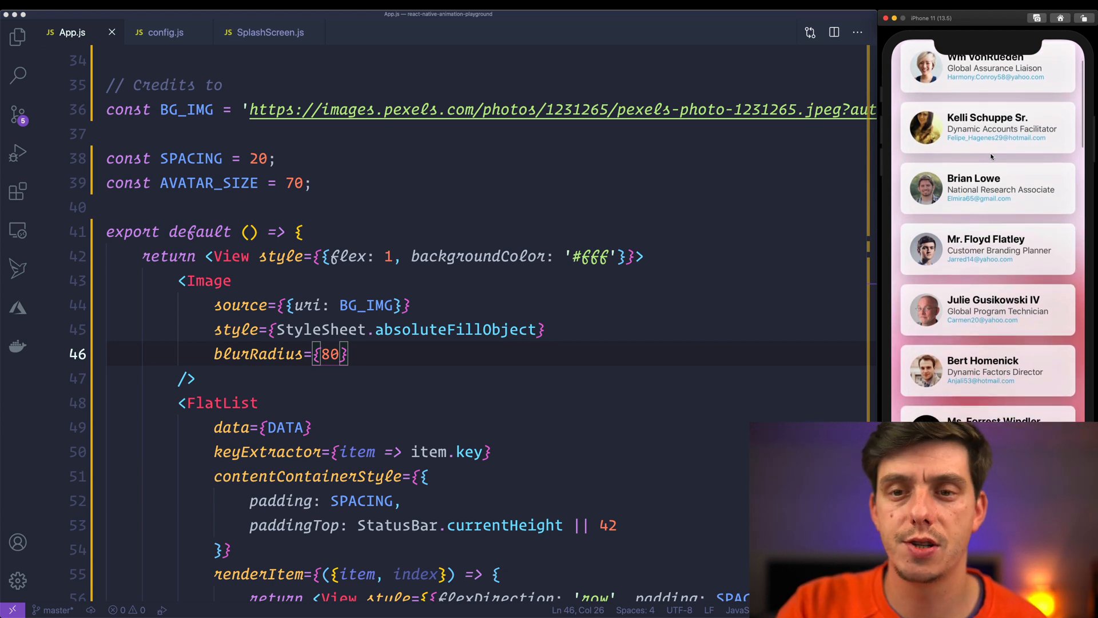
scroll("down", 3)
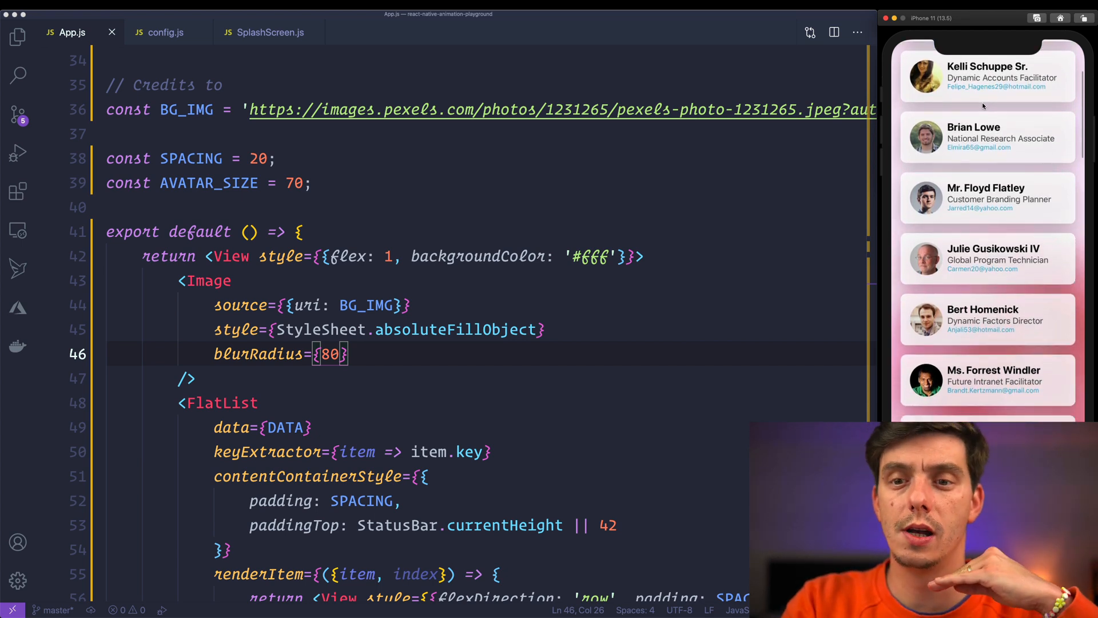
scroll("down", 3)
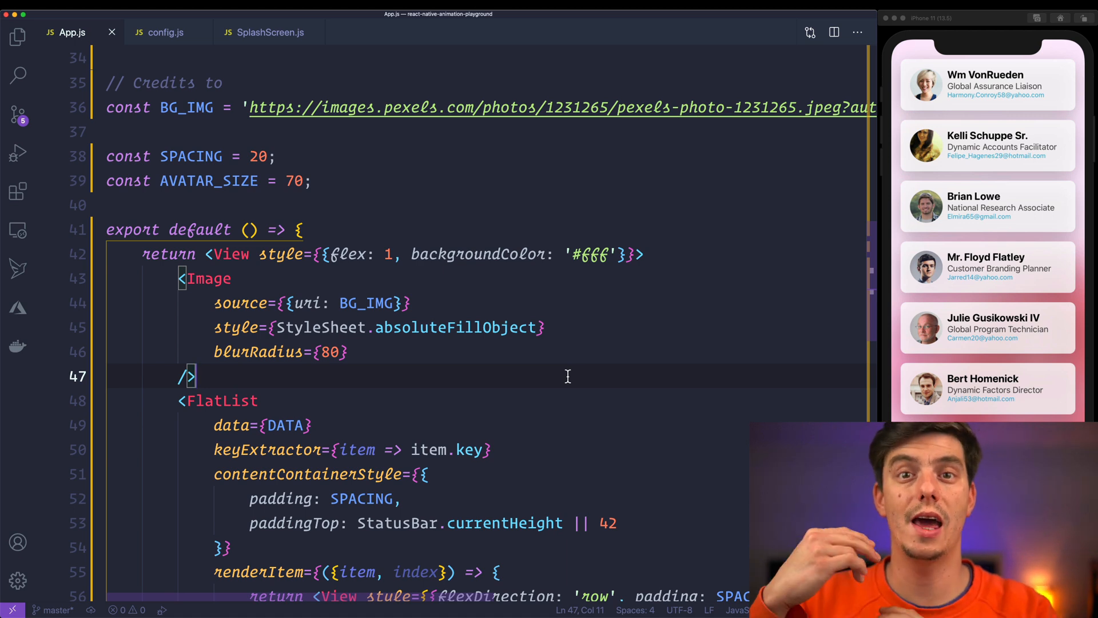
scroll("down", 3)
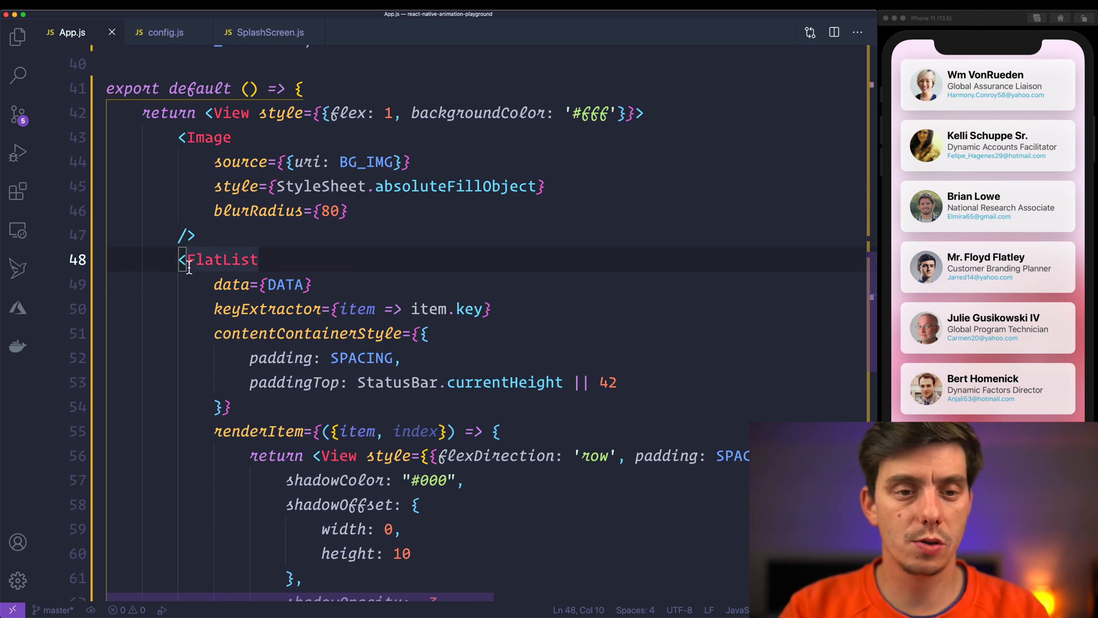
Switch to Animated.FlatList with onScroll mapping contentOffset.y to scrollY via useNativeDriver.
type("Animated.")
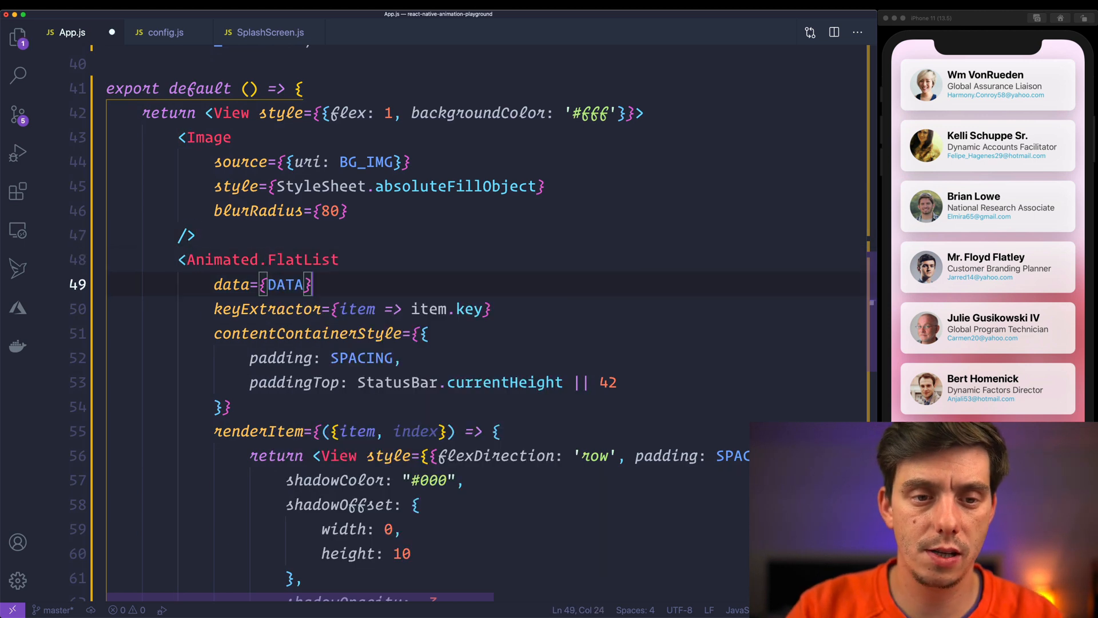
type("onScroll")
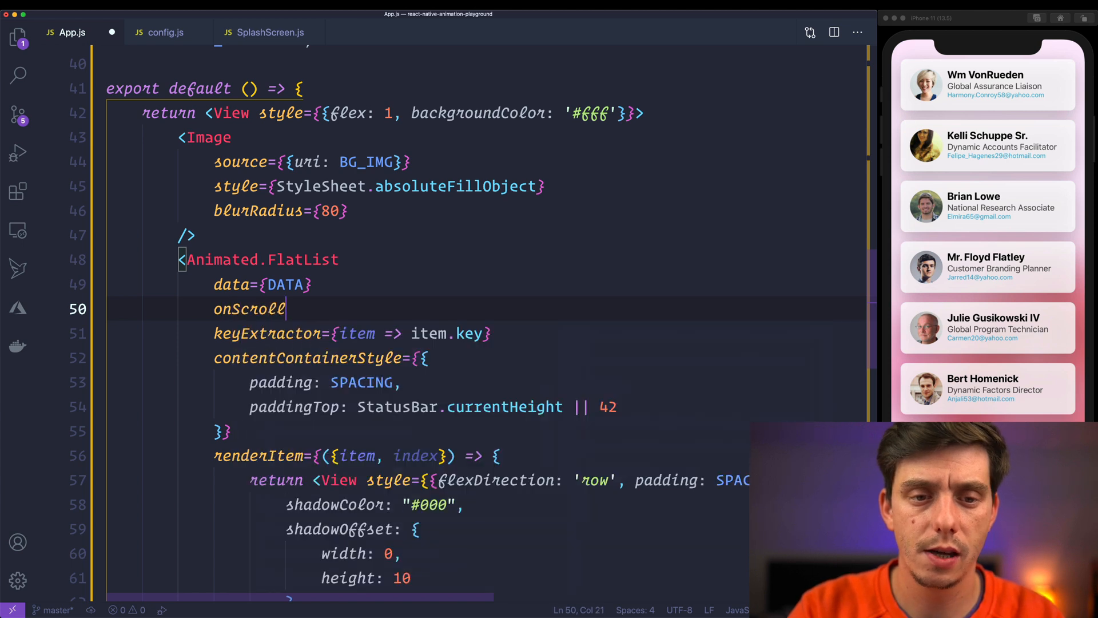
type("={Animated.even")
type("[{ nativeEvent: {co")
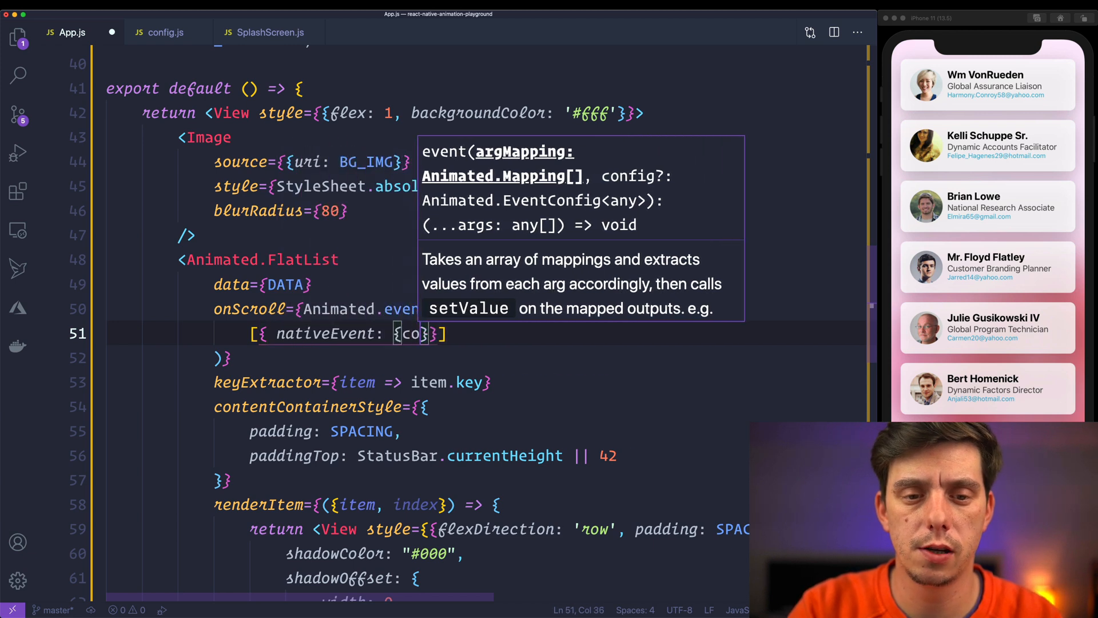
type("contentOffset:")
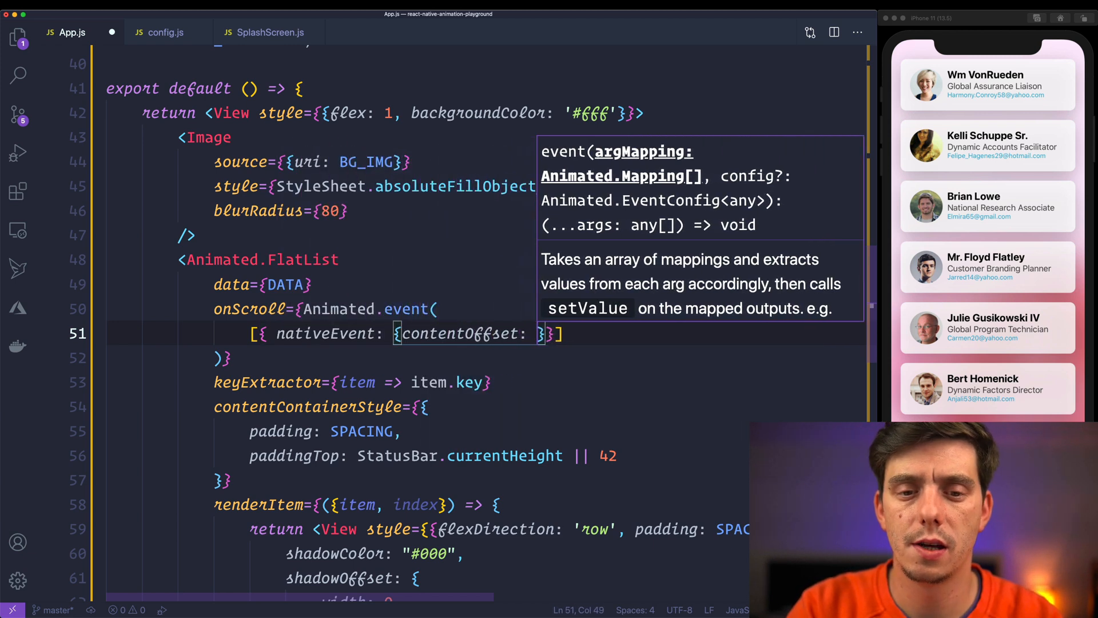
type("y: scrollY")
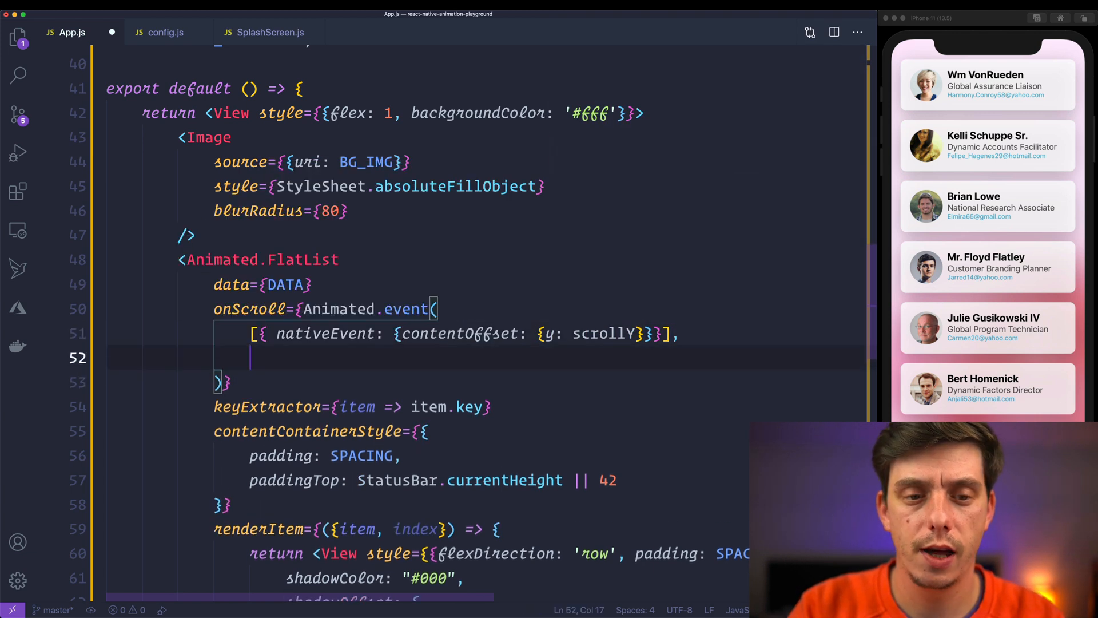
type("{ useNativeDriver: true }")
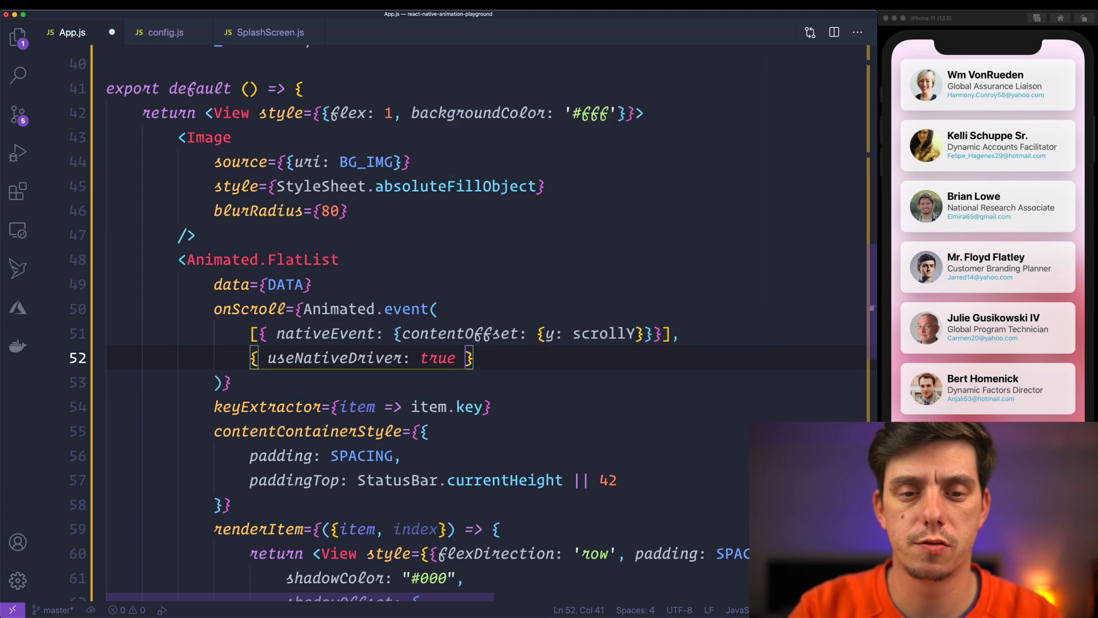
scroll("up", 3)
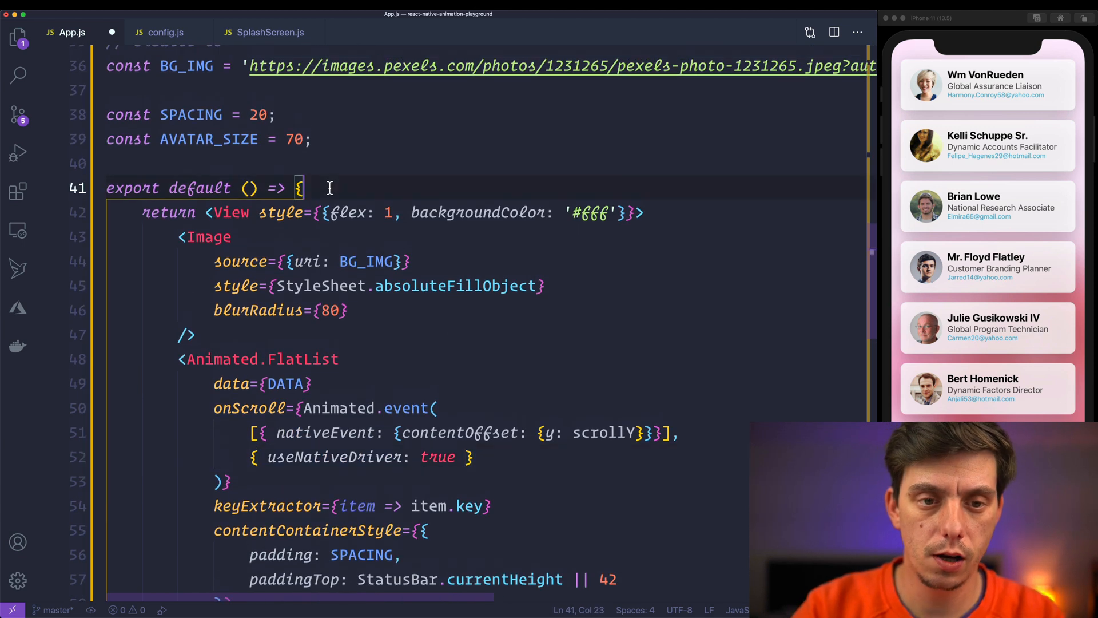
Add const scrollY = React.useRef(new Animated.Value(0)).current at the top of the component.
type("const scrol")
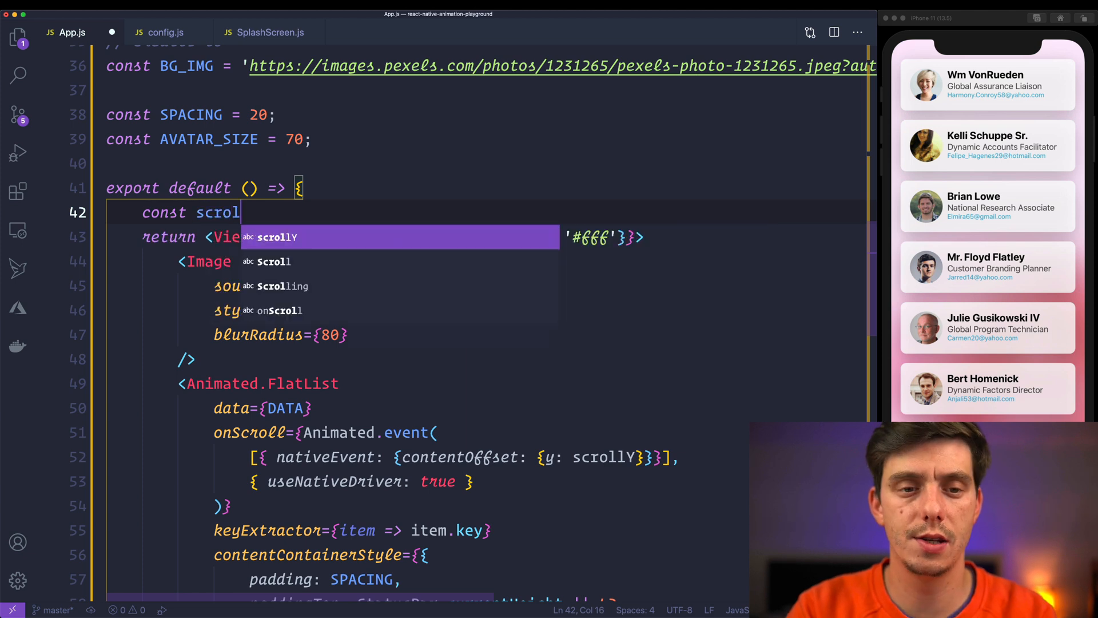
type("Y = React.useRef(new Animated")
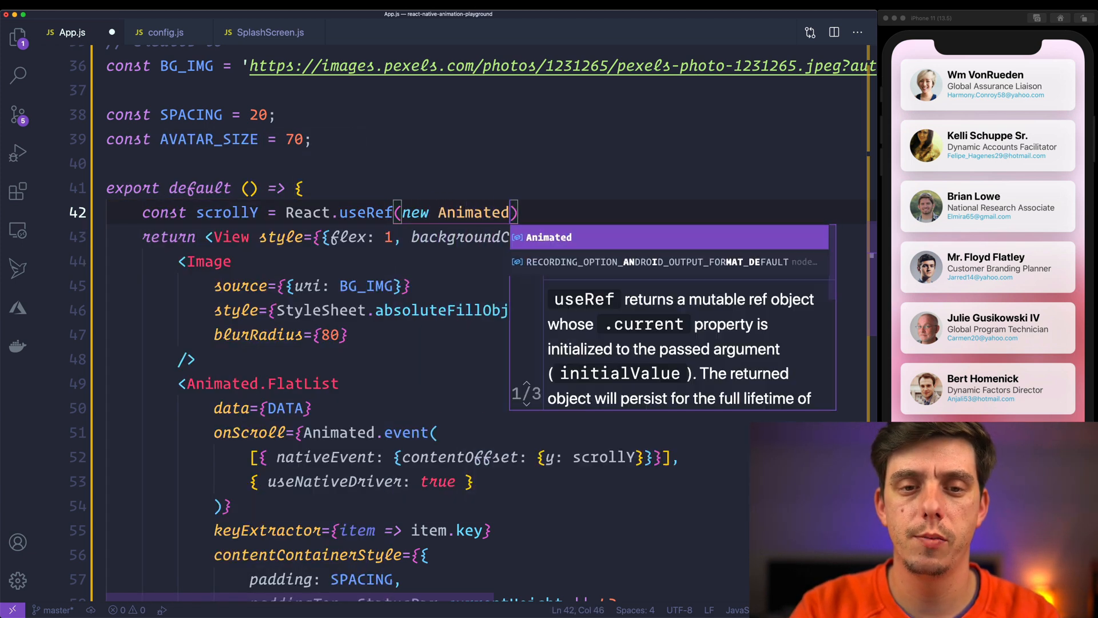
type(".Value(0).current;")
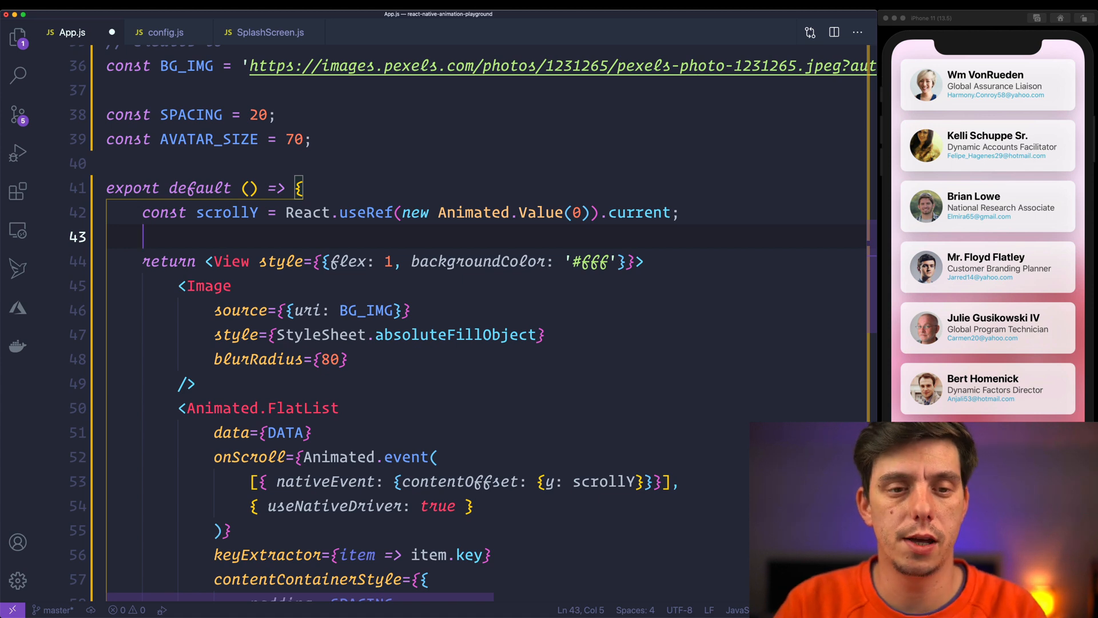
left_click(419, 213)
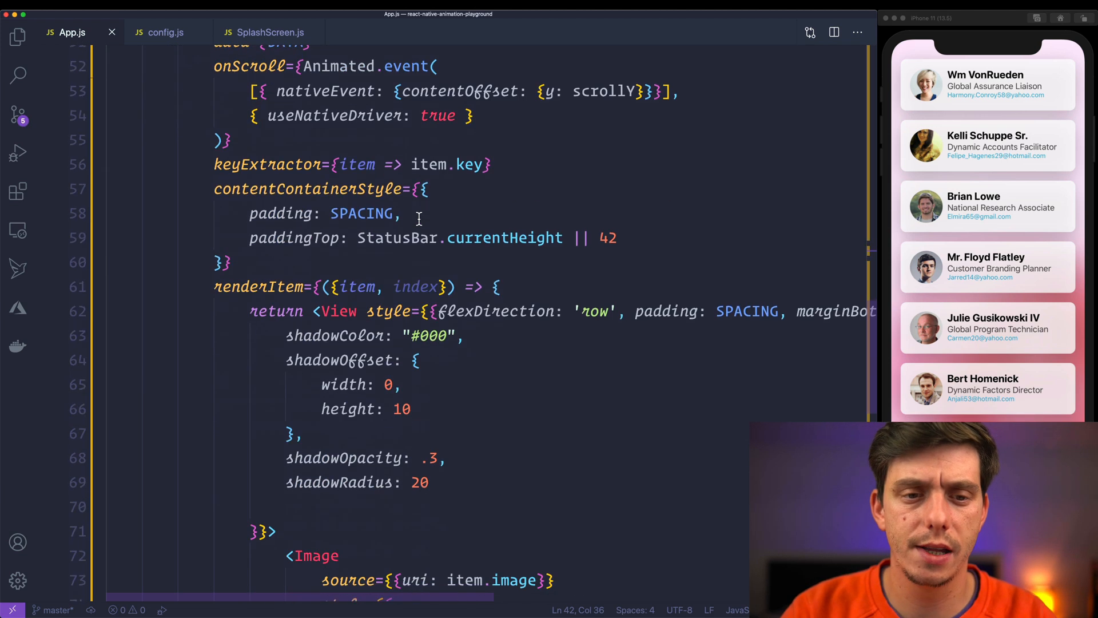
Start the inputRange array in renderItem with -1, 0 and ITEM_SIZE * index.
type("const inputRange = [")
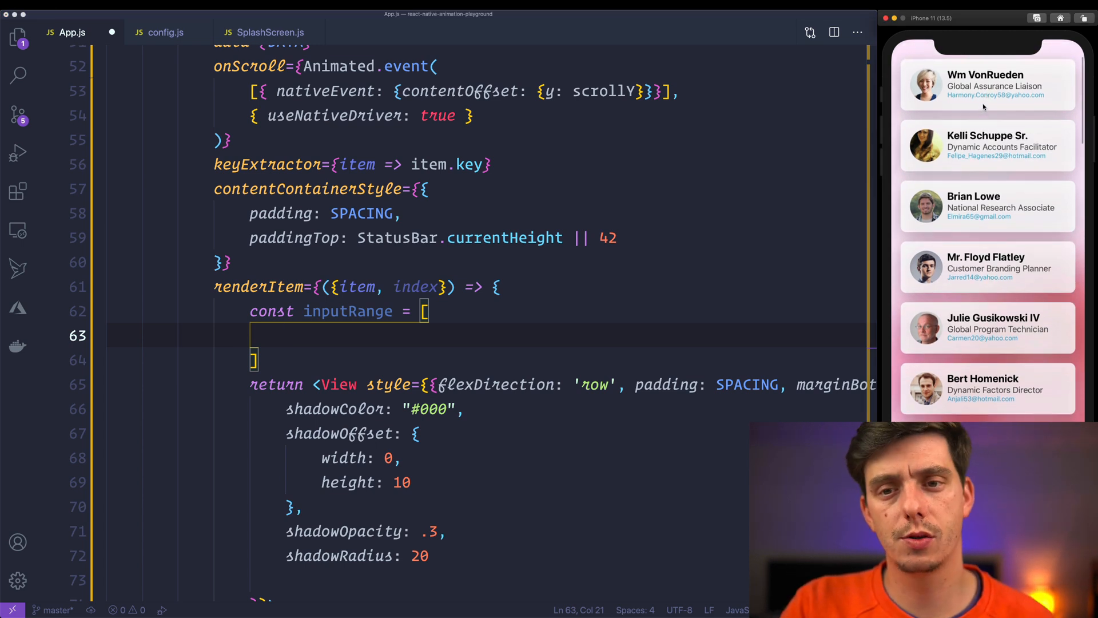
scroll("down", 3)
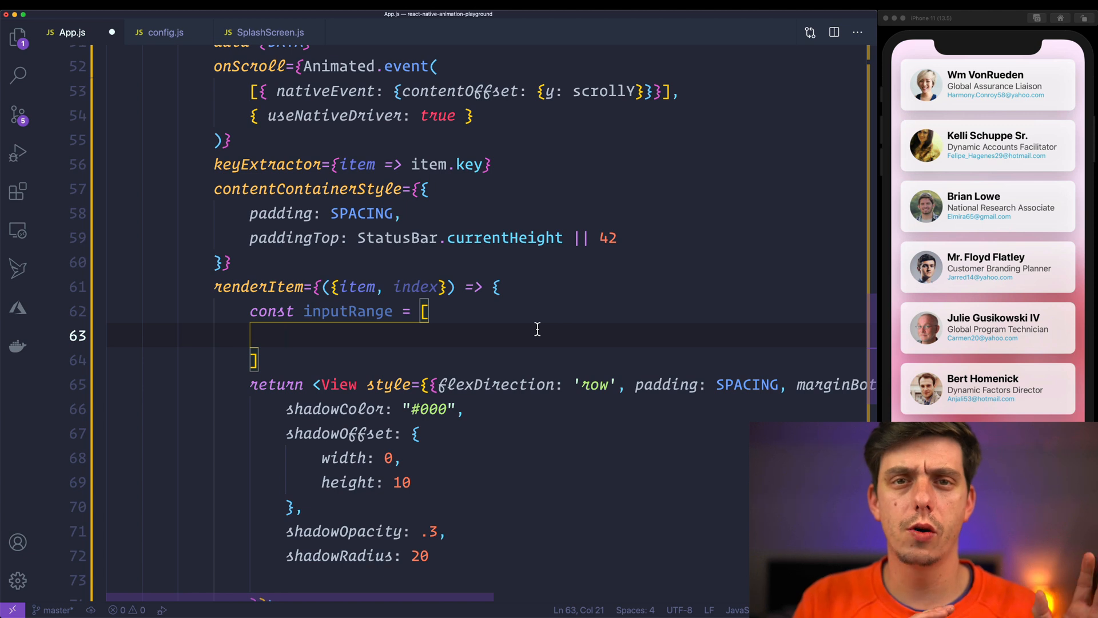
type("-1,")
type("0,")
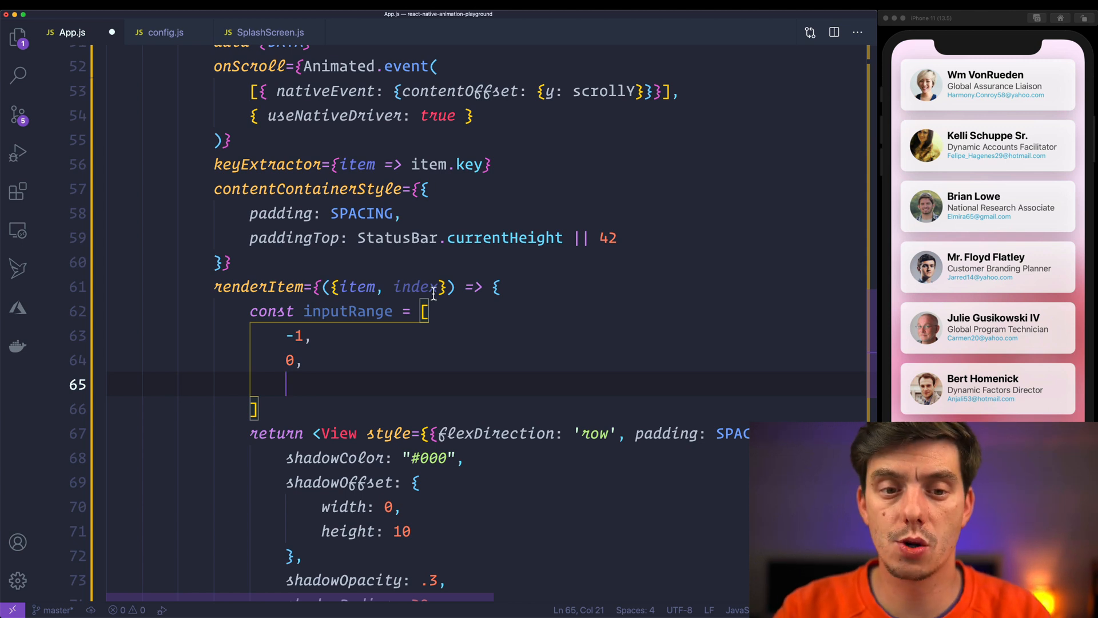
type("ITEM_SIZE *")
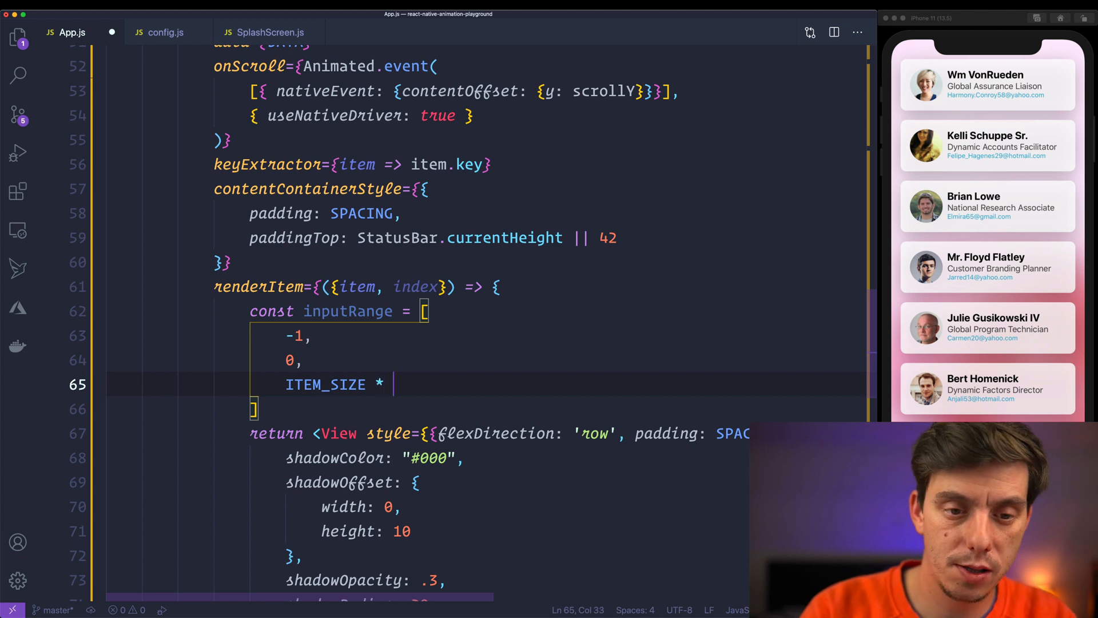
type("(index )")
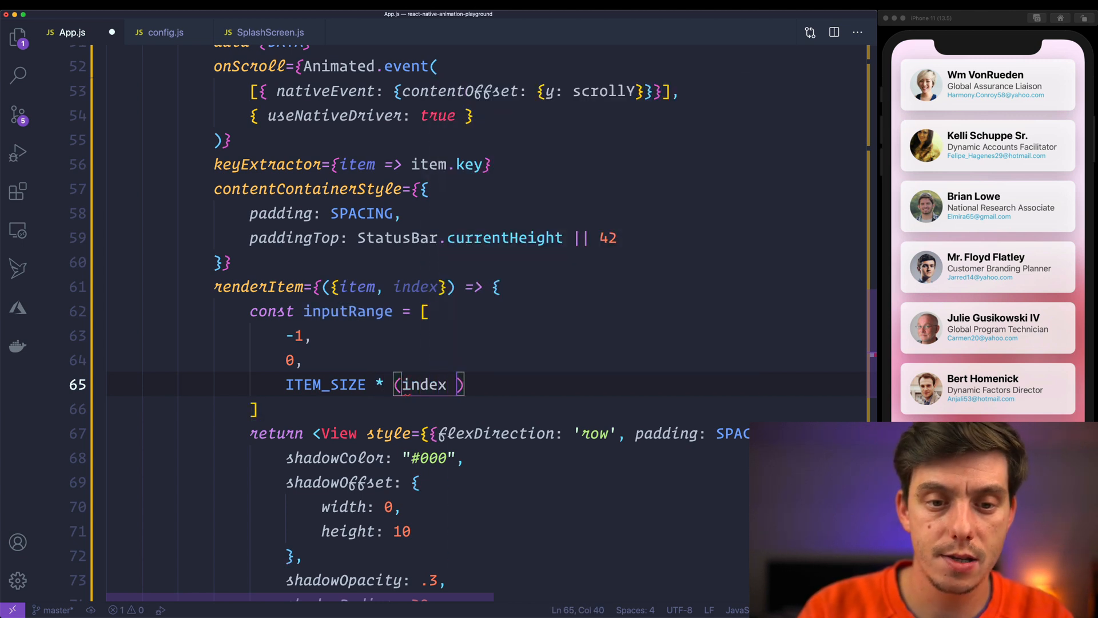
key("Backspace")
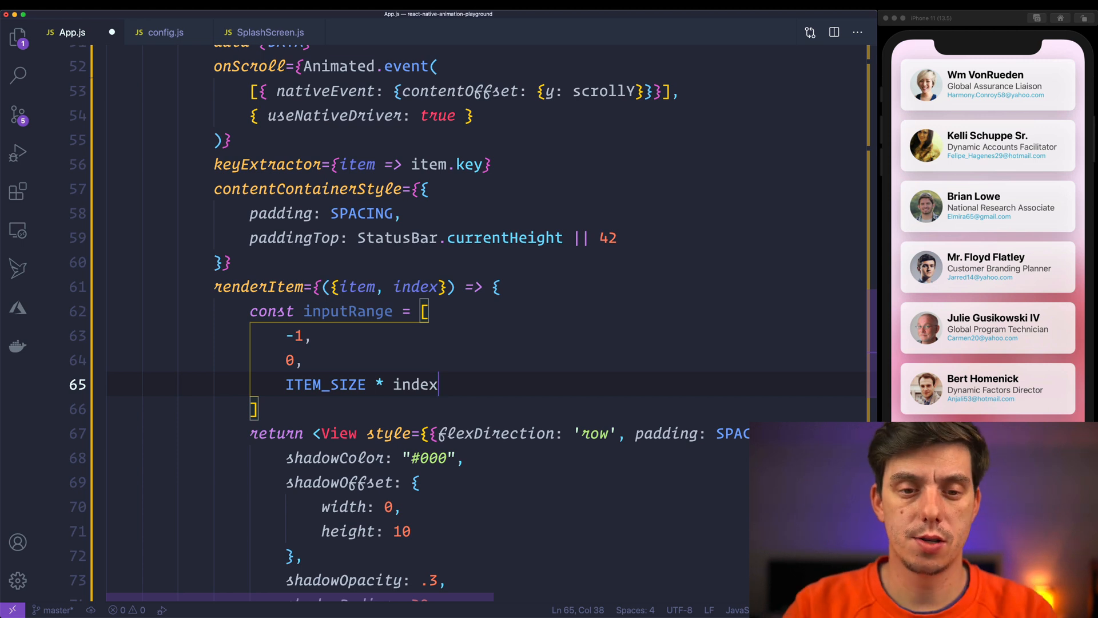
type(",")
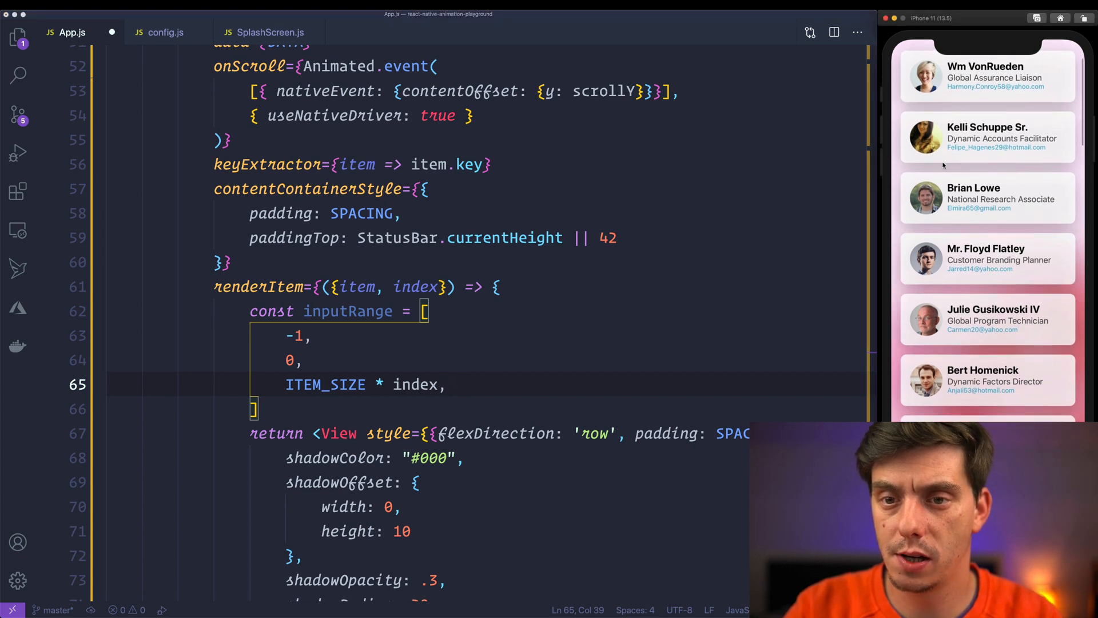
Finish inputRange with the last entry ITEM_SIZE * (index + 2).
scroll("down", 3)
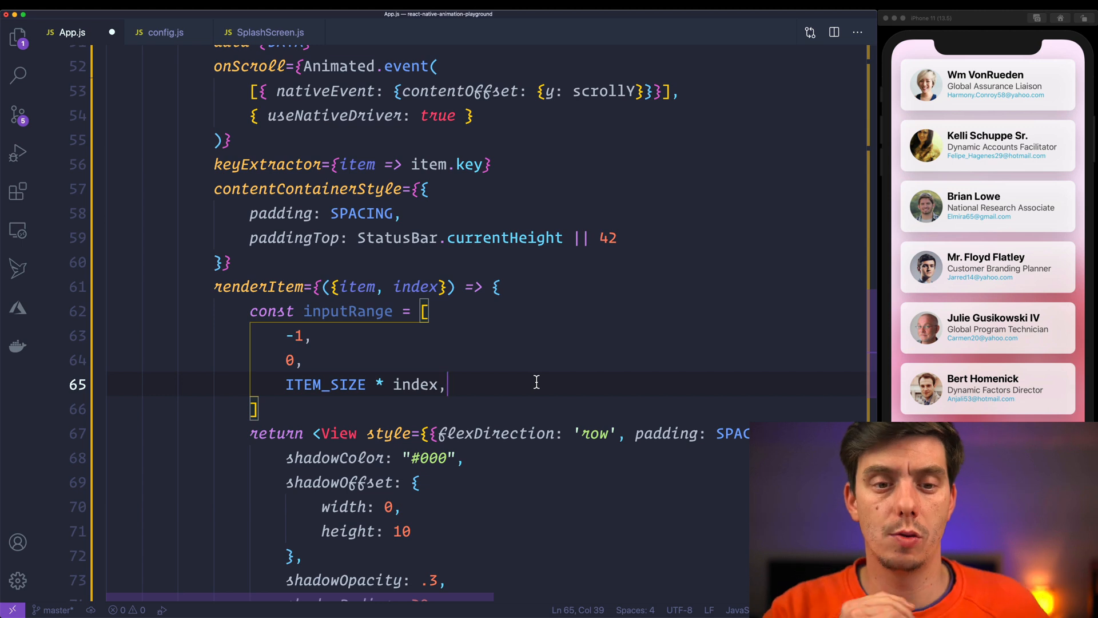
type("I")
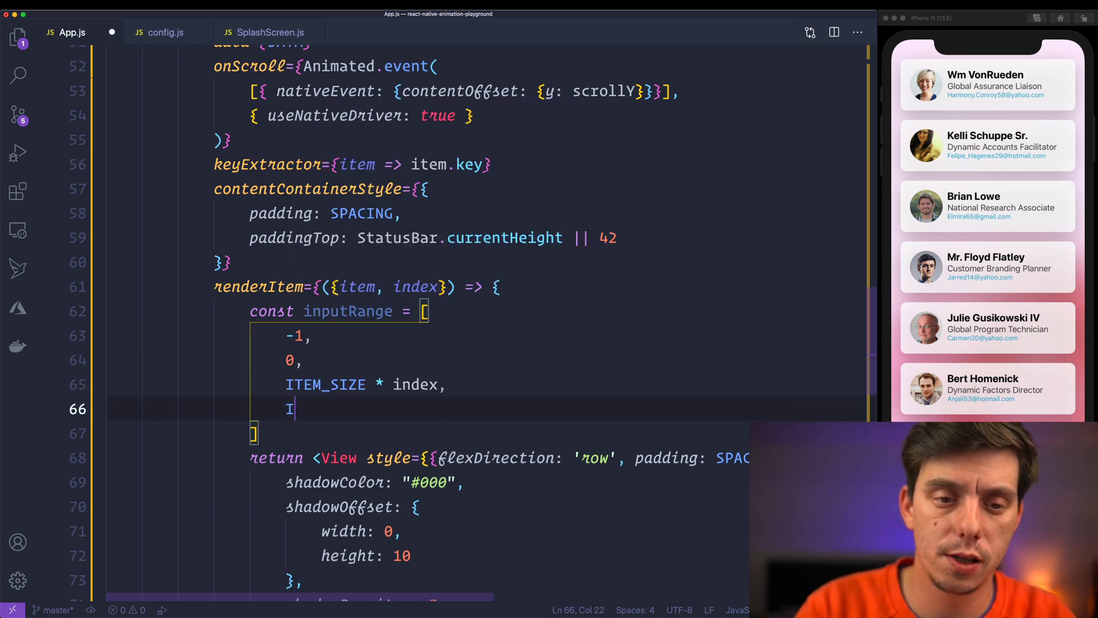
type("TEM_SIZE * (")
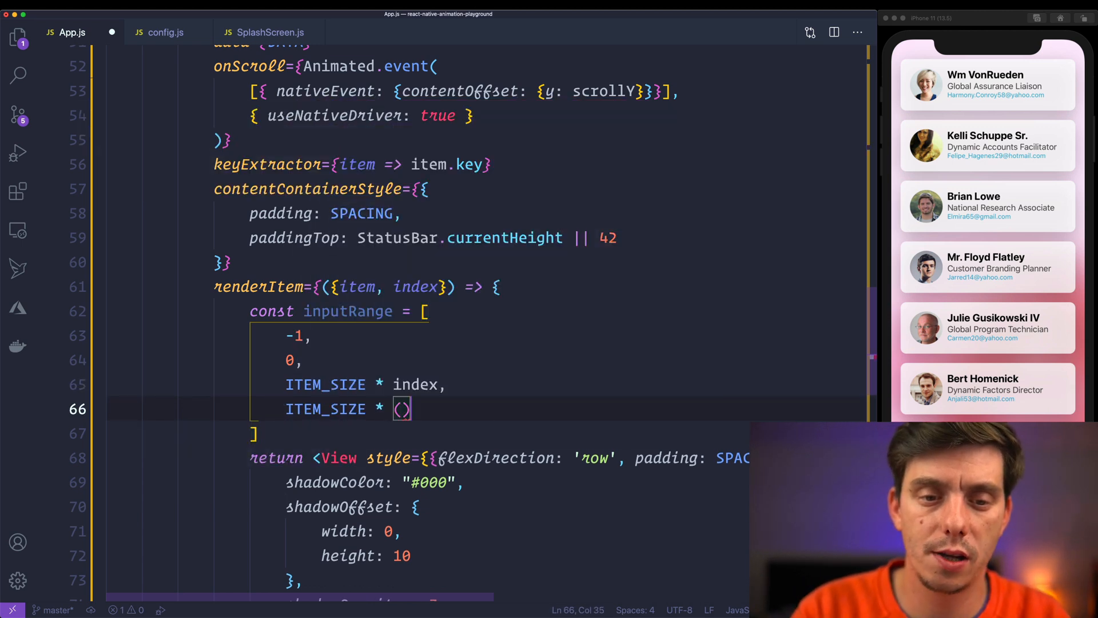
type("index + 2")
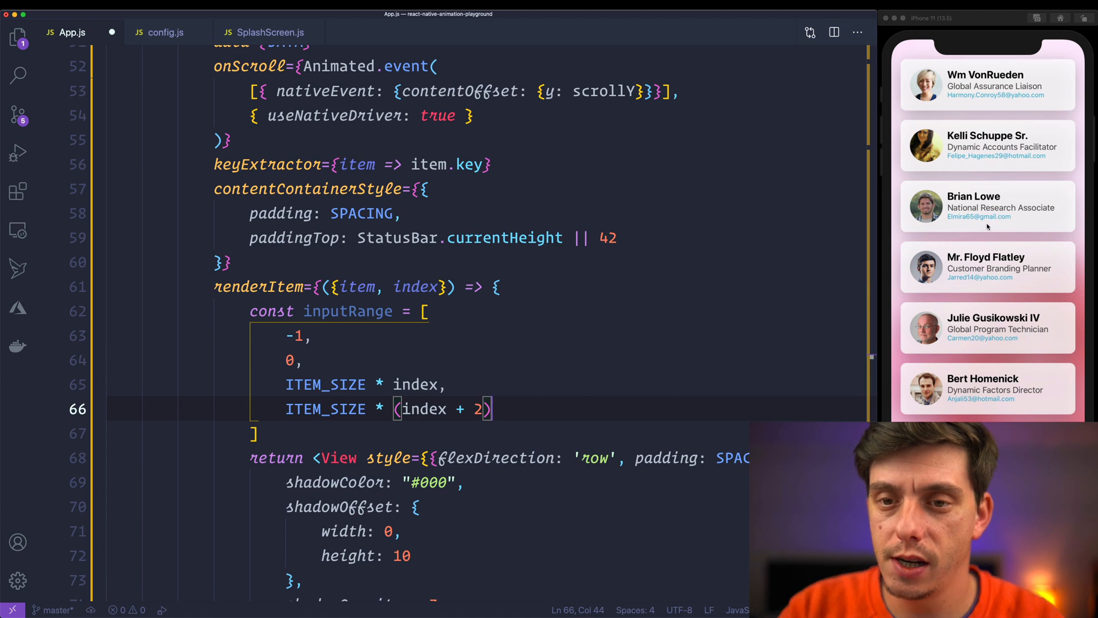
scroll("down", 3)
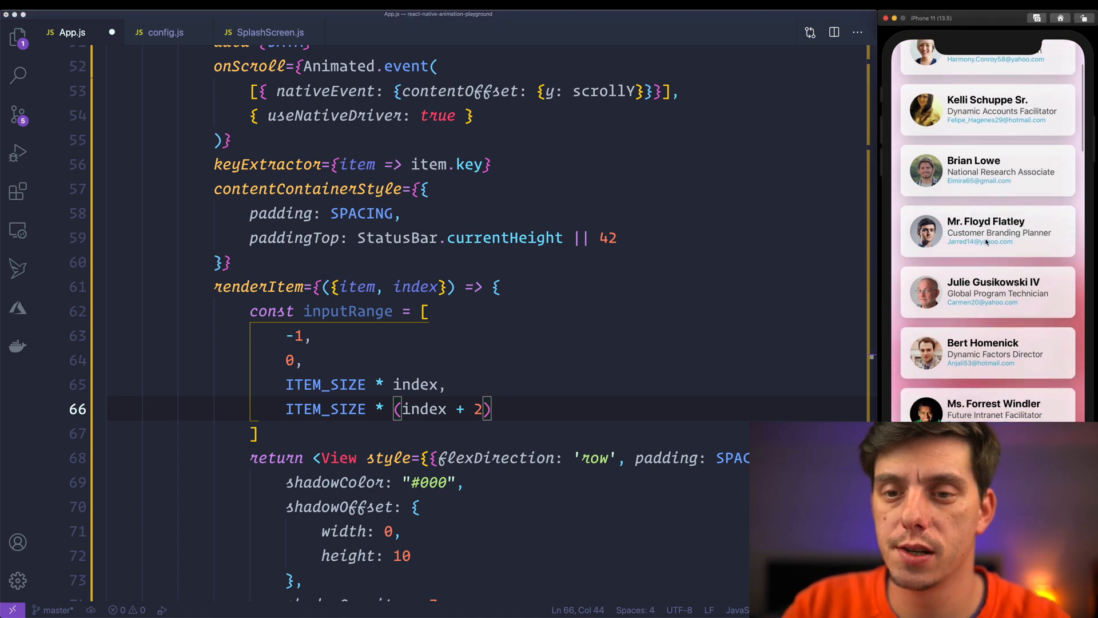
scroll("down", 3)
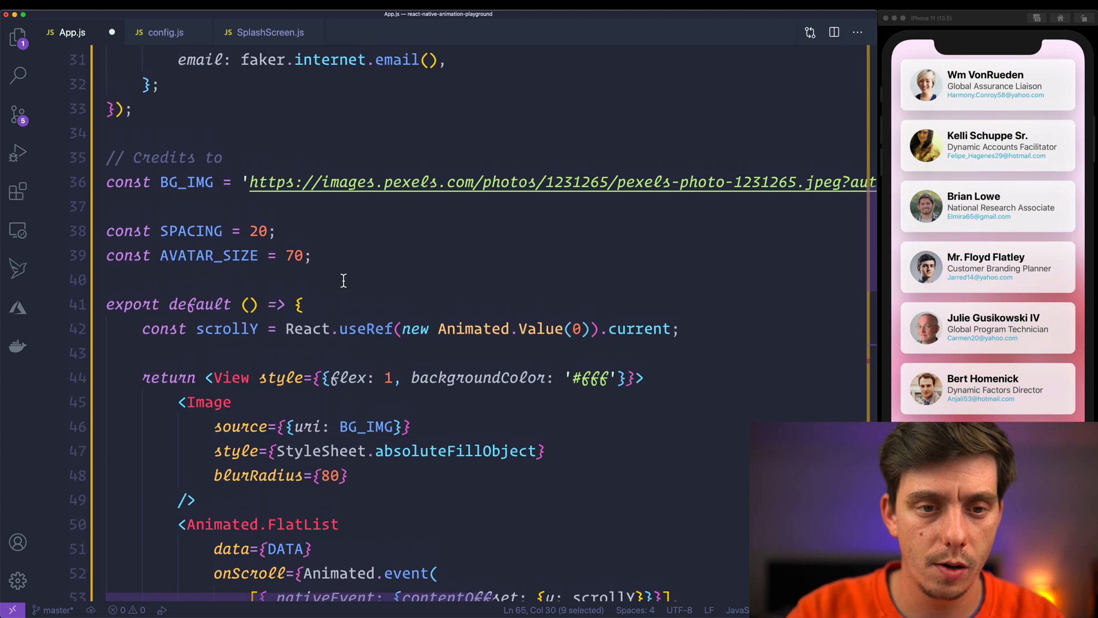
Add const ITEM_SIZE = AVATAR_SIZE + SPACING * 3 below AVATAR_SIZE.
type("const O")
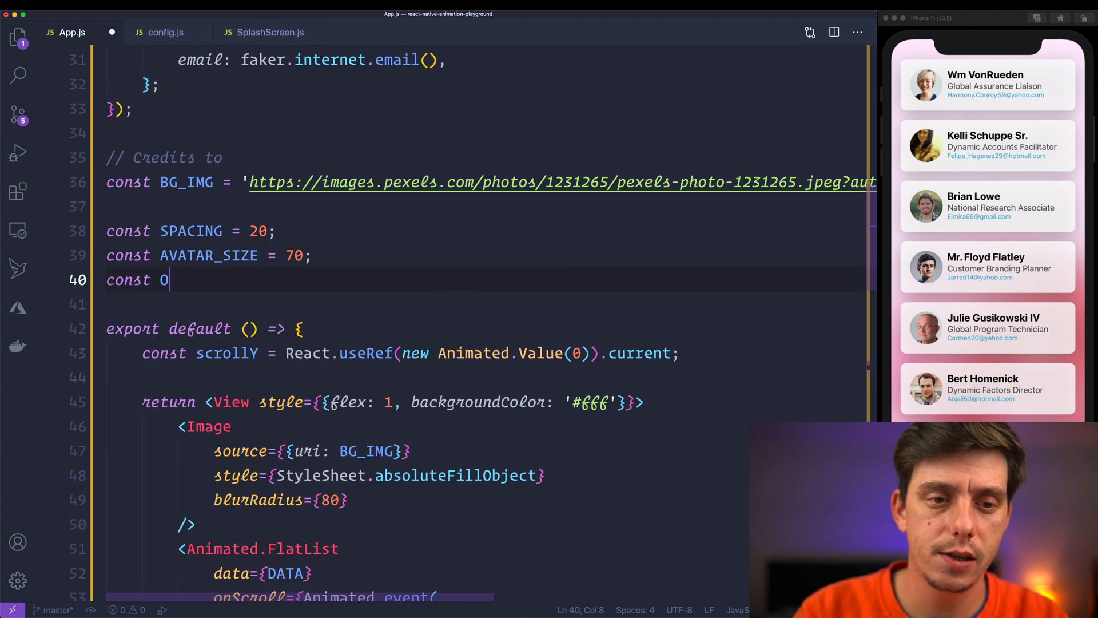
type("TEM_SIZE =")
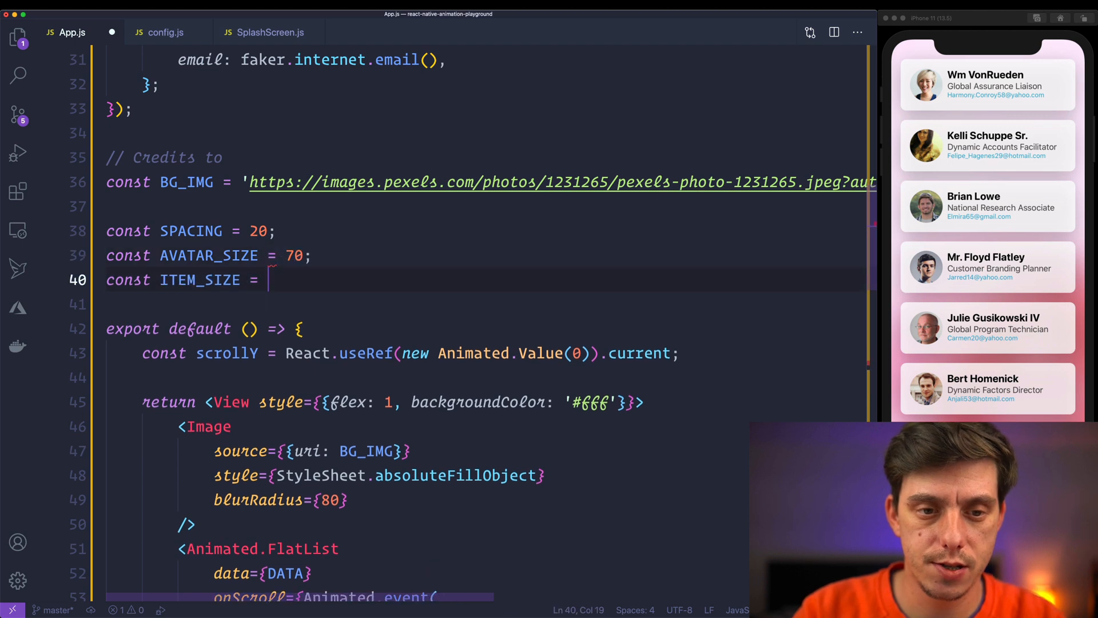
type("AVATAR_SIZE")
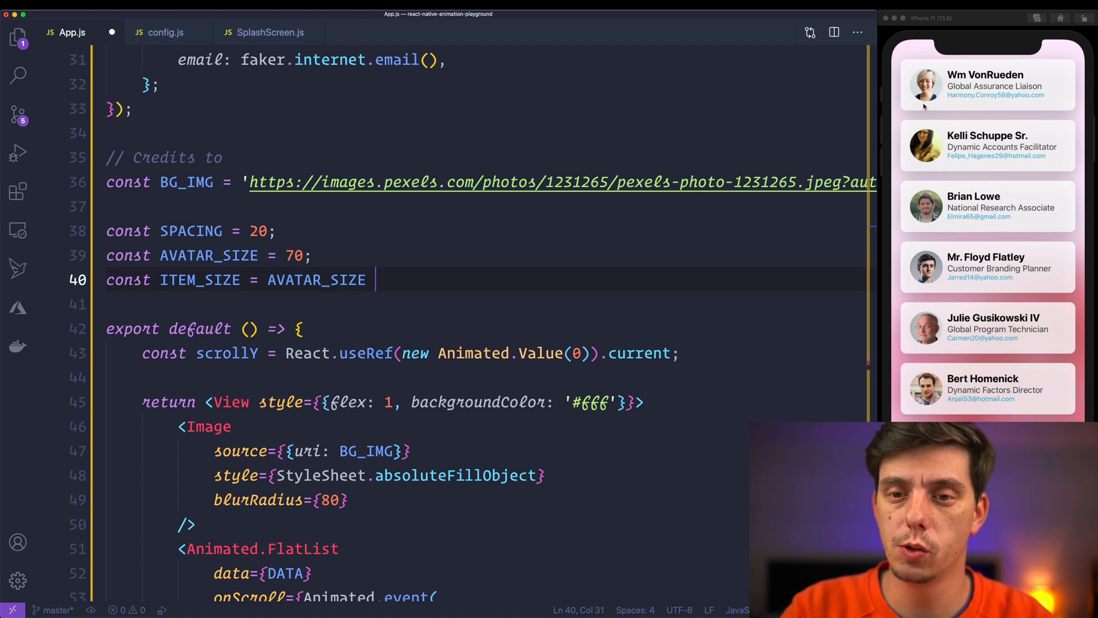
mouse_move(578, 385)
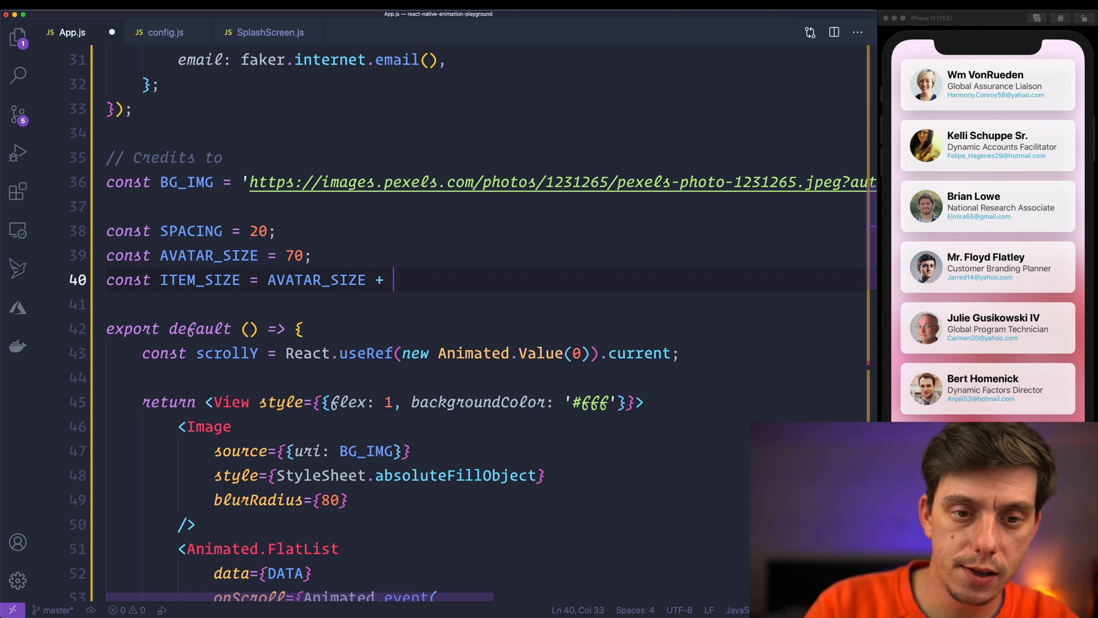
type("SPACING * 3;")
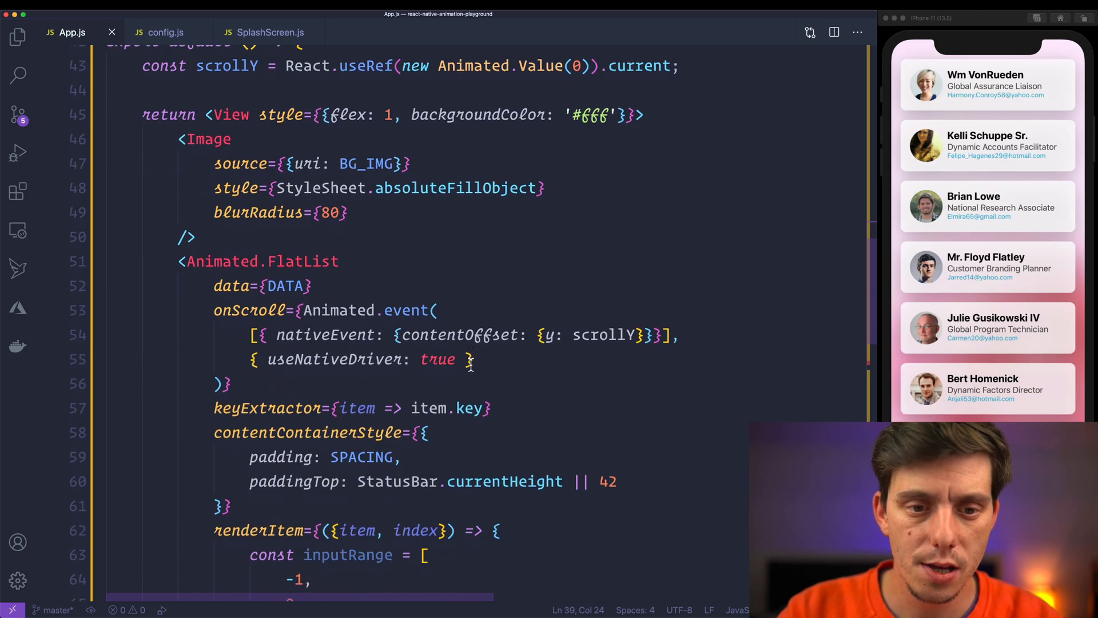
scroll("down", 3)
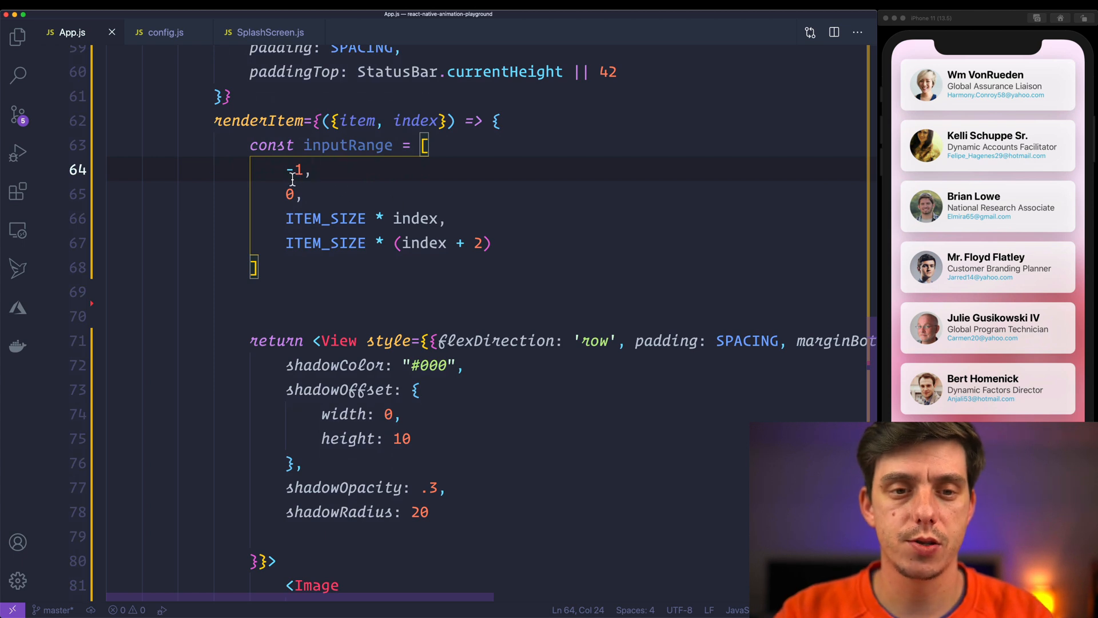
double_click(295, 170)
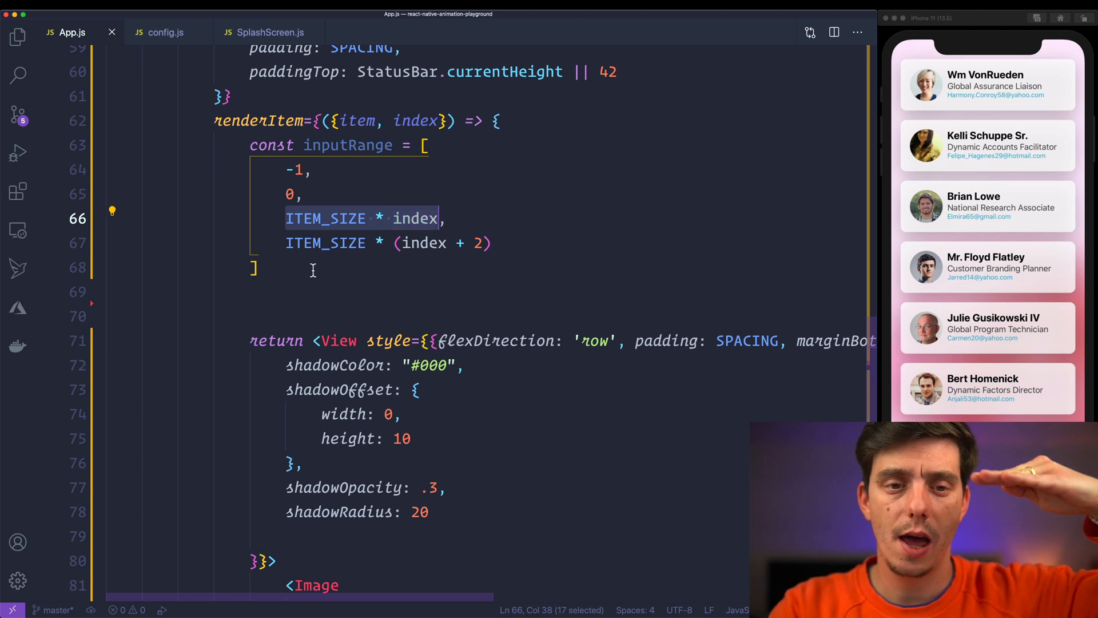
left_click(499, 243)
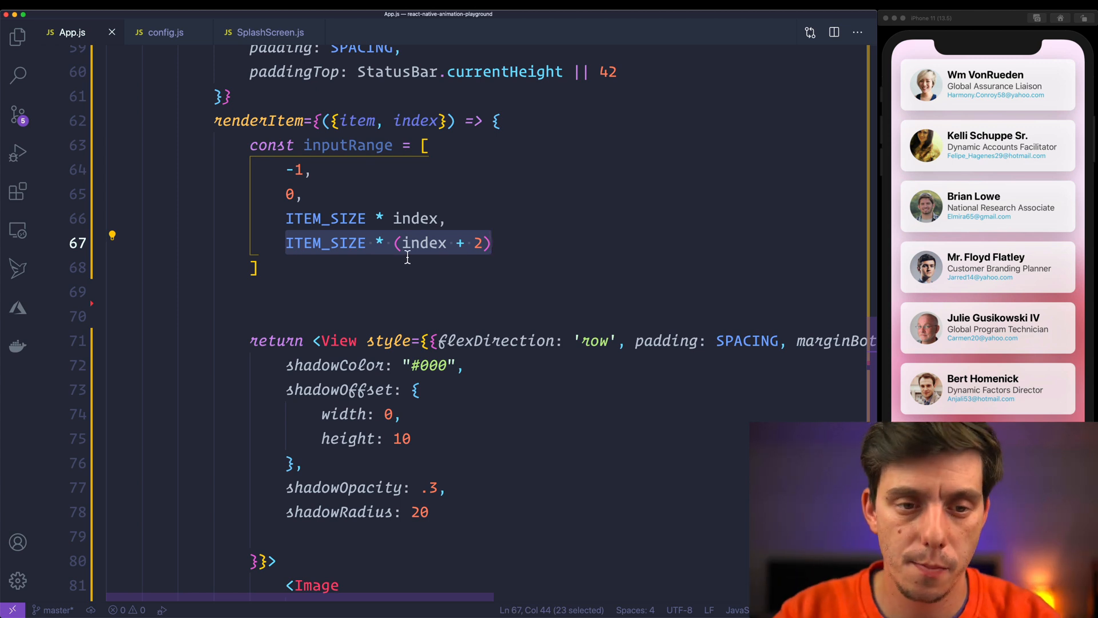
Add const scale = scrollY.interpolate with inputRange and outputRange [1, 1, 1, 0].
type("const")
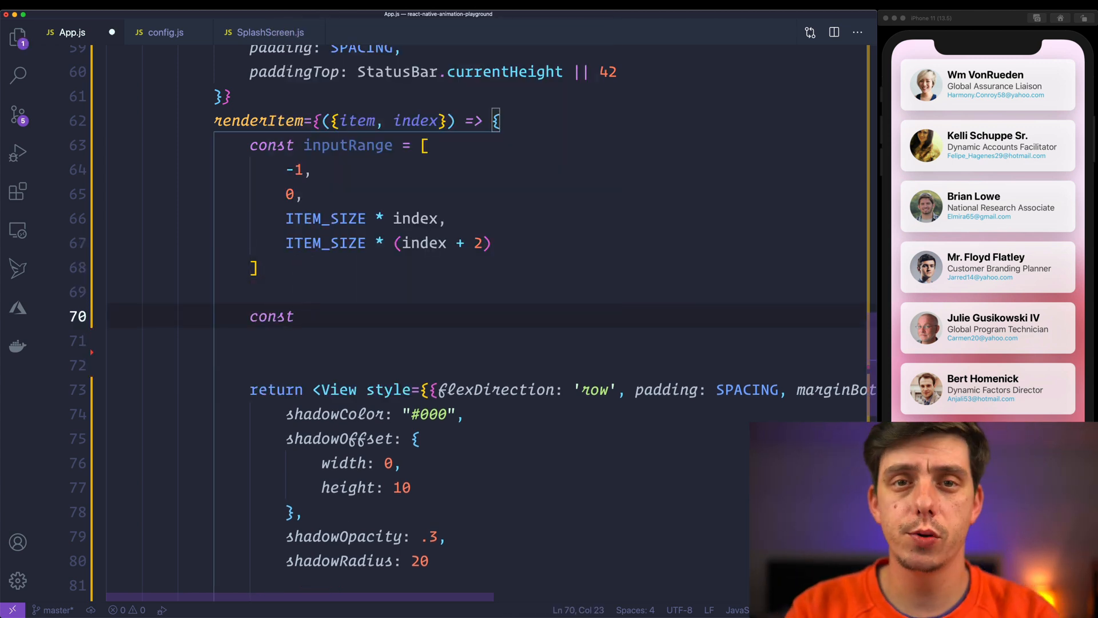
type("scale =")
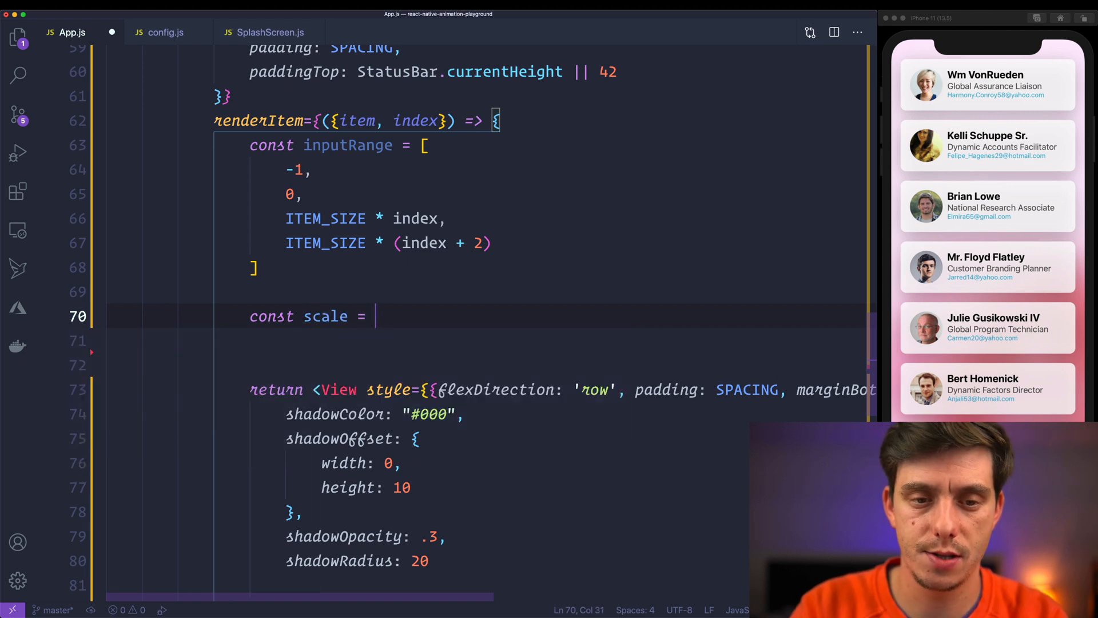
type("scrol")
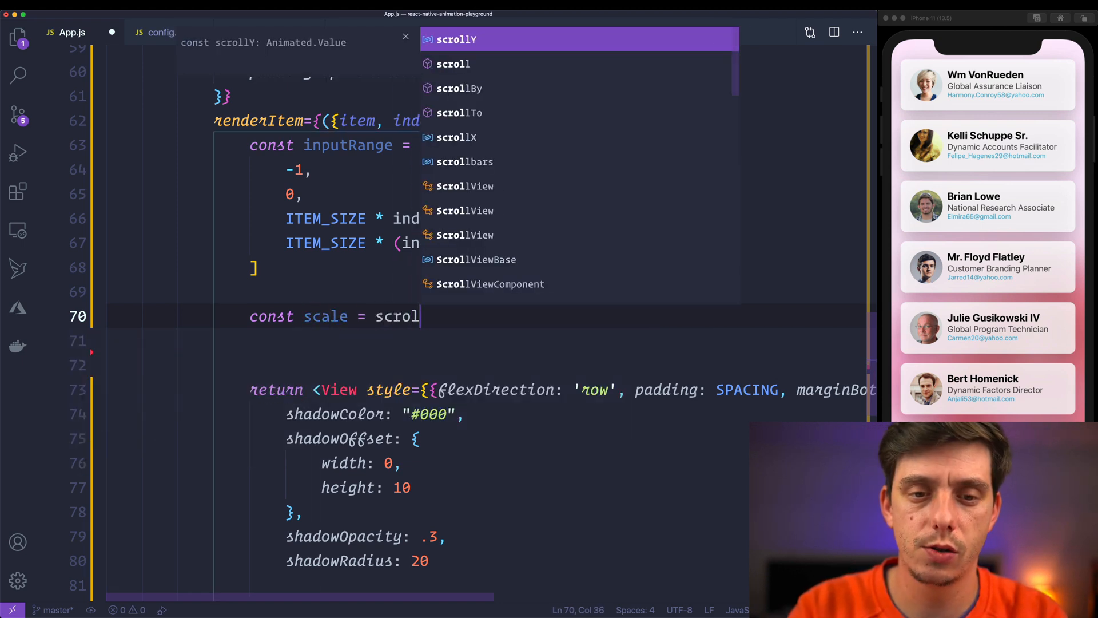
type("lY.interpolate(")
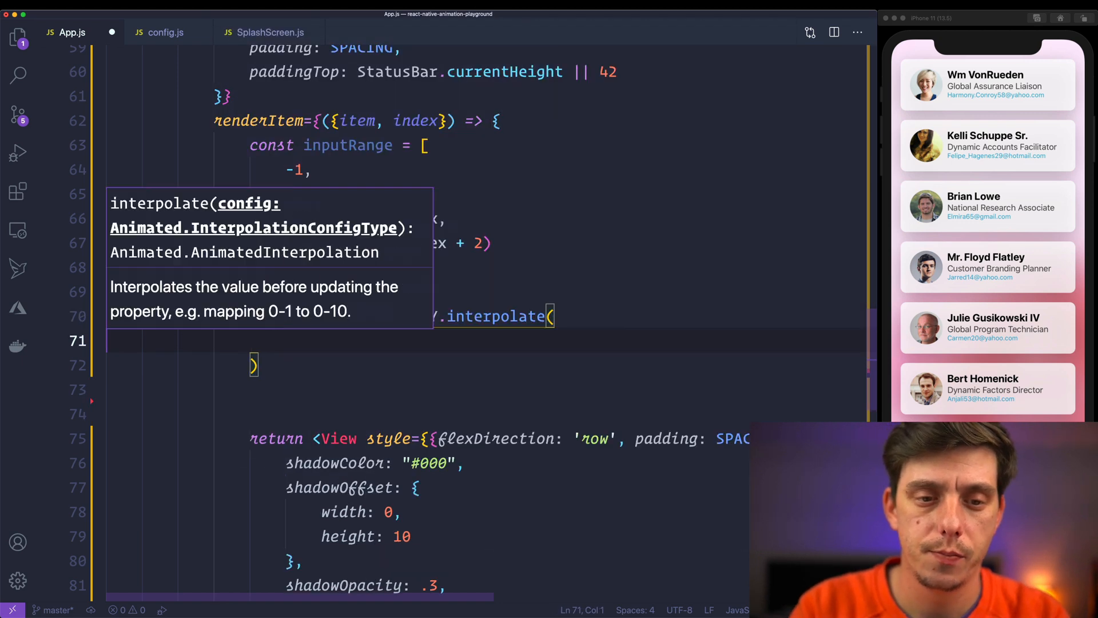
type("i")
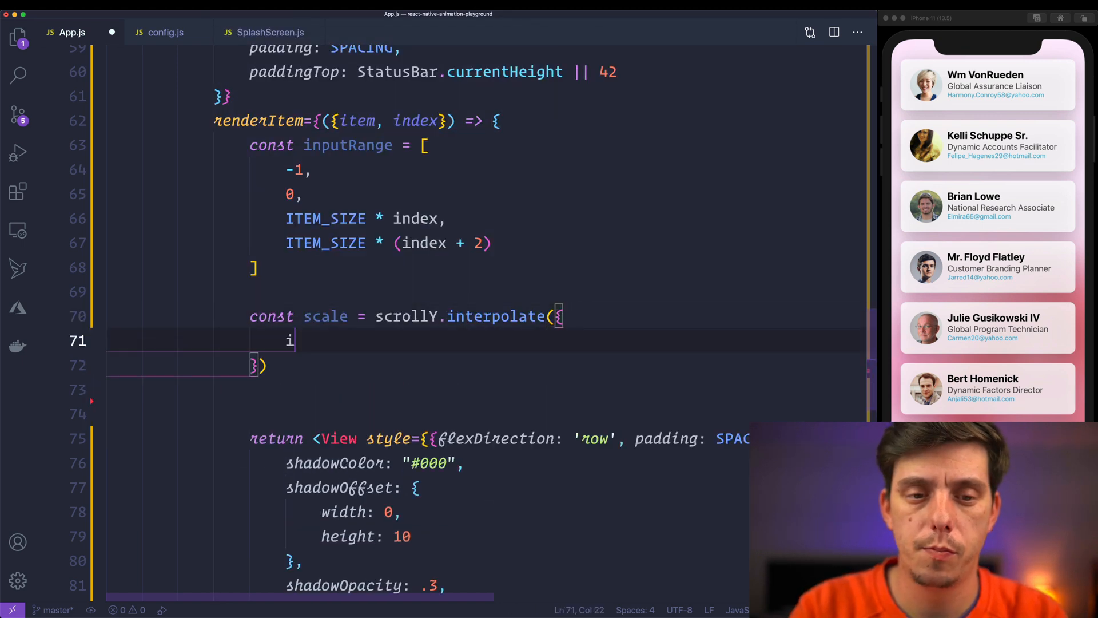
type("inputRange,")
type("outputRange: [1, 1,]")
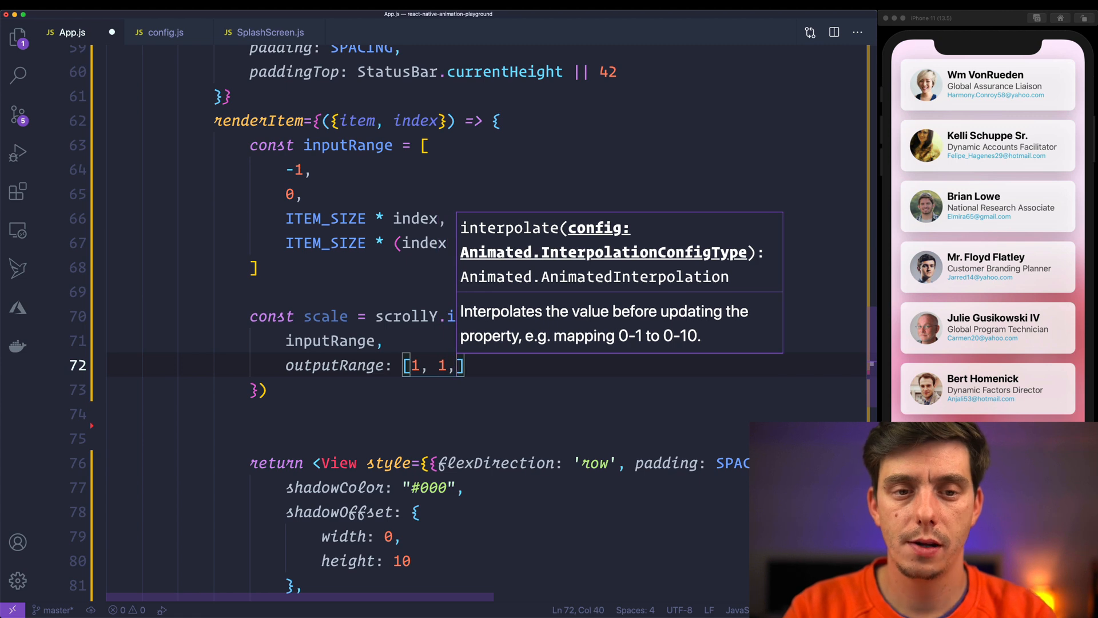
mouse_move(389, 307)
type(" 1, ")
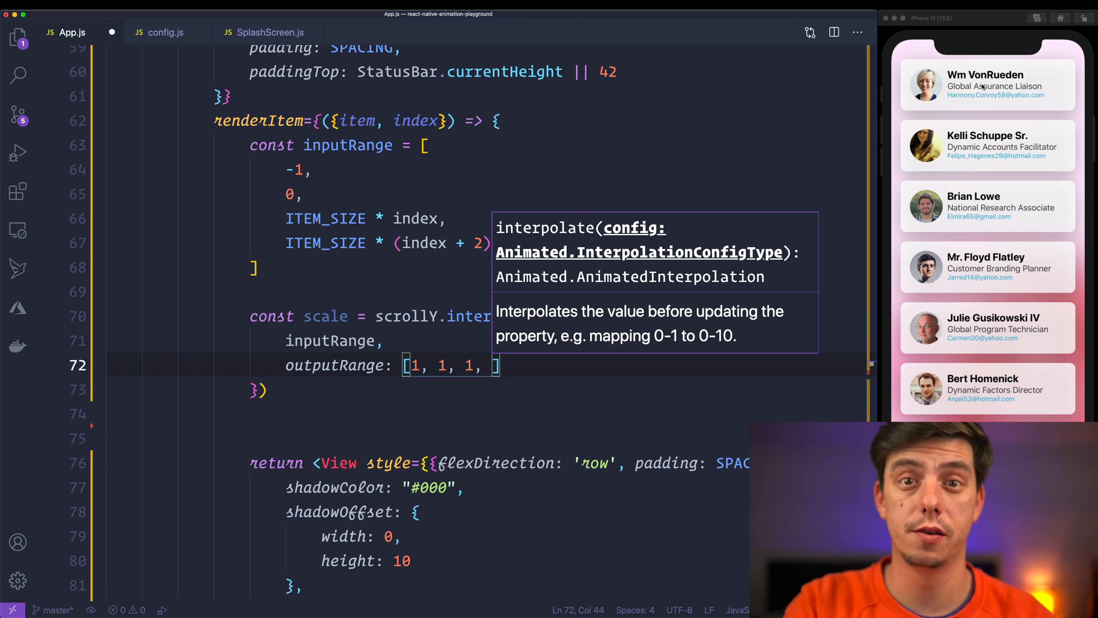
type("0")
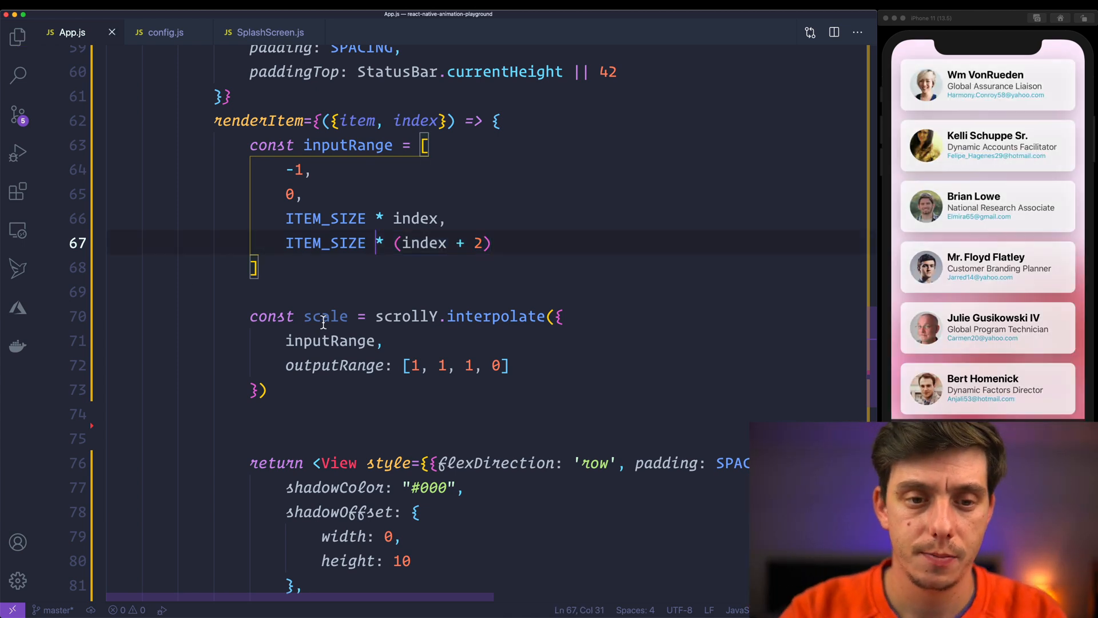
left_click_drag(288, 169, 301, 194)
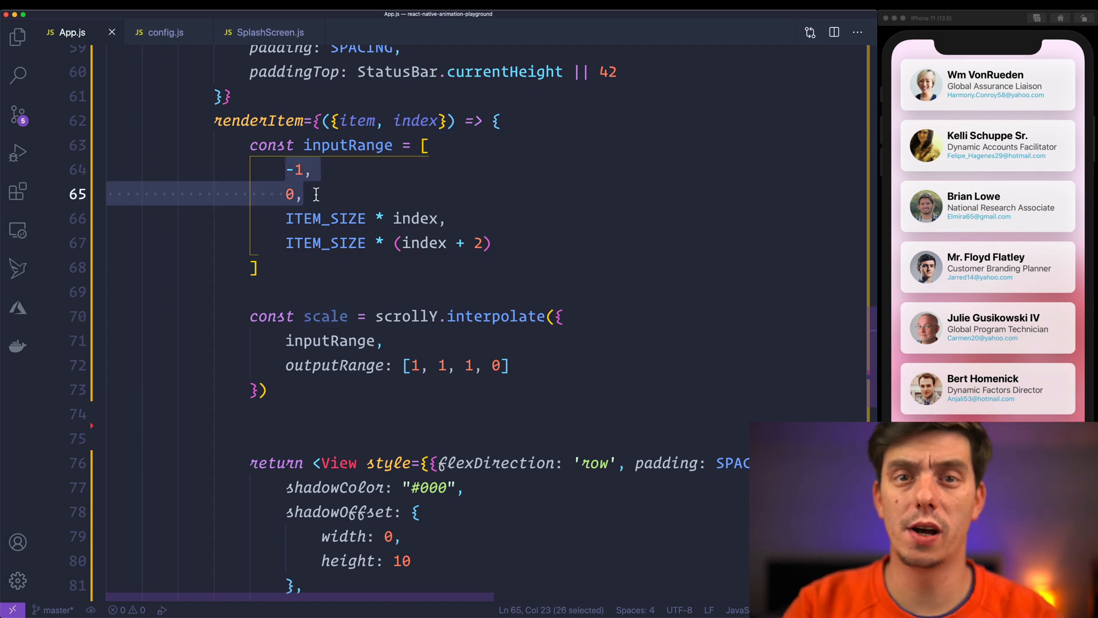
mouse_move(334, 260)
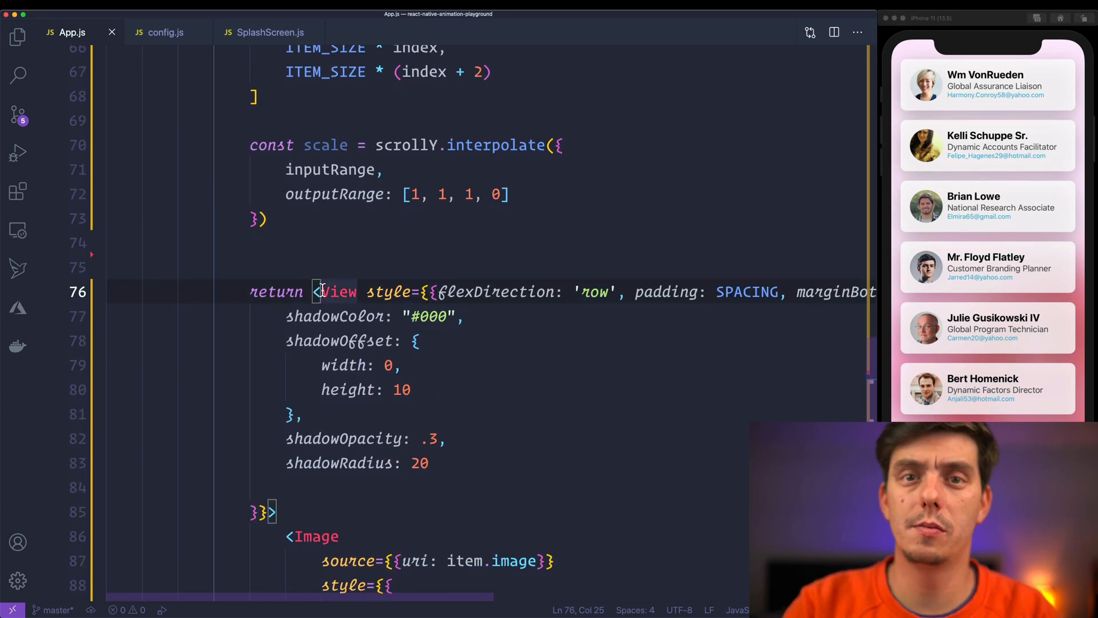
Turn the card View into Animated.View with transform [{scale}] in its style.
type("Animated.")
left_click(491, 487)
type("transform: [{scale}]")
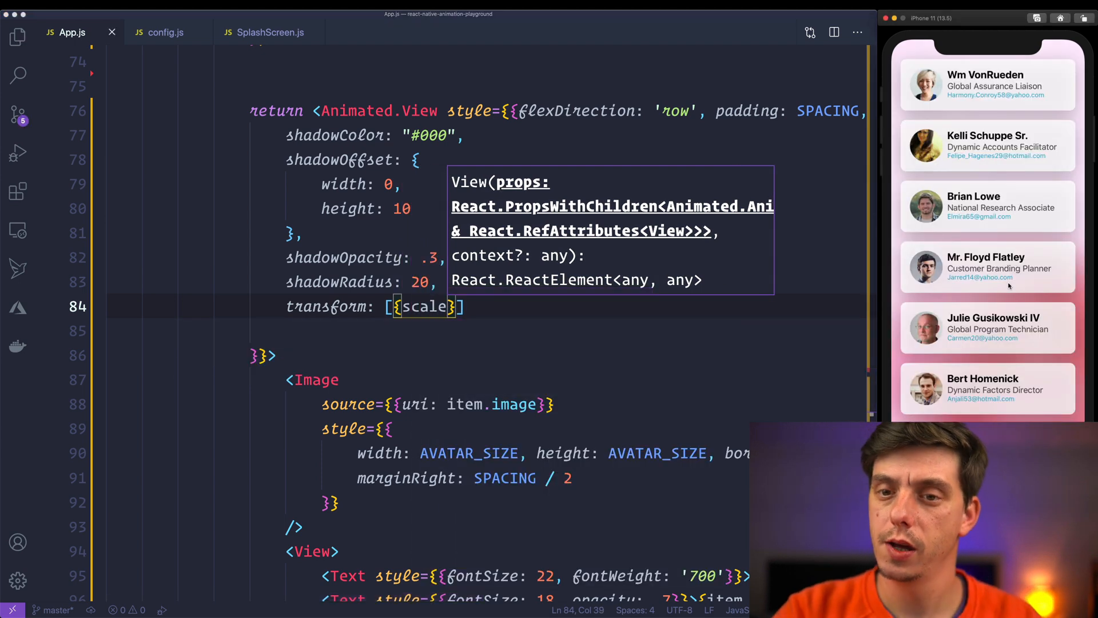
scroll("down", 3)
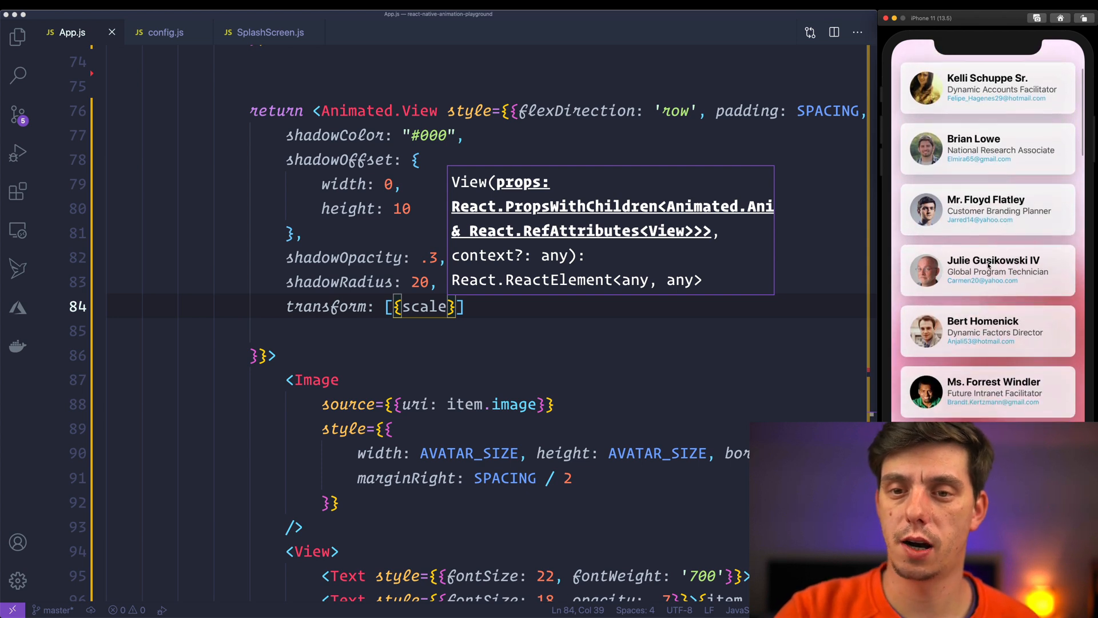
scroll("down", 3)
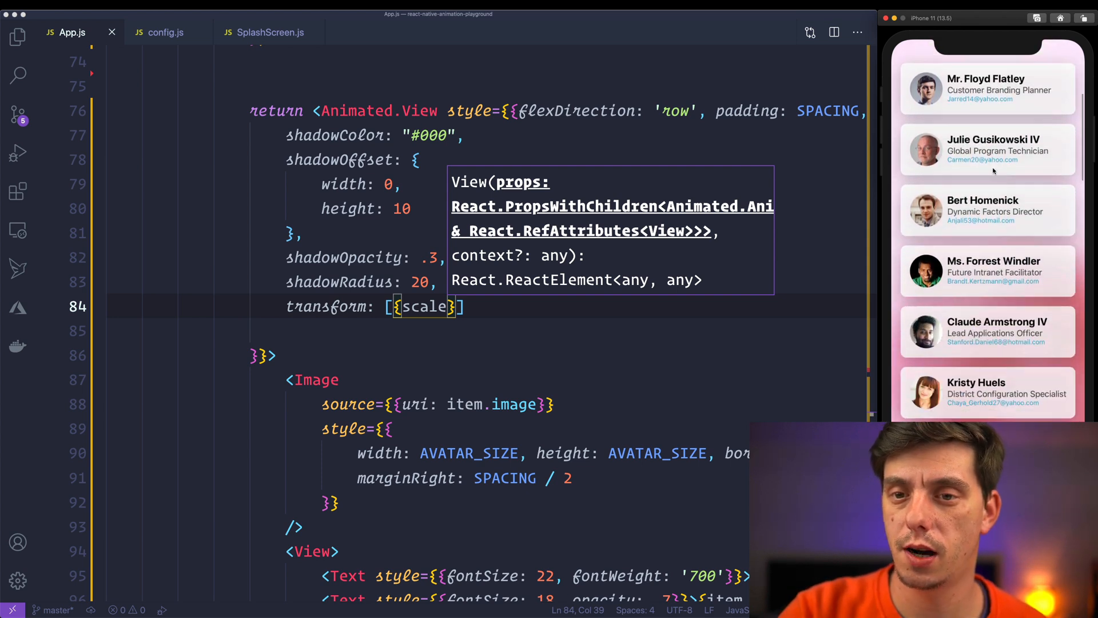
scroll("down", 3)
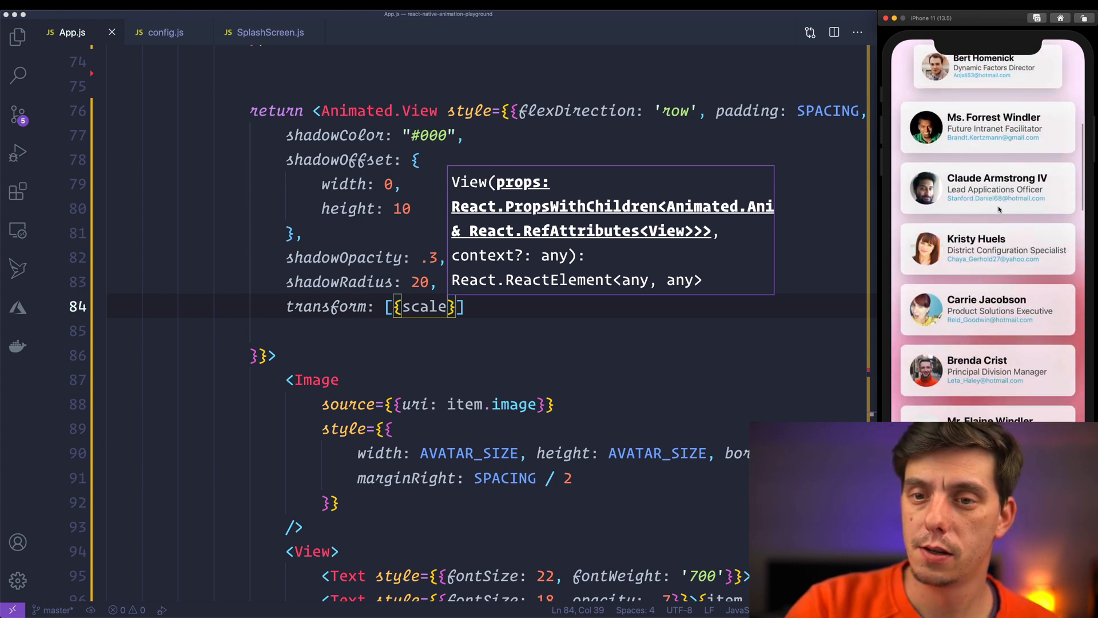
scroll("down", 3)
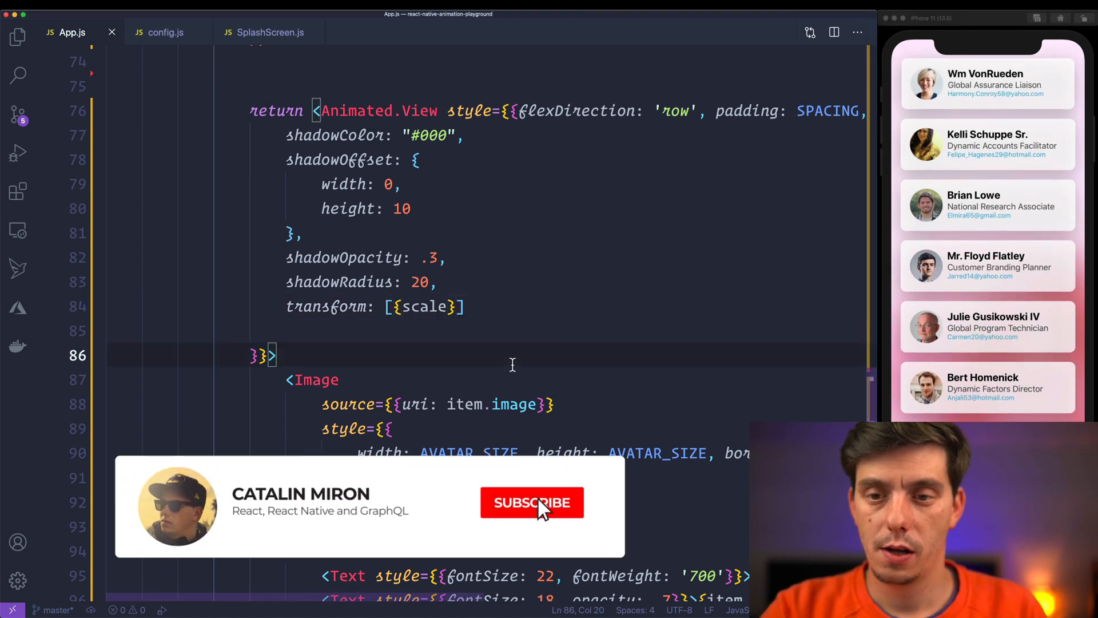
left_click(532, 502)
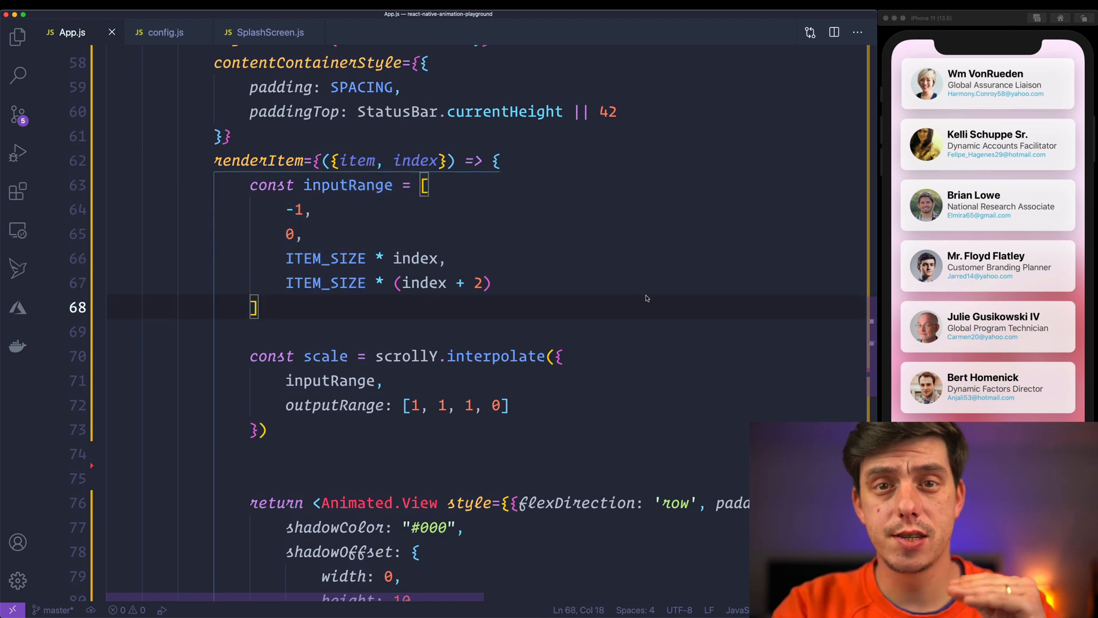
mouse_move(1029, 275)
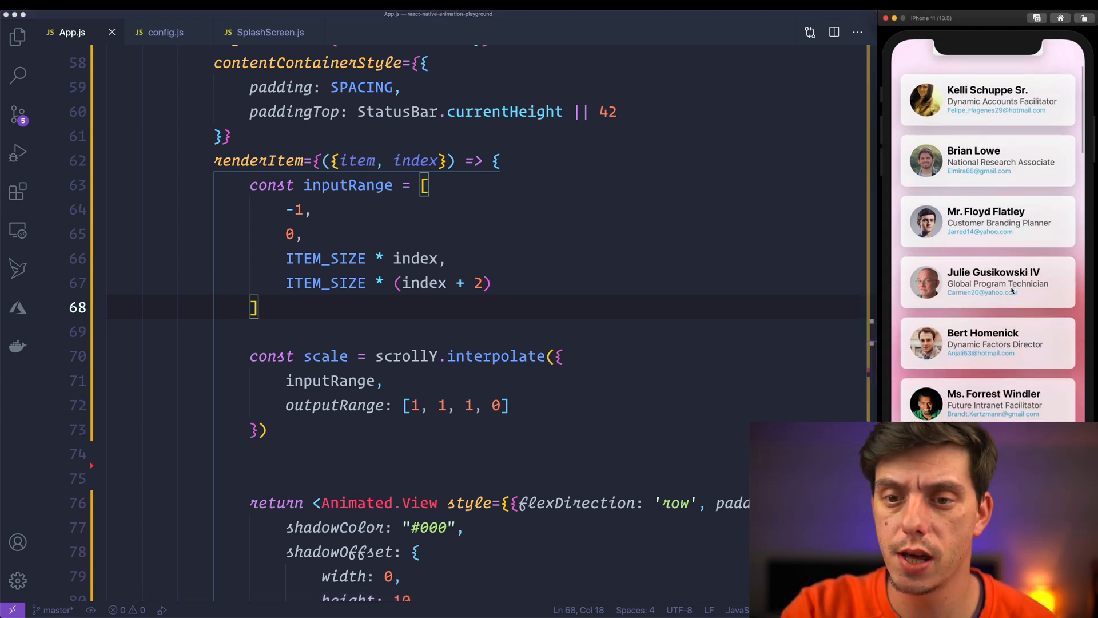
scroll("down", 3)
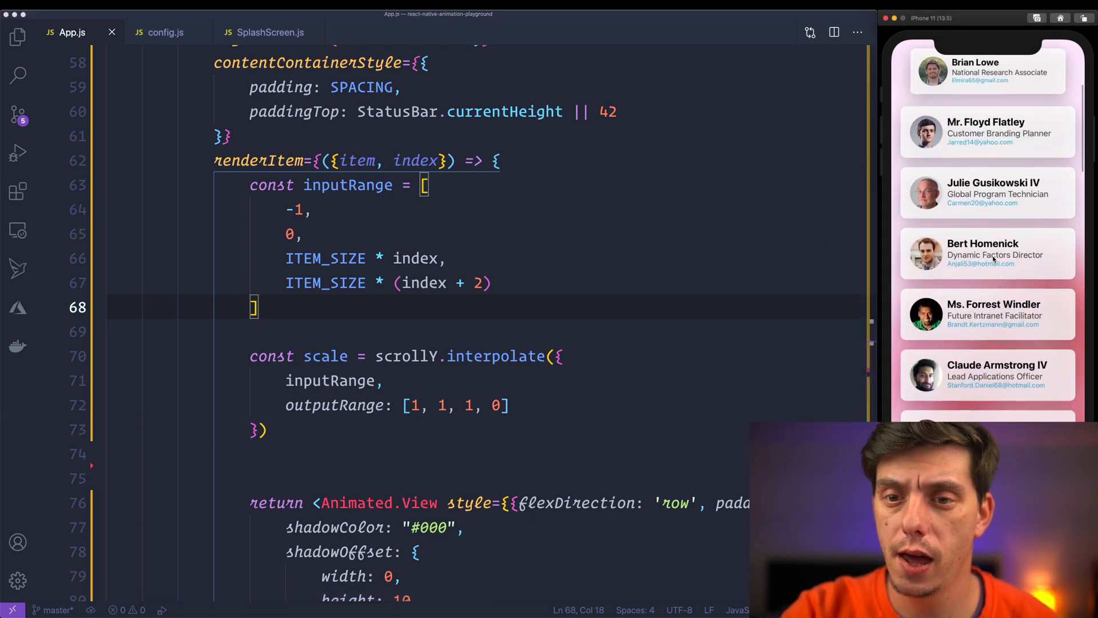
scroll("down", 3)
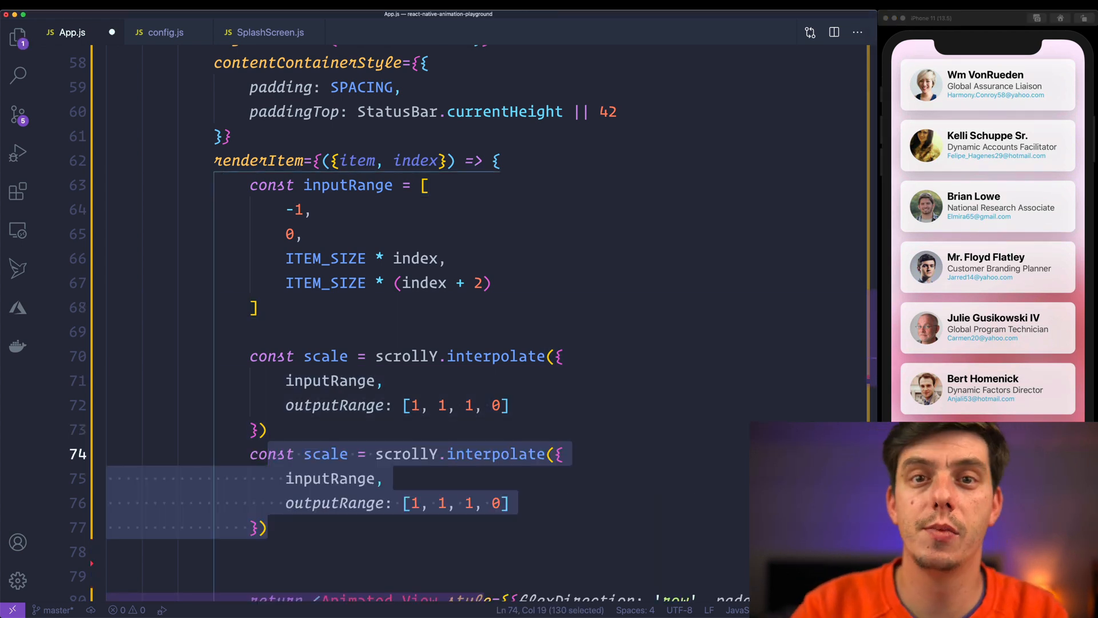
Duplicate inputRange as opacityInputRange ending at ITEM_SIZE * (index + 1).
scroll("down", 3)
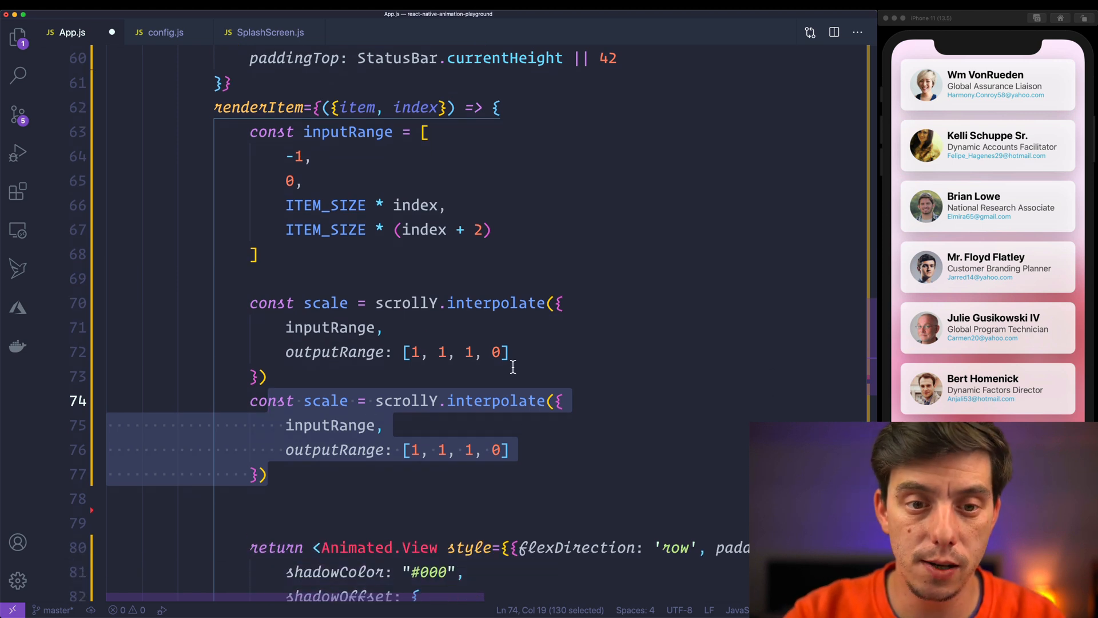
left_click(313, 140)
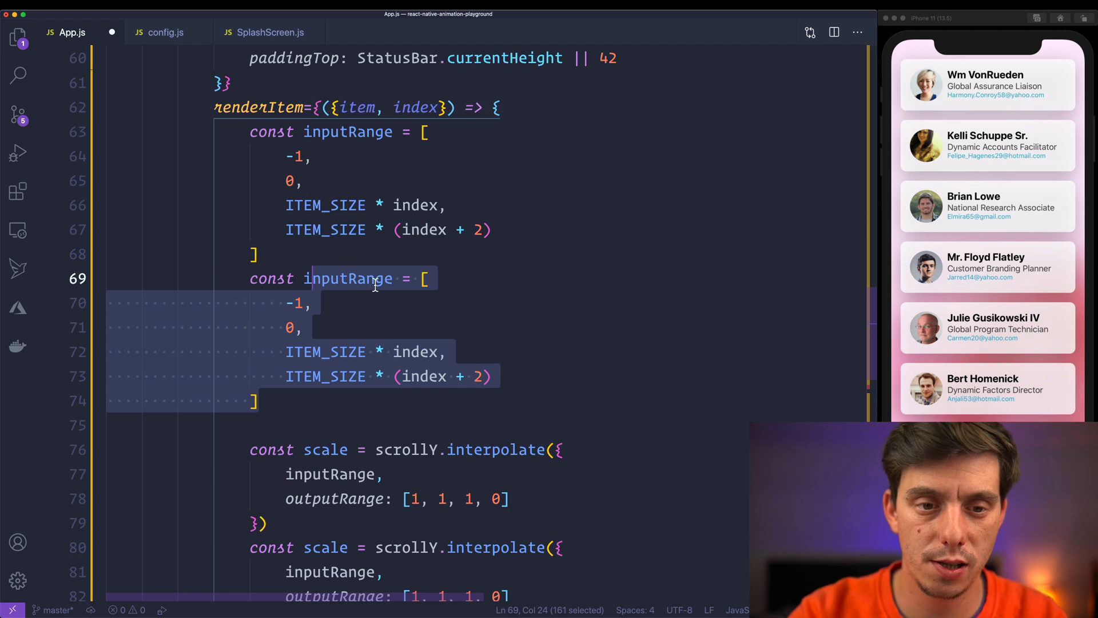
type("opacityI")
left_click(486, 377)
type("1")
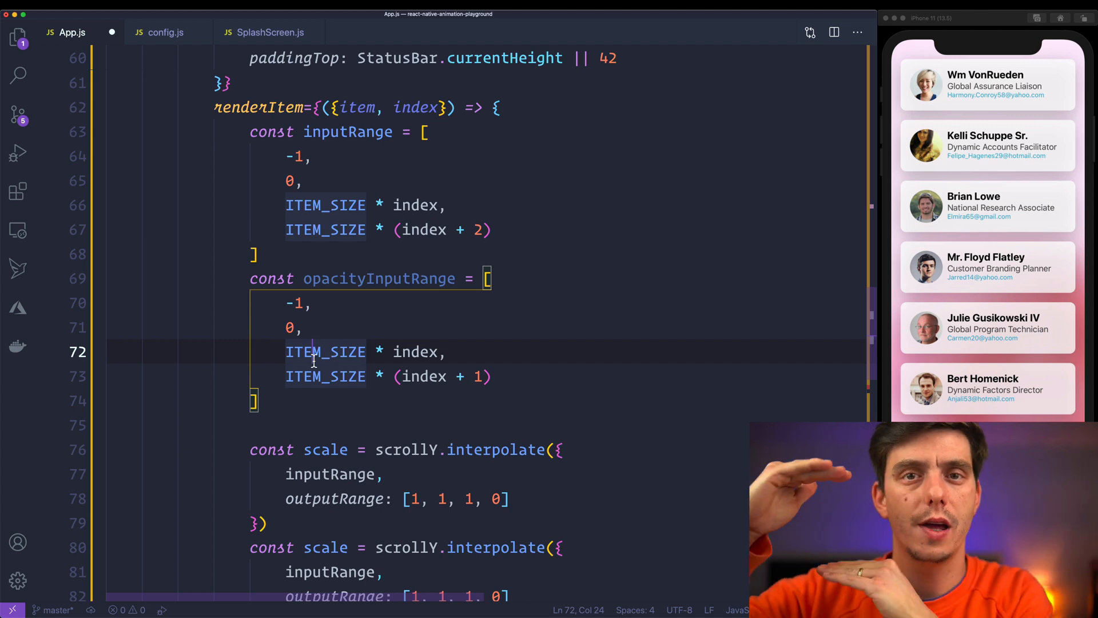
Duplicate the scale block as an opacity constant using opacityInputRange.
scroll("down", 3)
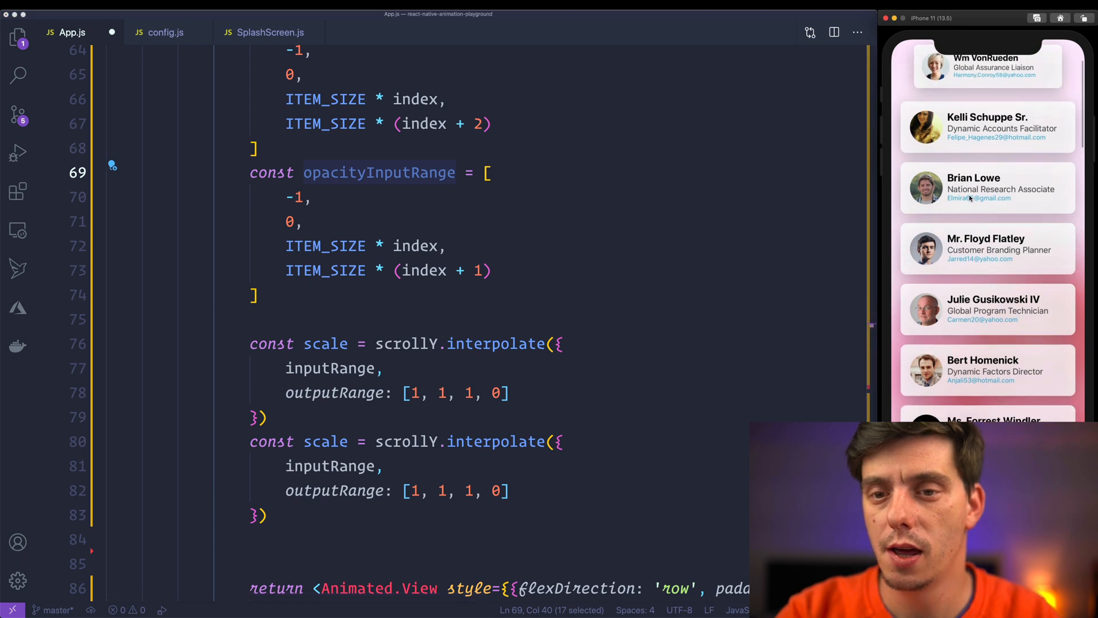
scroll("down", 3)
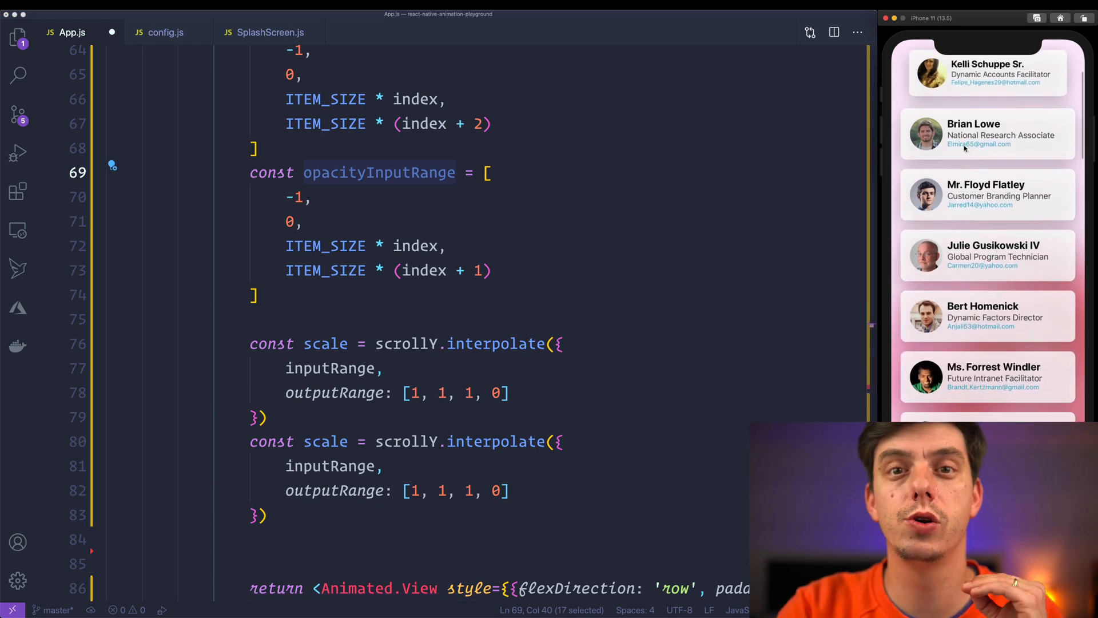
left_click(592, 319)
type("op")
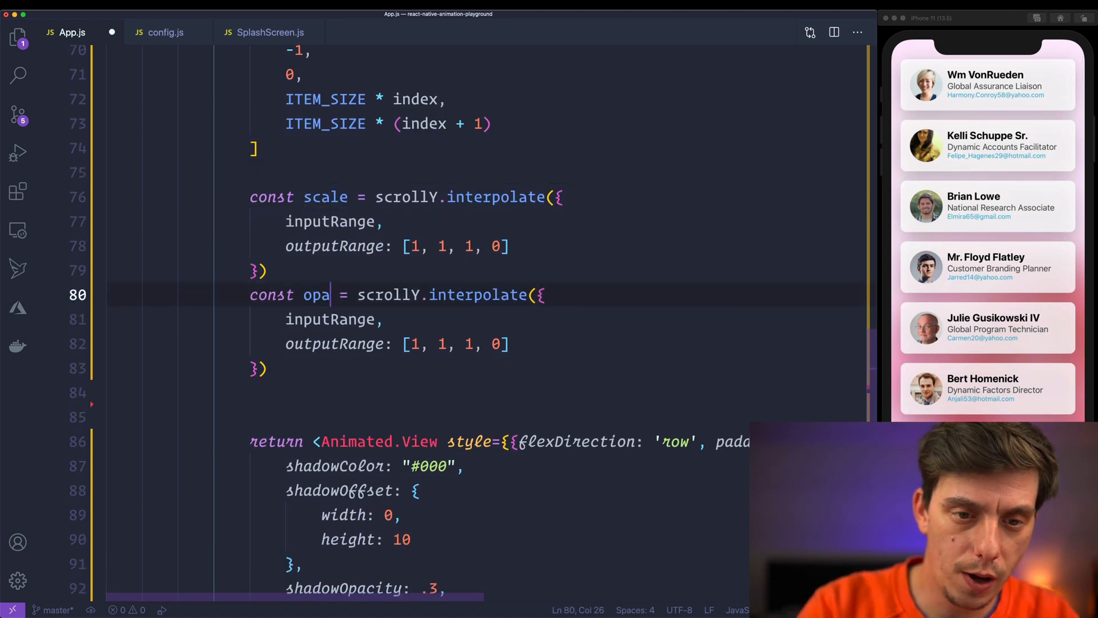
type("city")
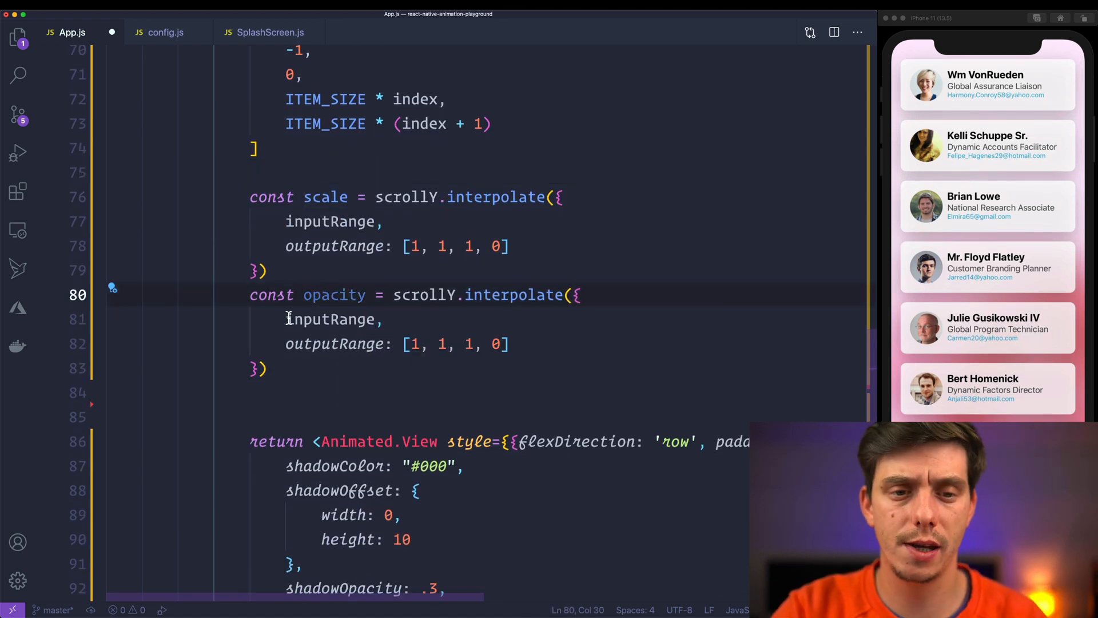
type("opacityInputRange")
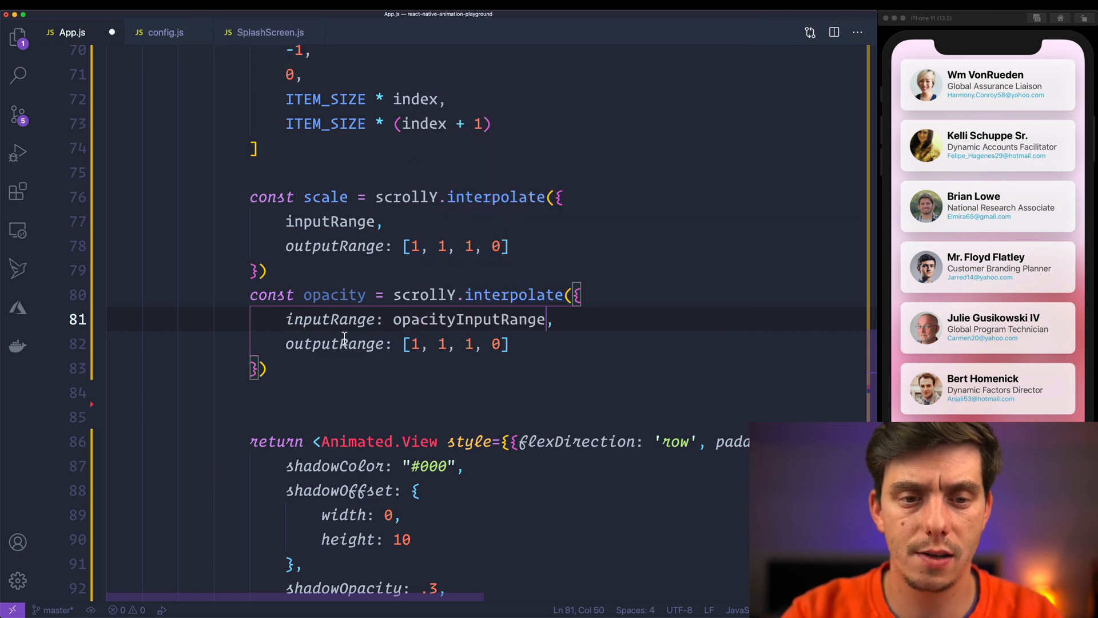
double_click(334, 294)
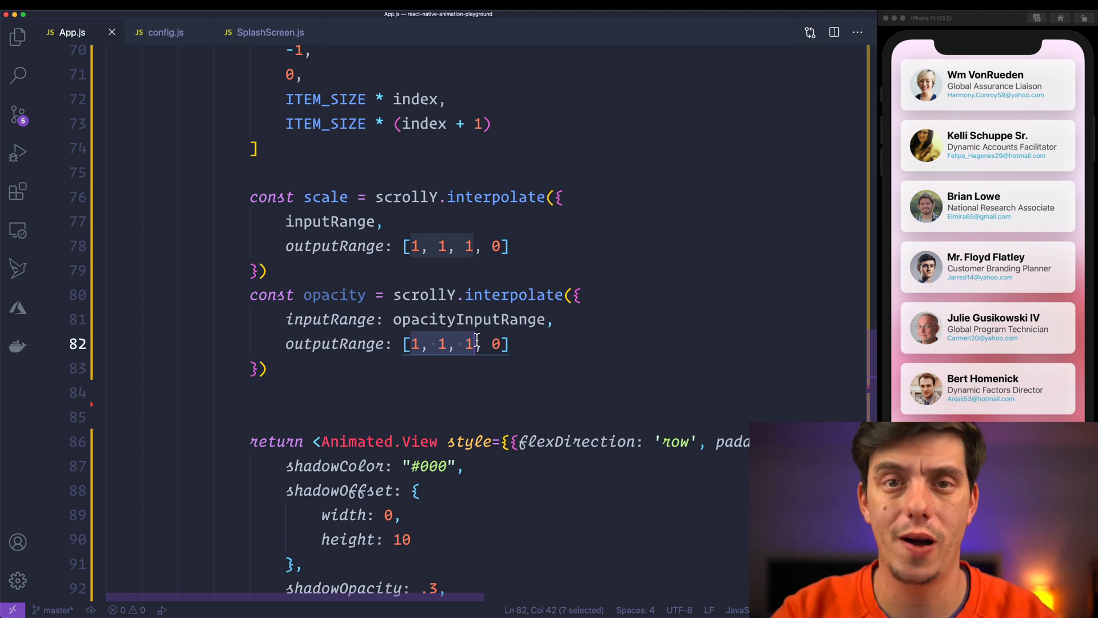
scroll("down", 3)
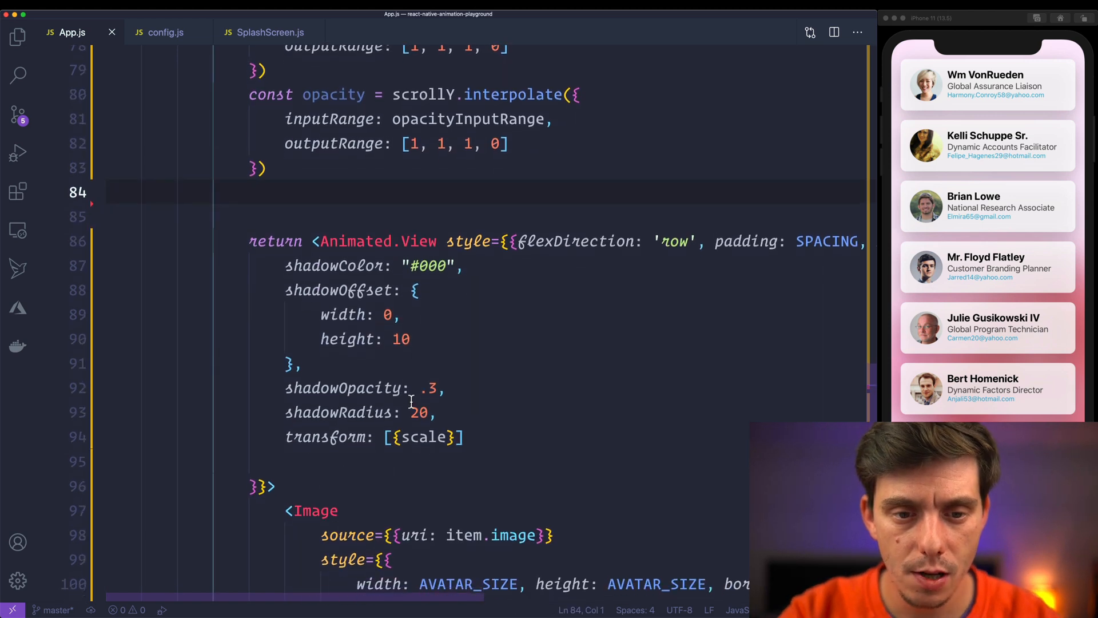
Add opacity to the Animated.View style object.
type("oapc")
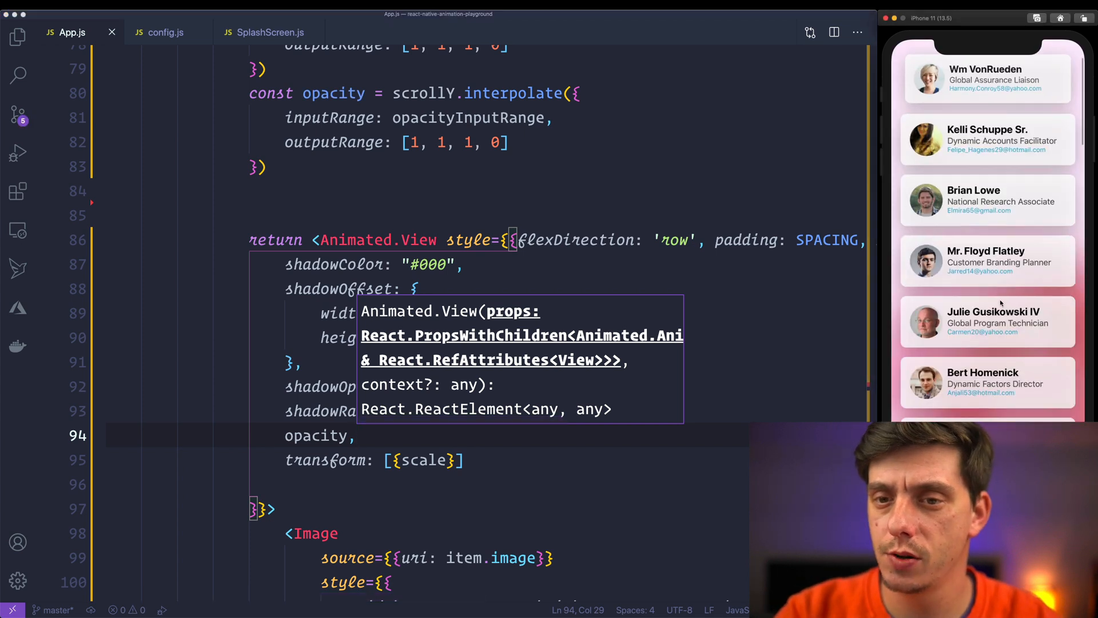
scroll("down", 3)
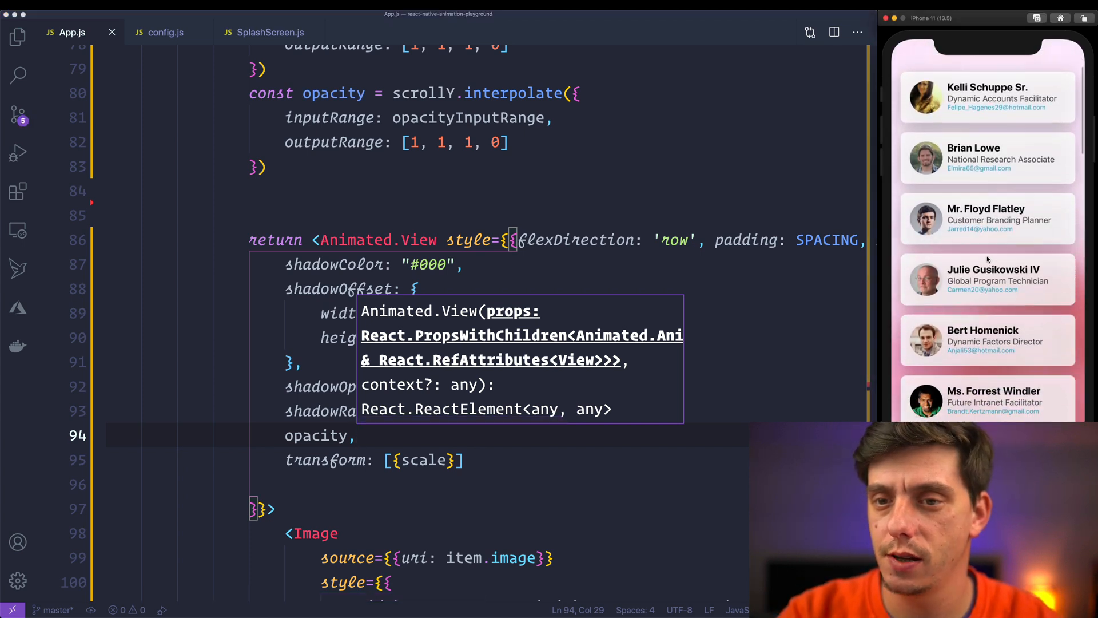
scroll("down", 3)
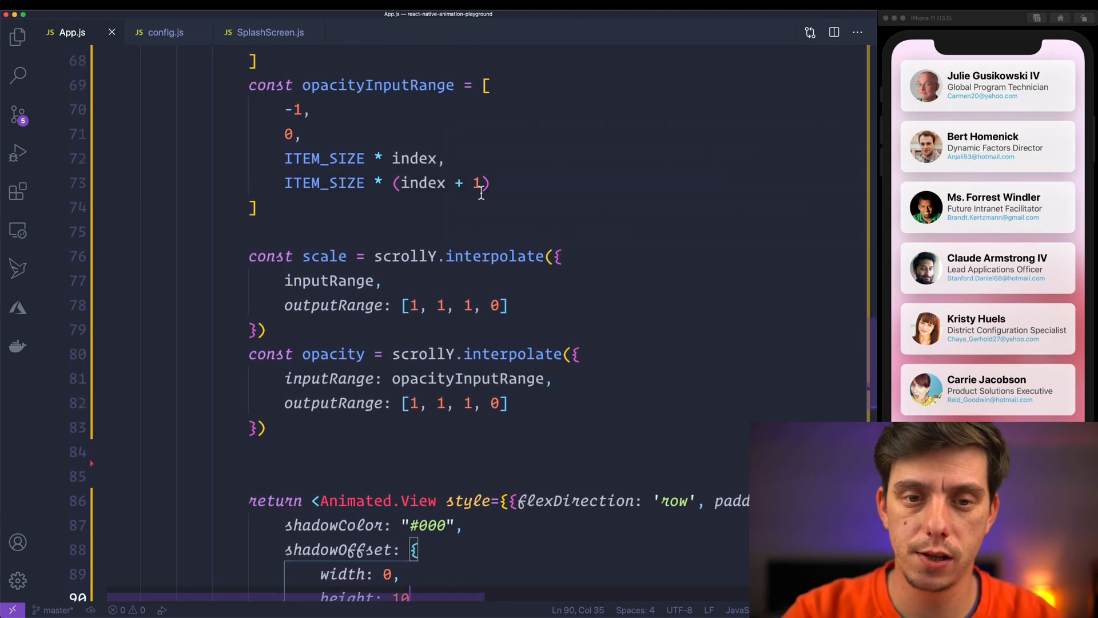
Change opacityInputRange's last entry to ITEM_SIZE * (index + .5).
type(".5")
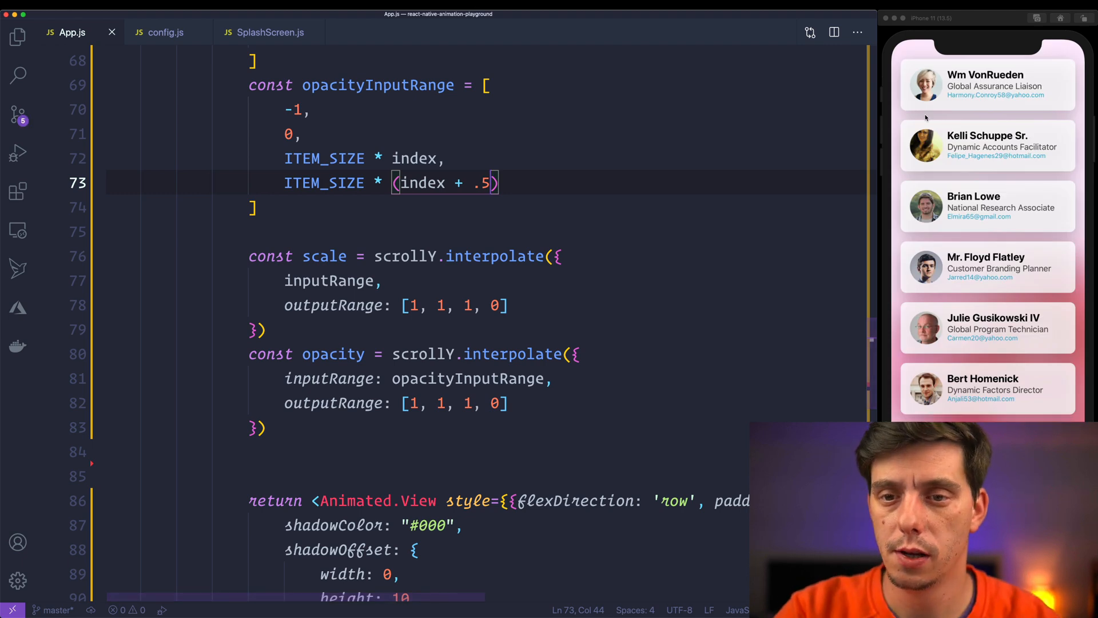
scroll("down", 3)
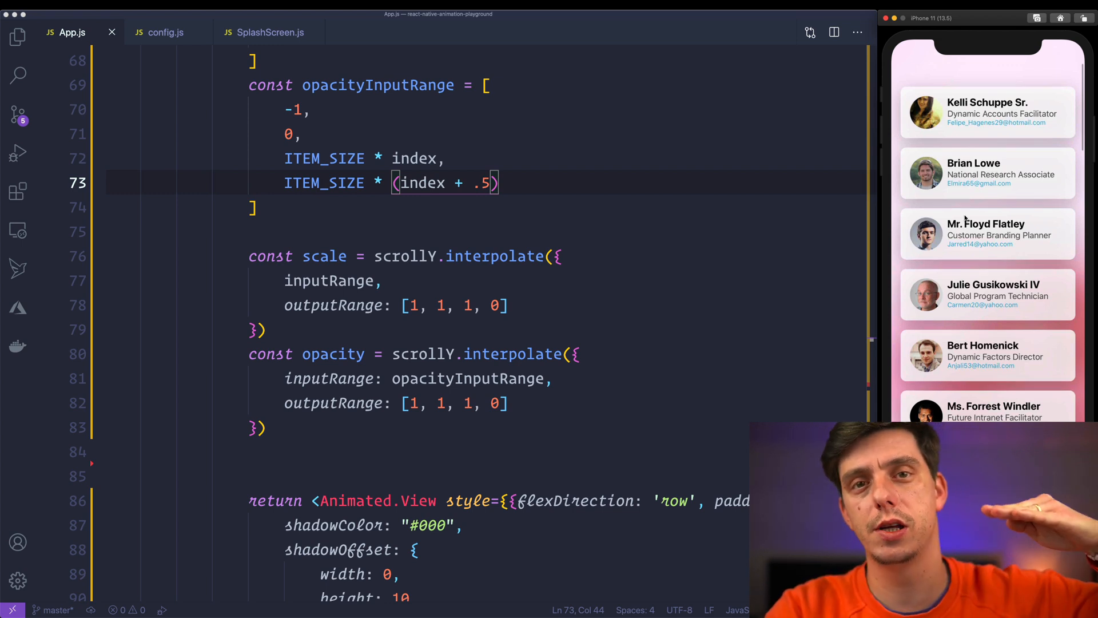
scroll("down", 3)
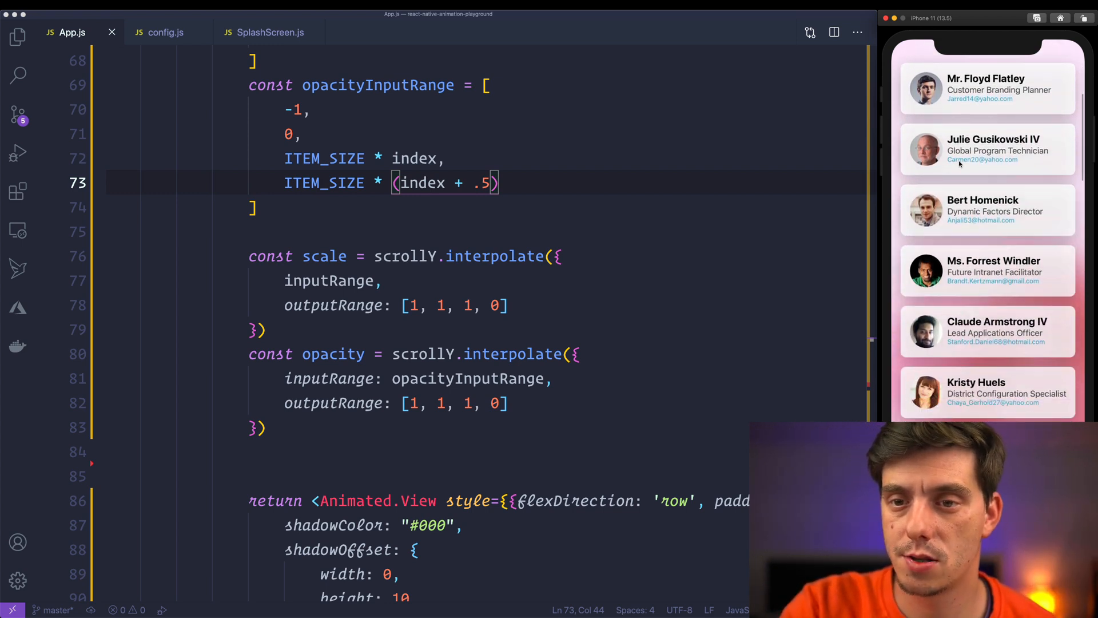